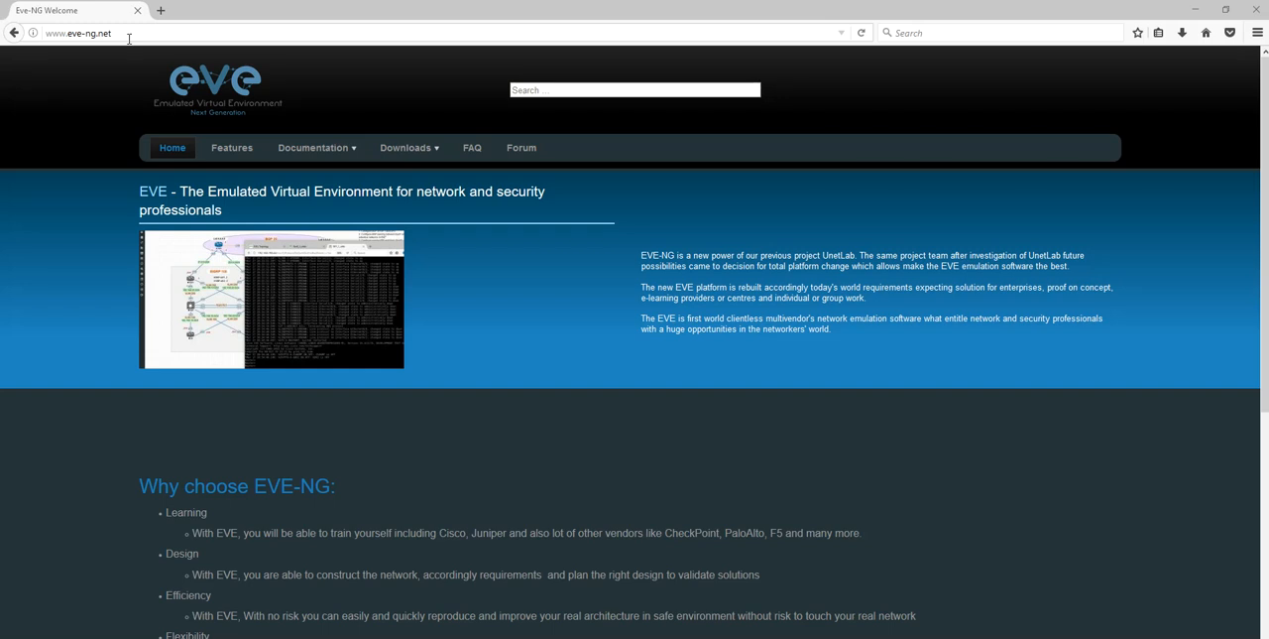
Navigate Downloads > EVE-NG on eve-ng.net and start the installation ISO download.
{"action": "left_click", "coordinate": [405, 147]}
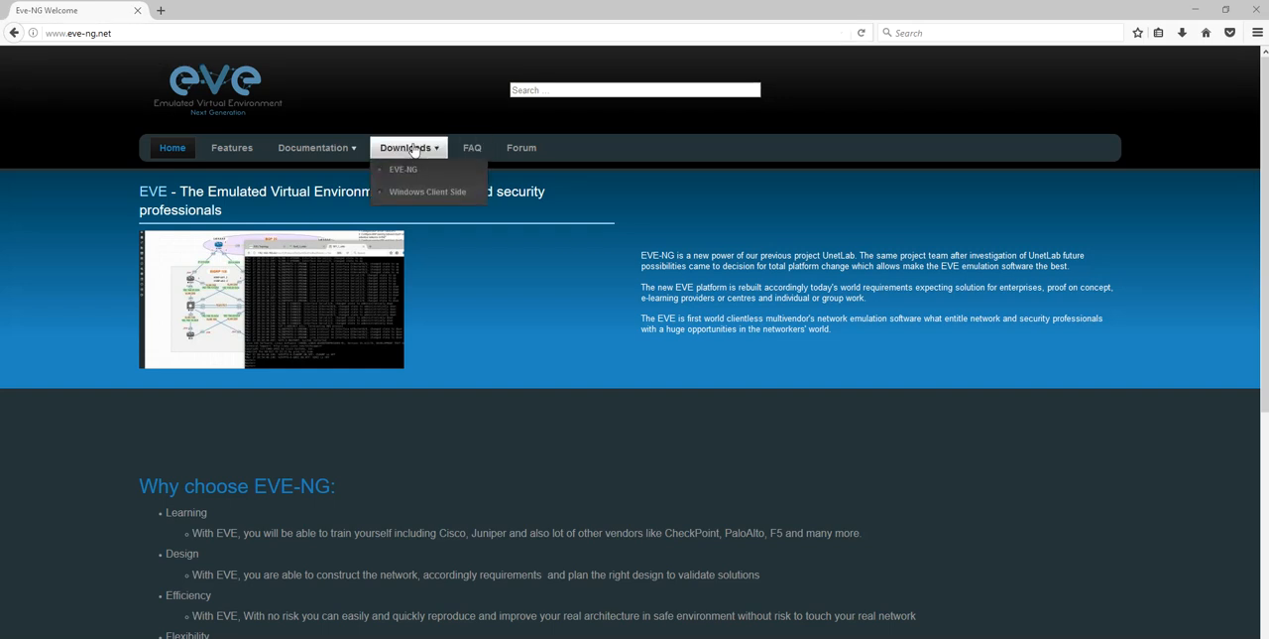
{"action": "left_click", "coordinate": [403, 168]}
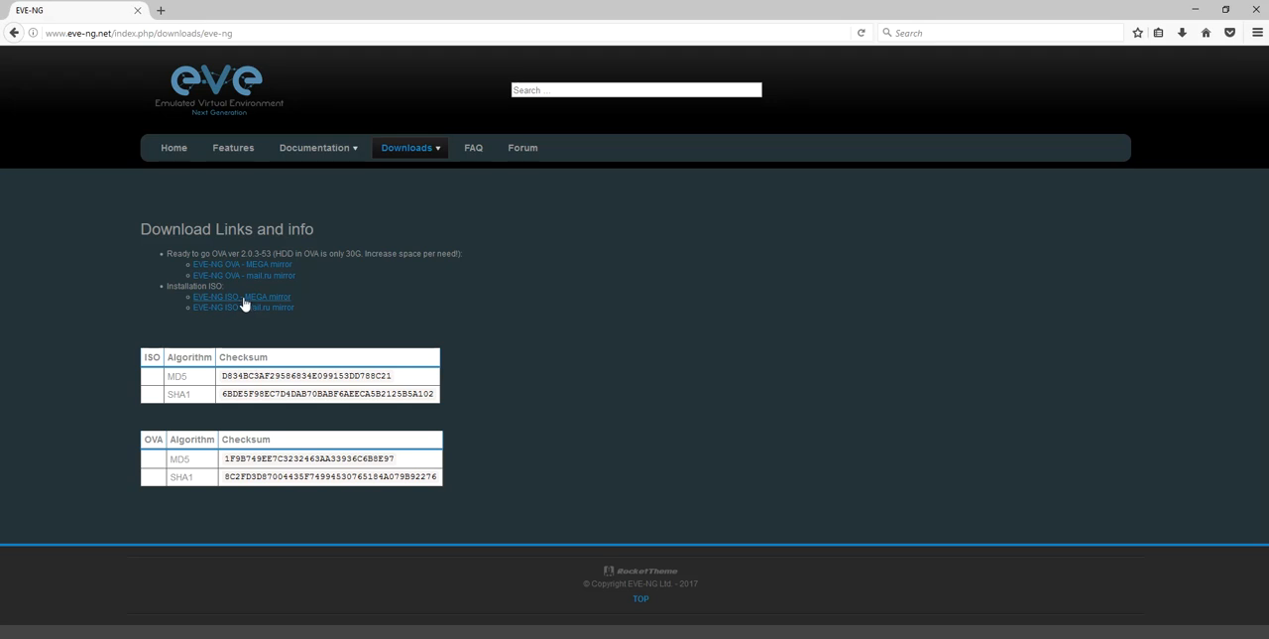
{"action": "left_click", "coordinate": [242, 297]}
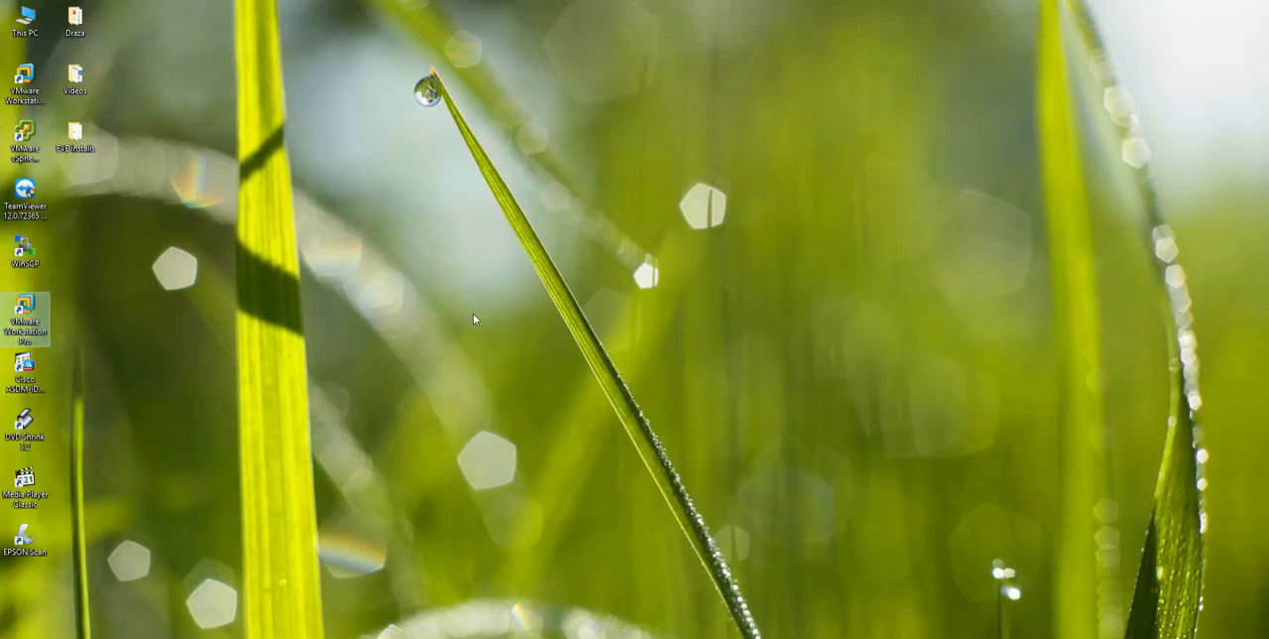
{"action": "mouse_move", "coordinate": [542, 315]}
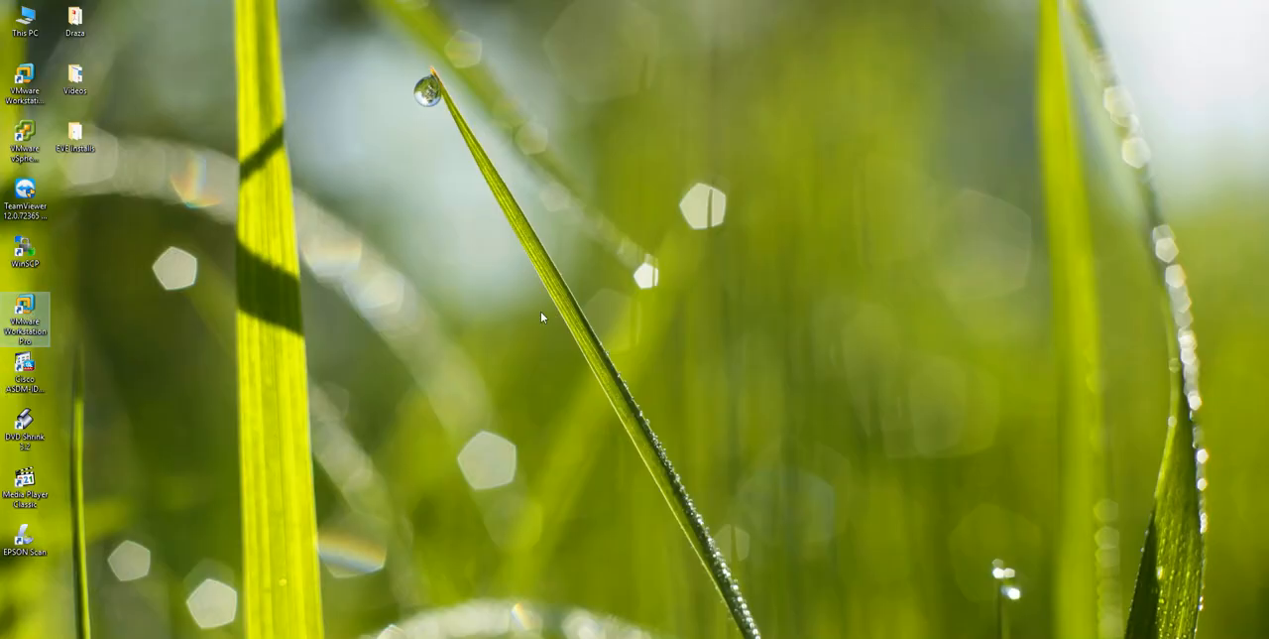
Launch VMware Workstation 12 Pro from its desktop shortcut.
{"action": "double_click", "coordinate": [24, 315]}
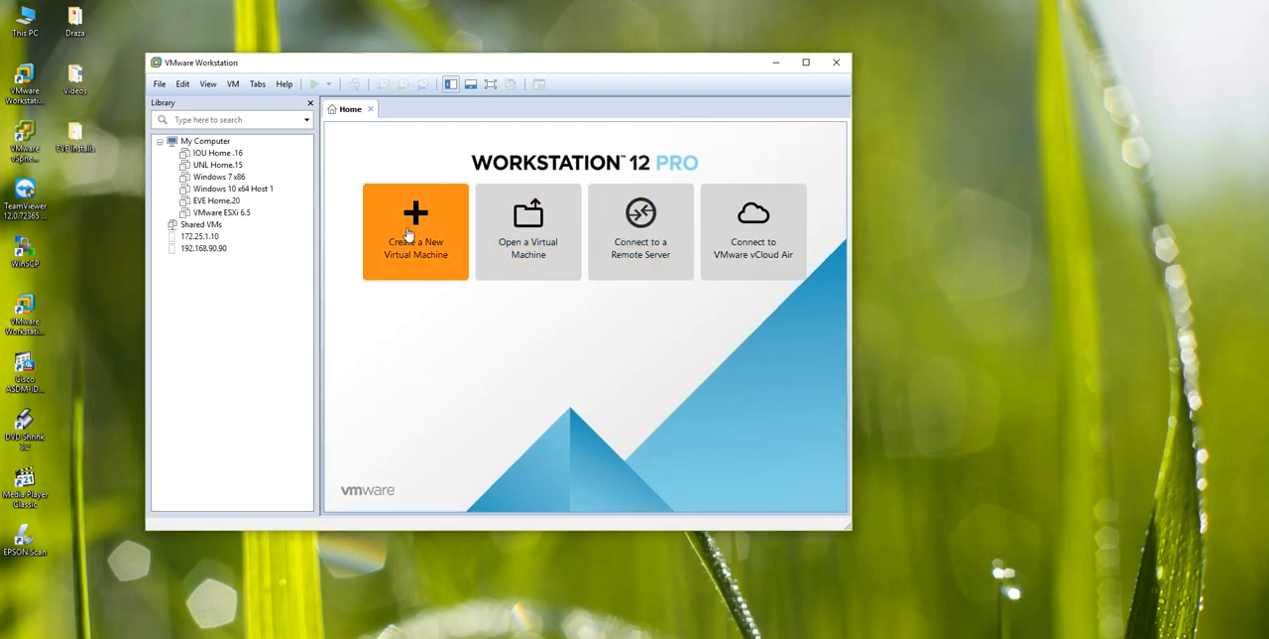
Begin a typical new virtual machine, choosing to install the operating system later.
{"action": "left_click", "coordinate": [415, 230]}
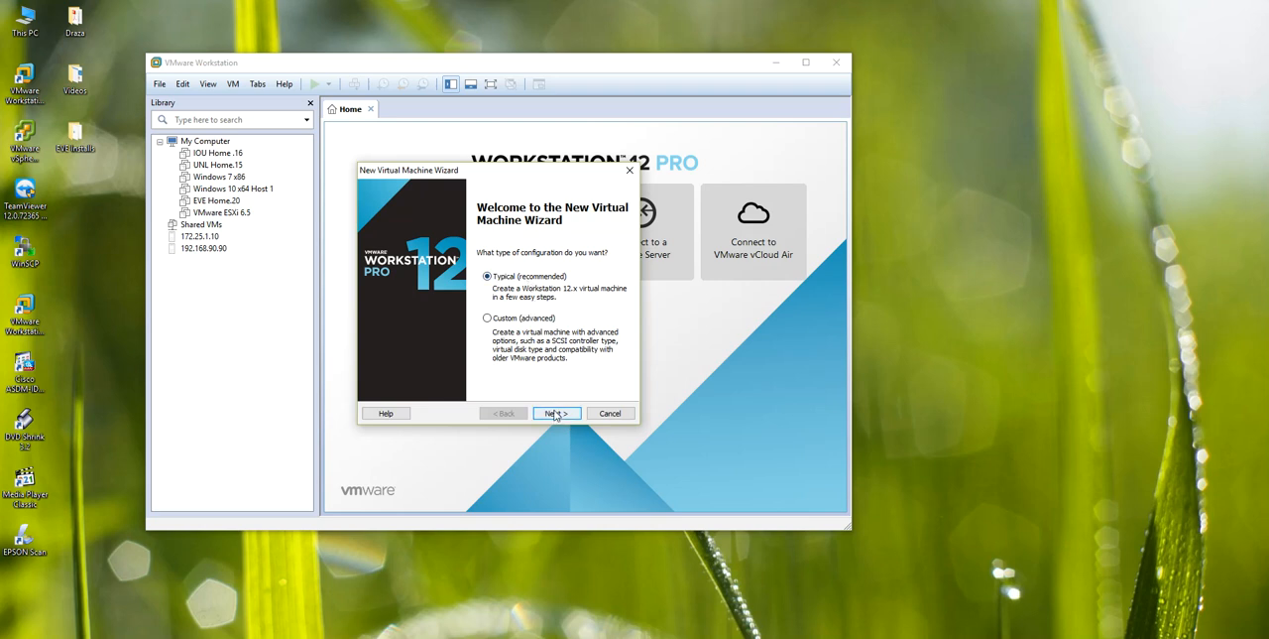
{"action": "left_click", "coordinate": [555, 412]}
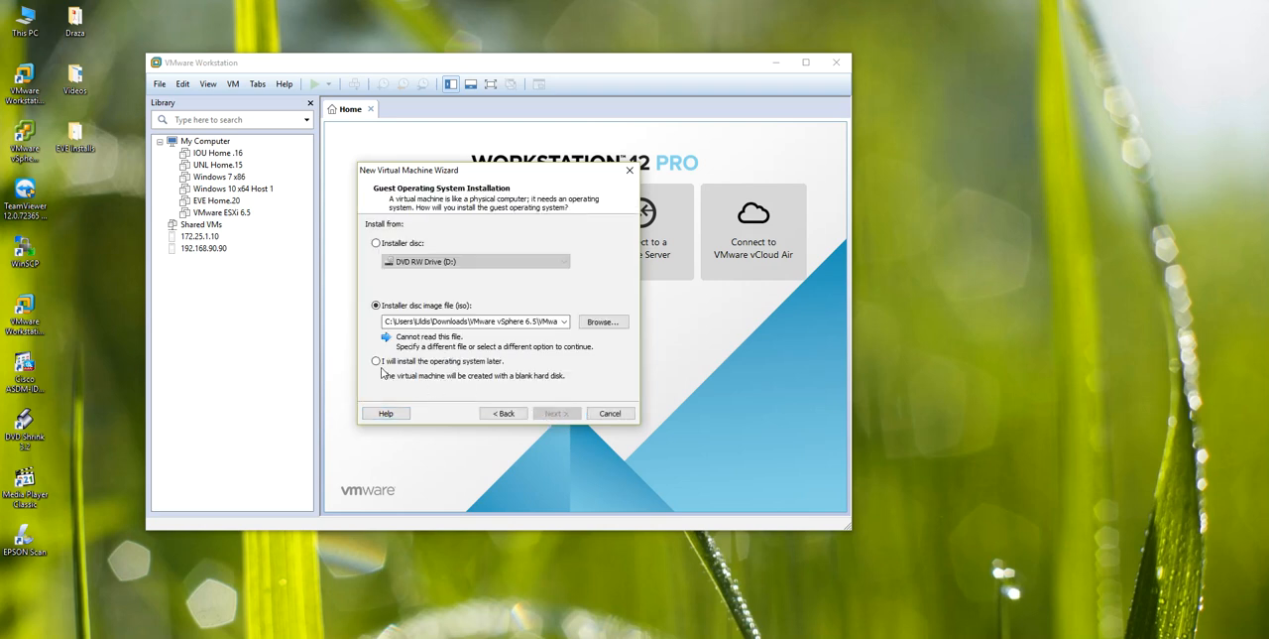
{"action": "left_click", "coordinate": [377, 361]}
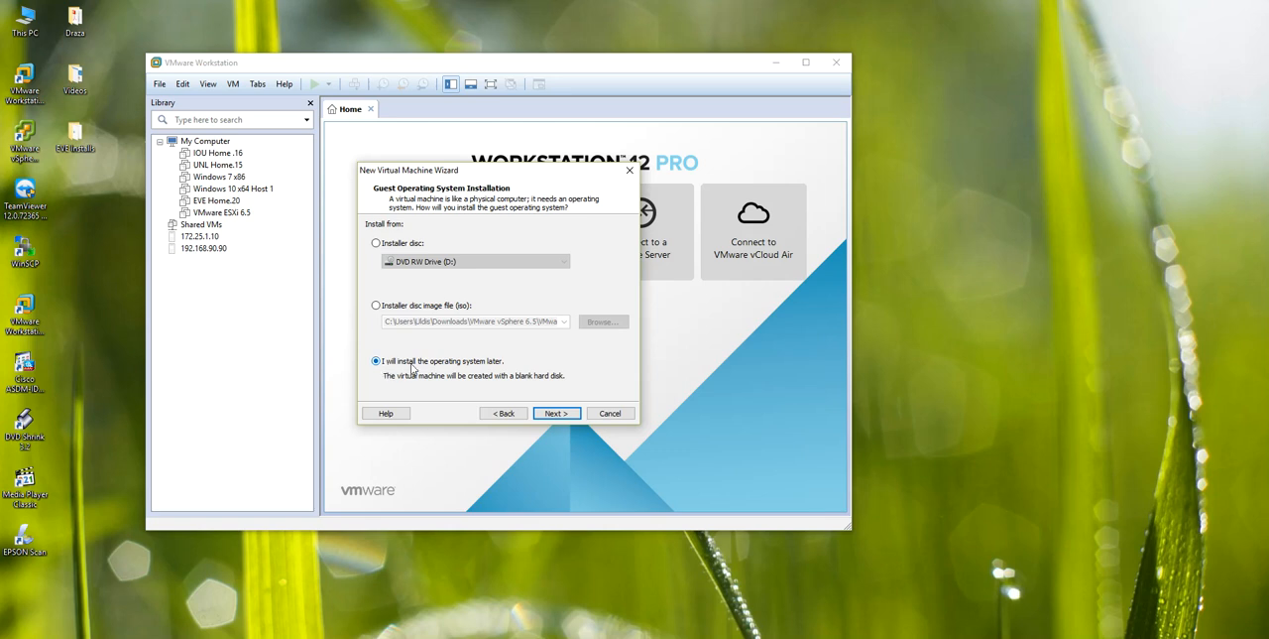
{"action": "mouse_move", "coordinate": [496, 369]}
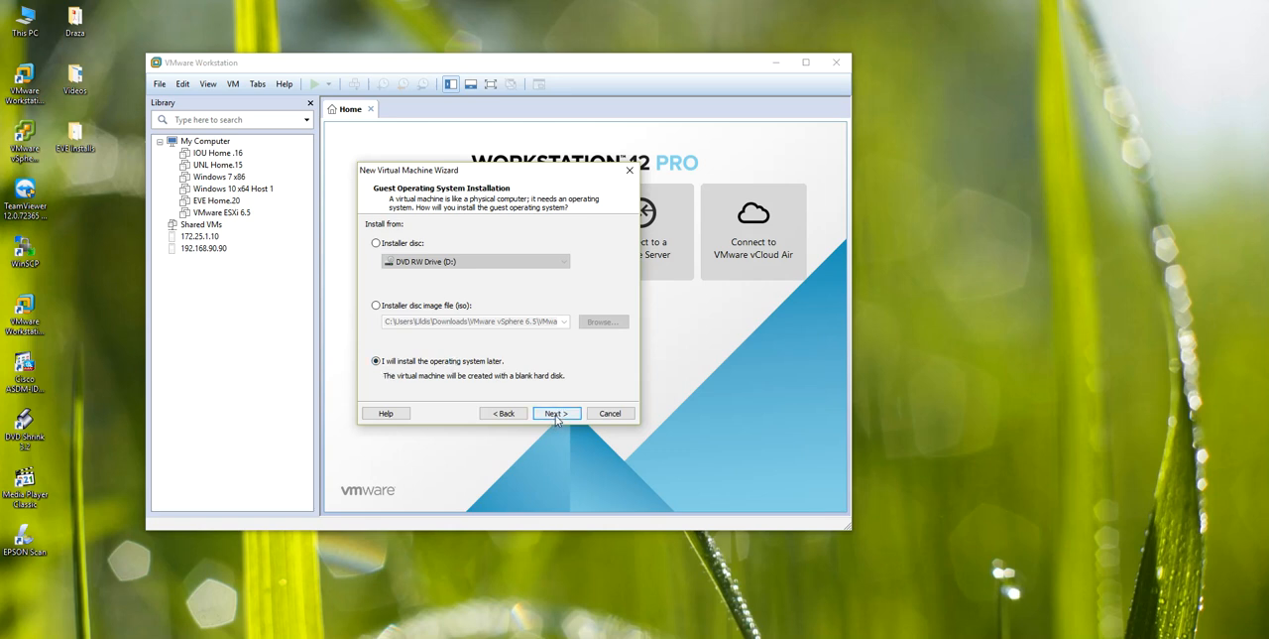
{"action": "left_click", "coordinate": [556, 412]}
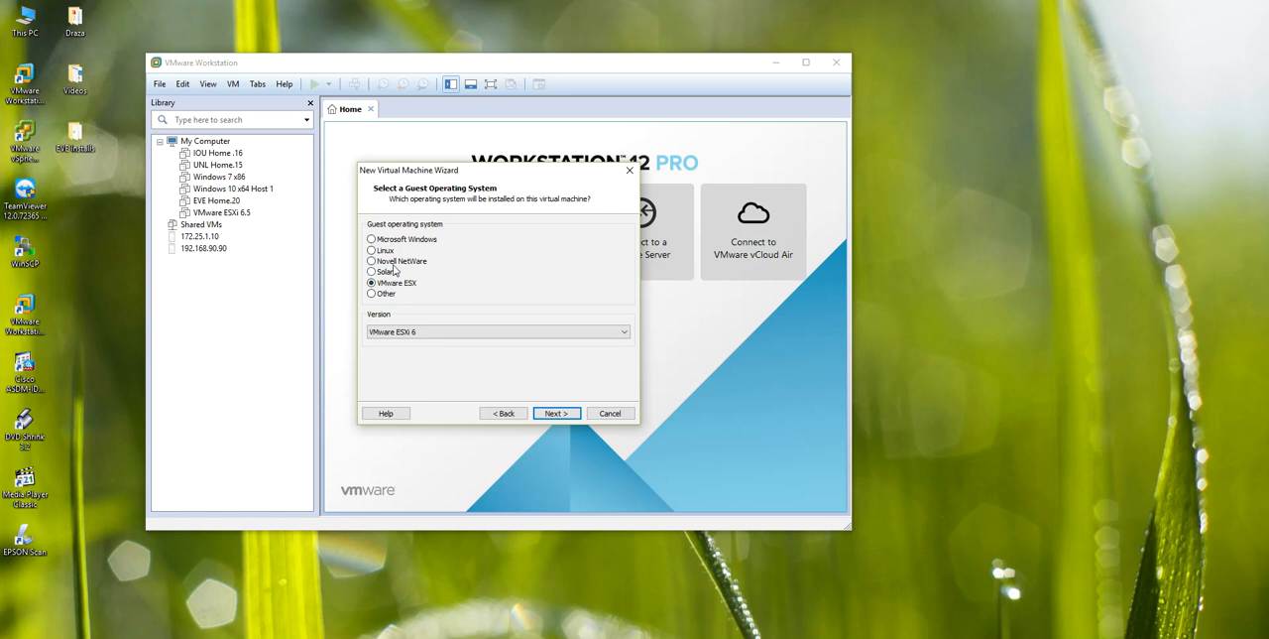
Select Linux with Ubuntu 64-bit as the guest operating system and continue.
{"action": "left_click", "coordinate": [373, 250]}
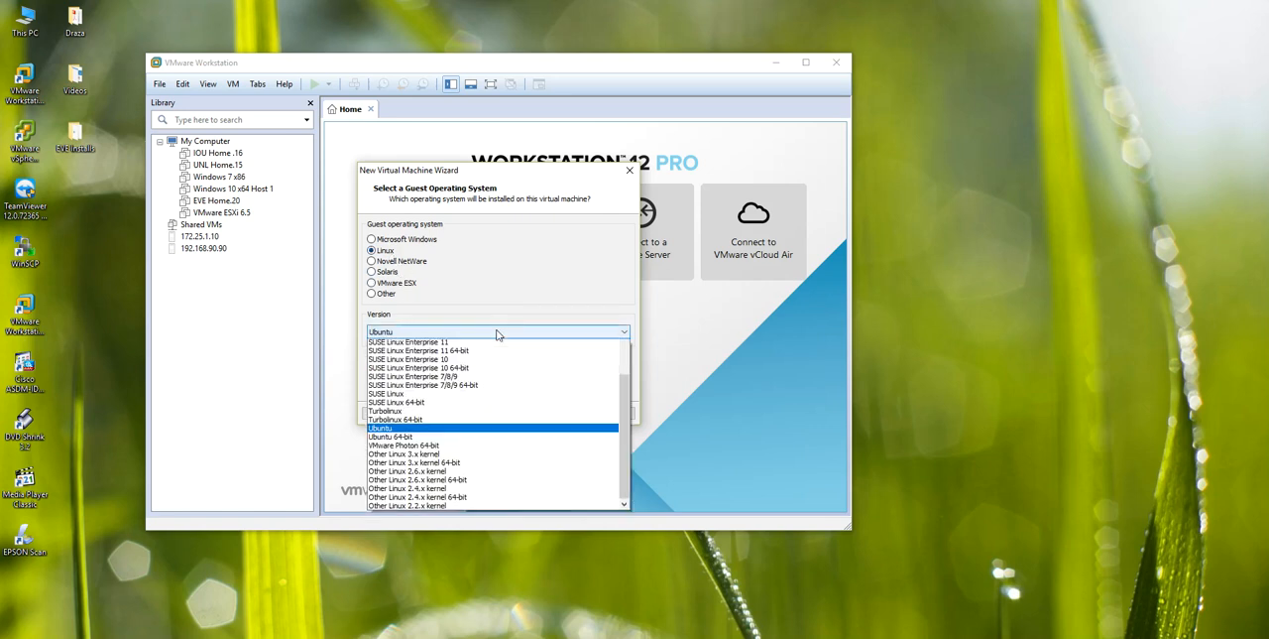
{"action": "left_click", "coordinate": [388, 437]}
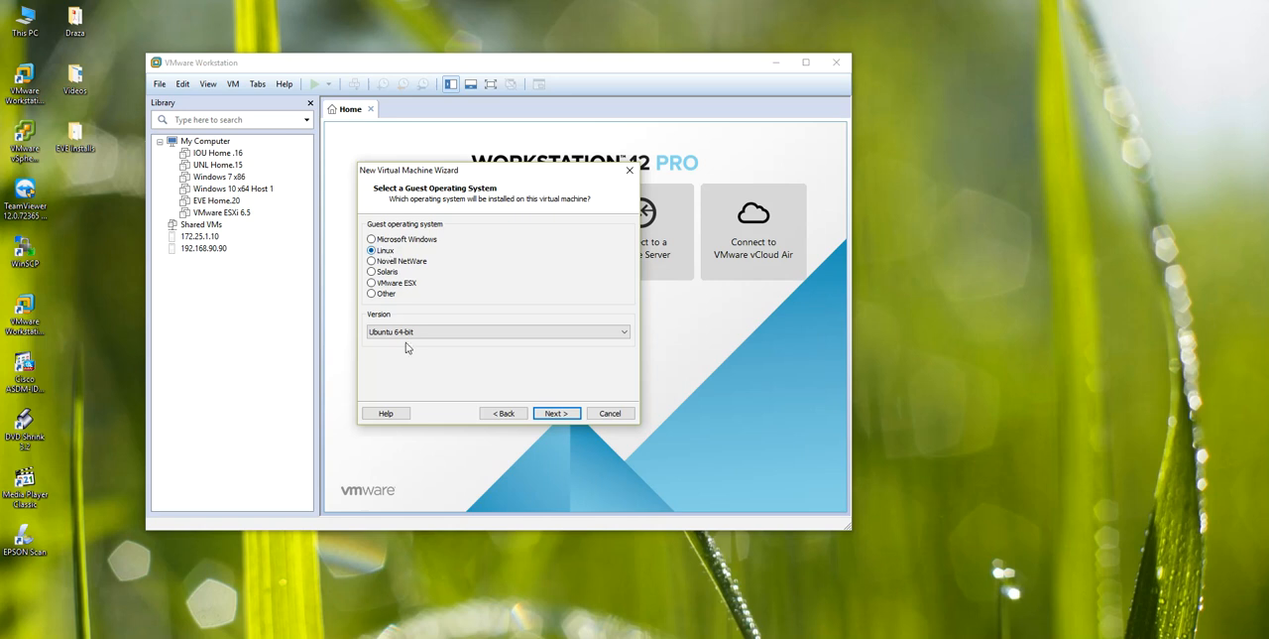
{"action": "left_click", "coordinate": [556, 413]}
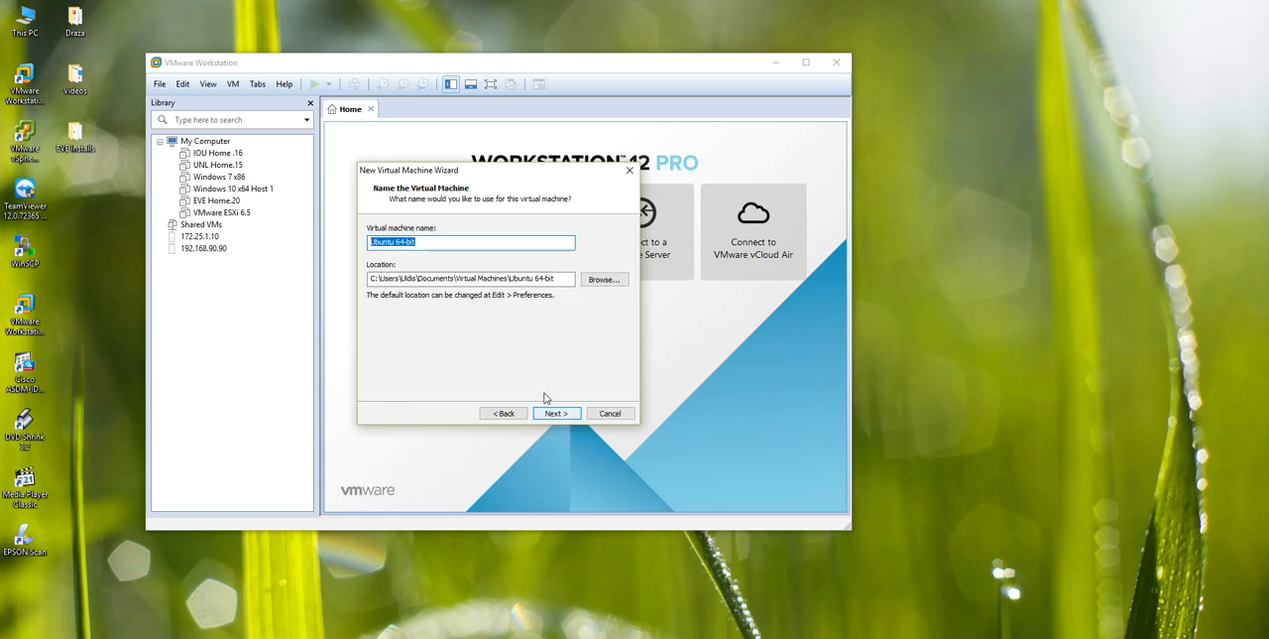
Name the virtual machine 'EVE Comm Edition' and continue to disk sizing.
{"action": "type", "text": "EVE Comm"}
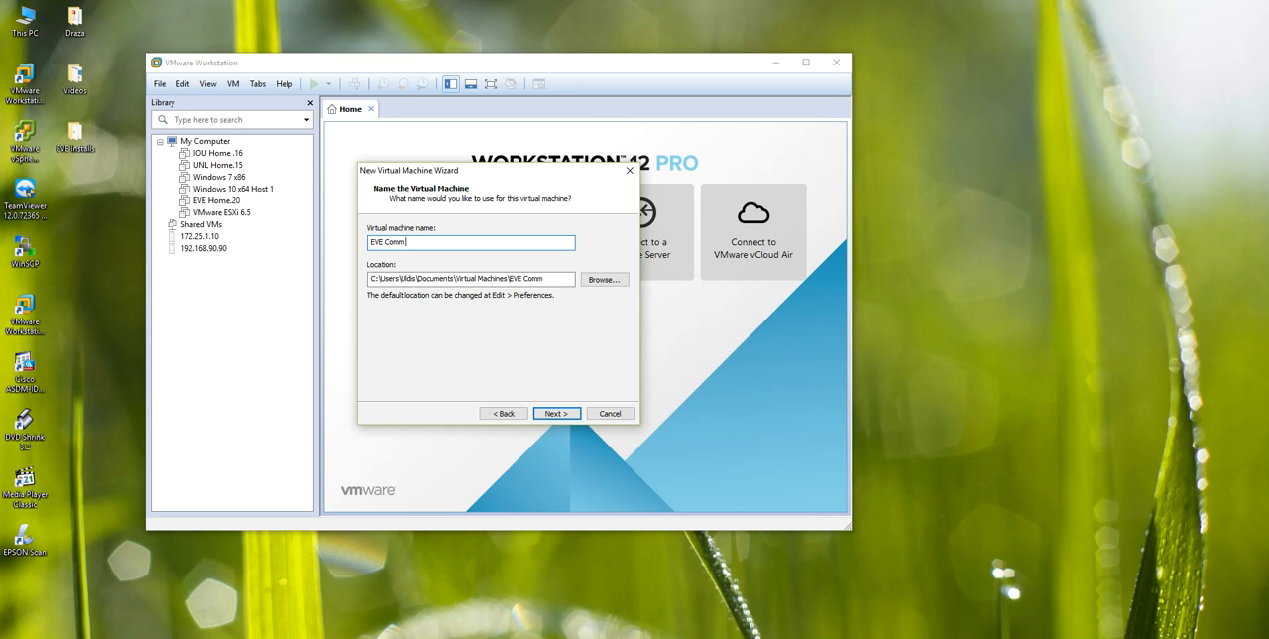
{"action": "type", "text": "Edition"}
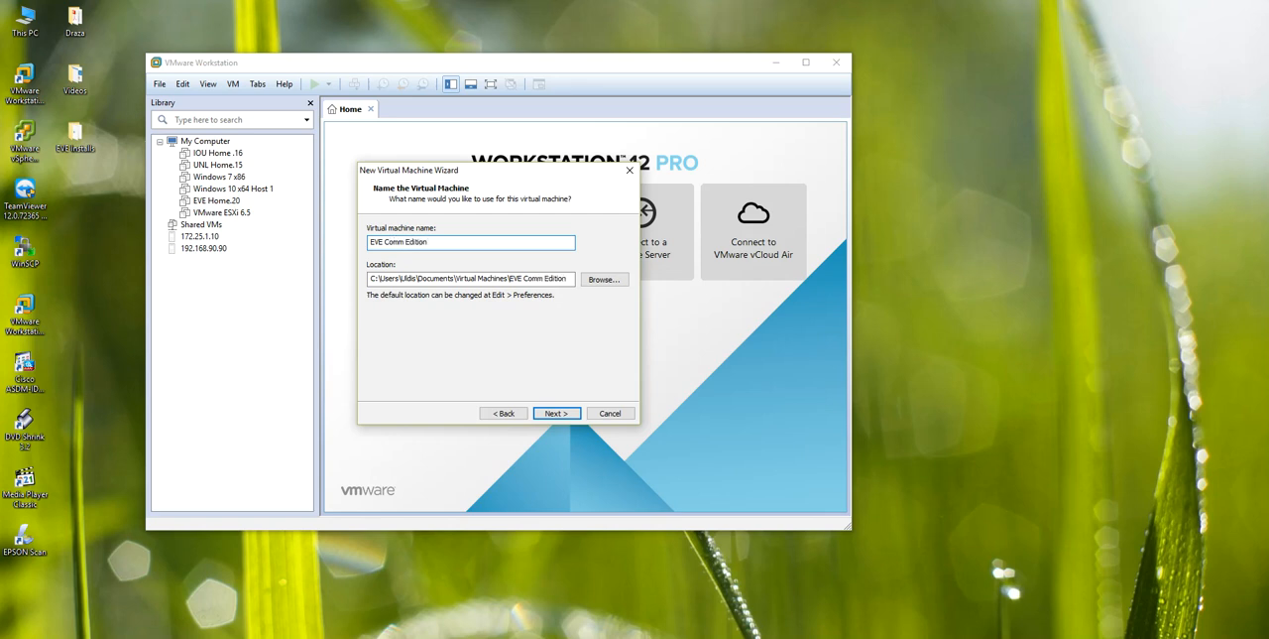
{"action": "left_click", "coordinate": [555, 413]}
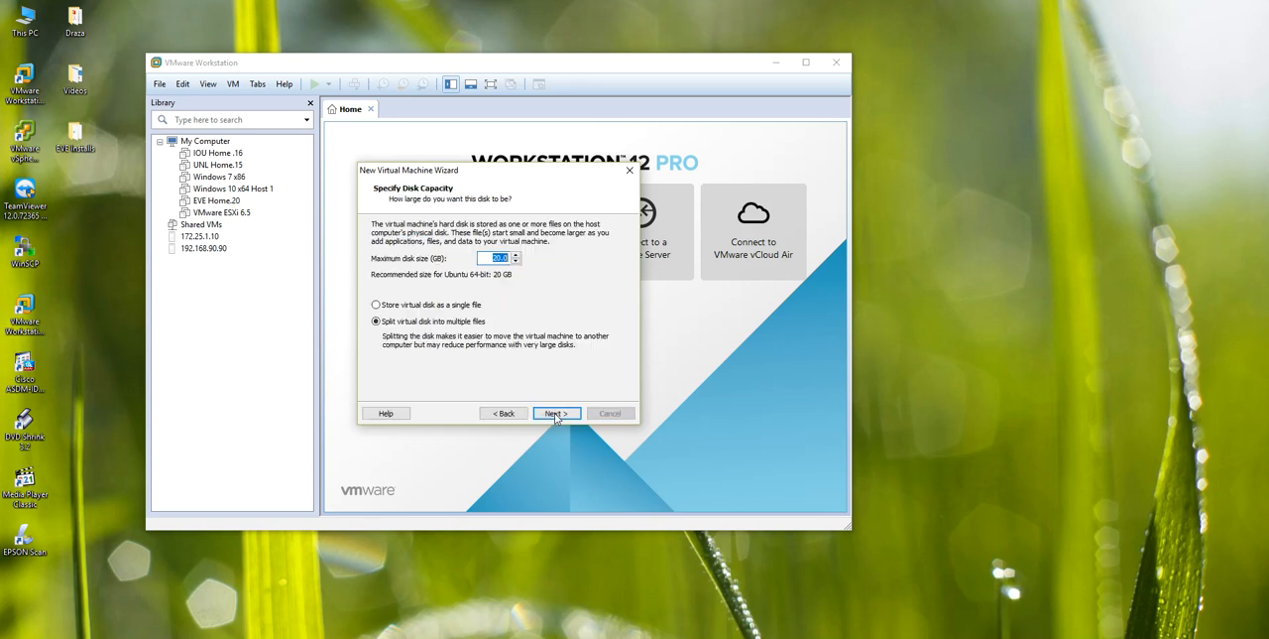
Store the virtual disk as a single file with a 20 GB maximum size and continue.
{"action": "left_click", "coordinate": [377, 305]}
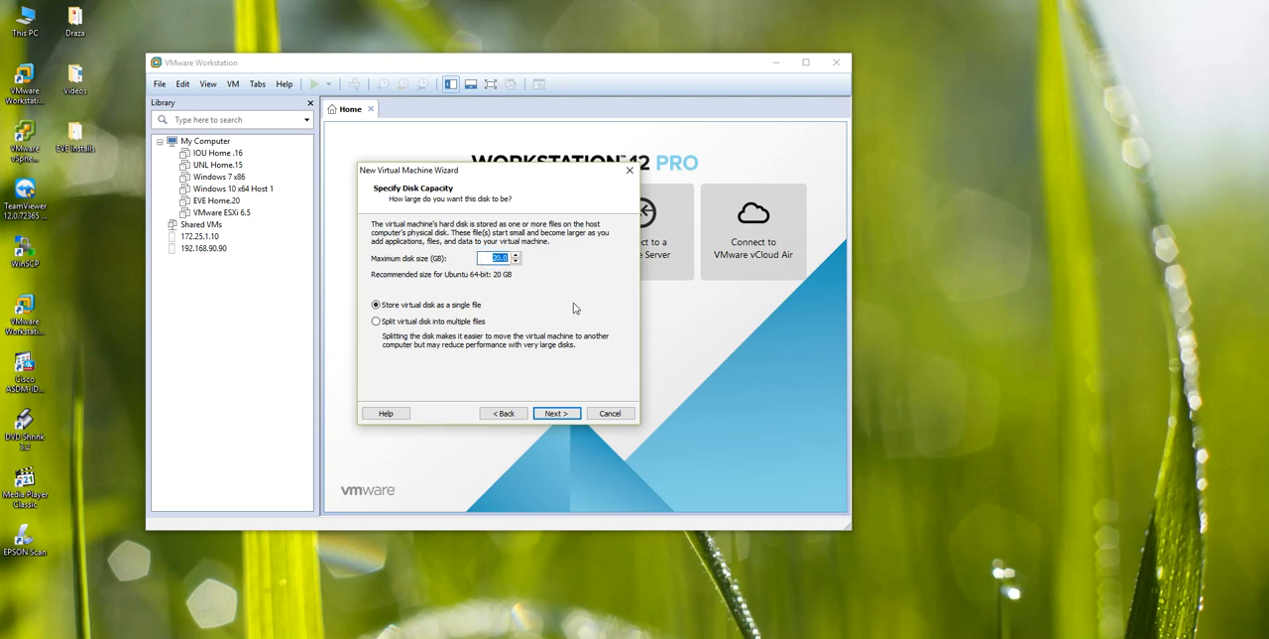
{"action": "type", "text": "25"}
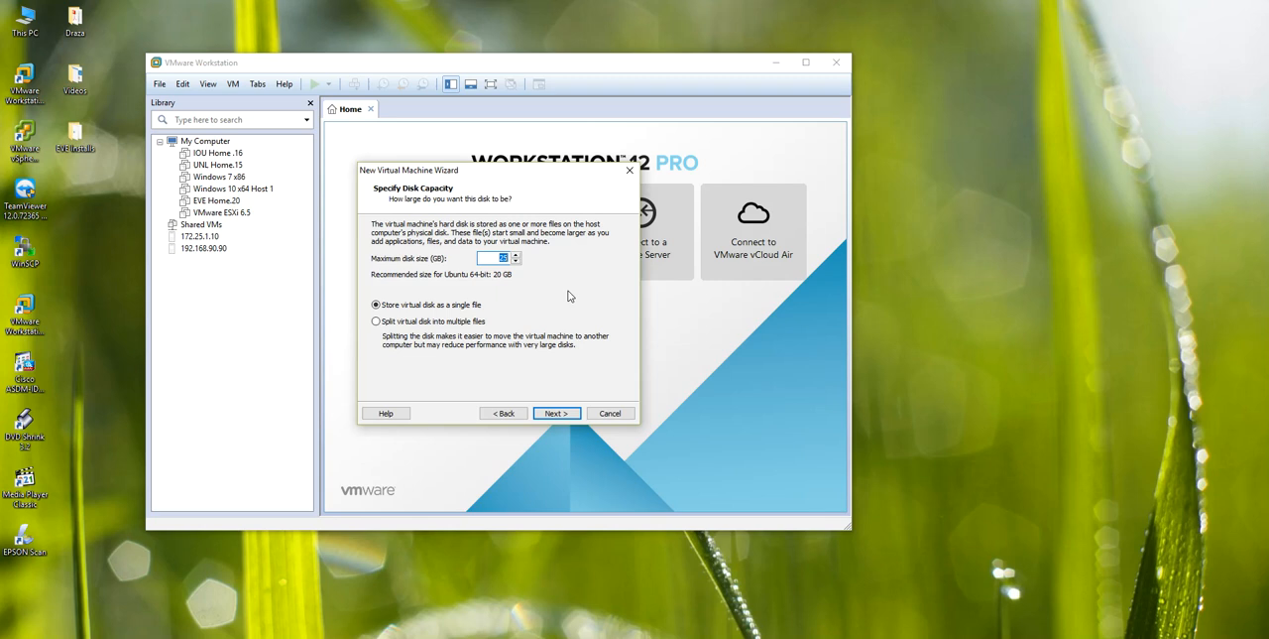
{"action": "type", "text": "3"}
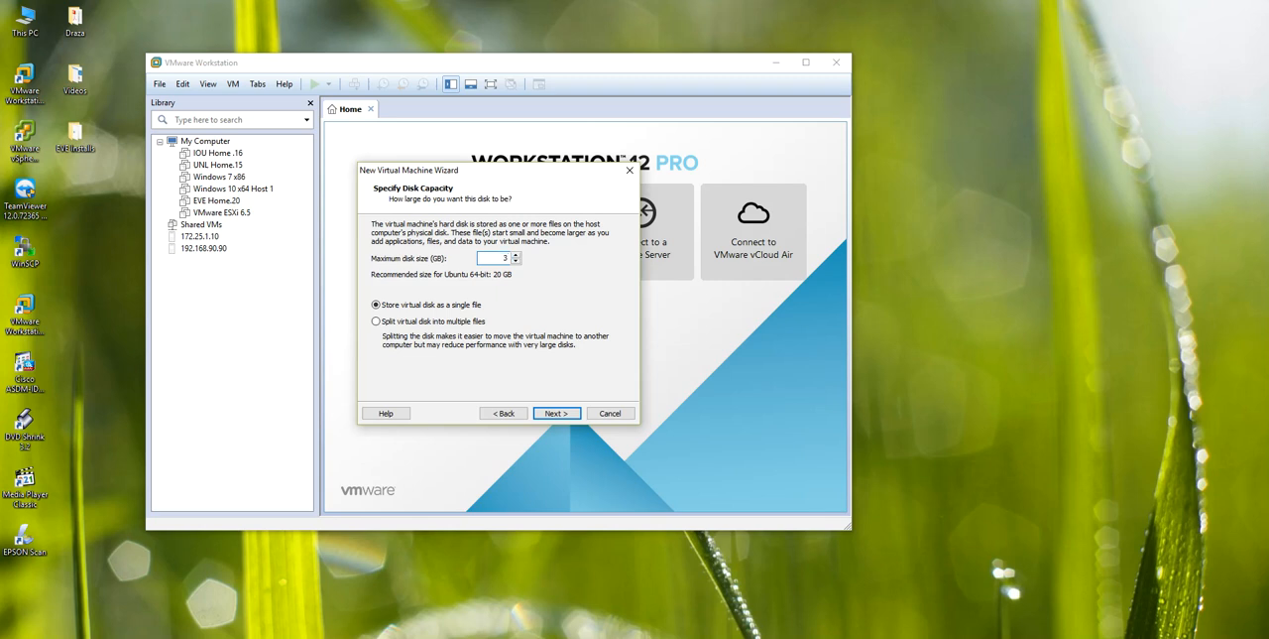
{"action": "type", "text": "300"}
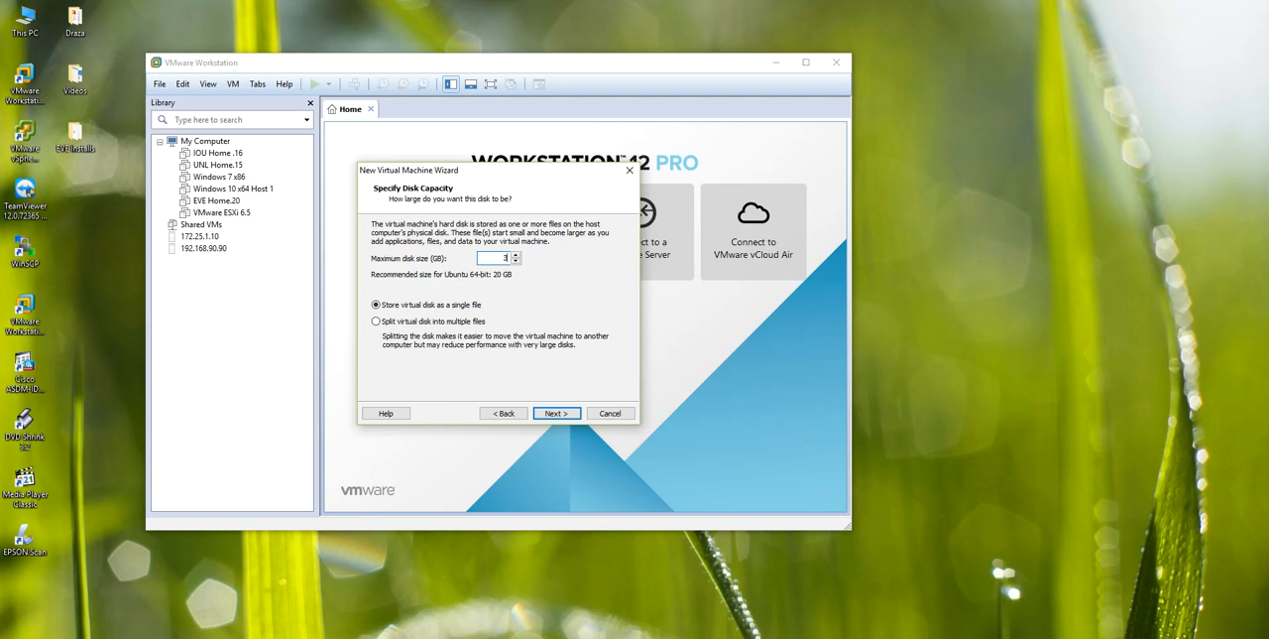
{"action": "type", "text": "20"}
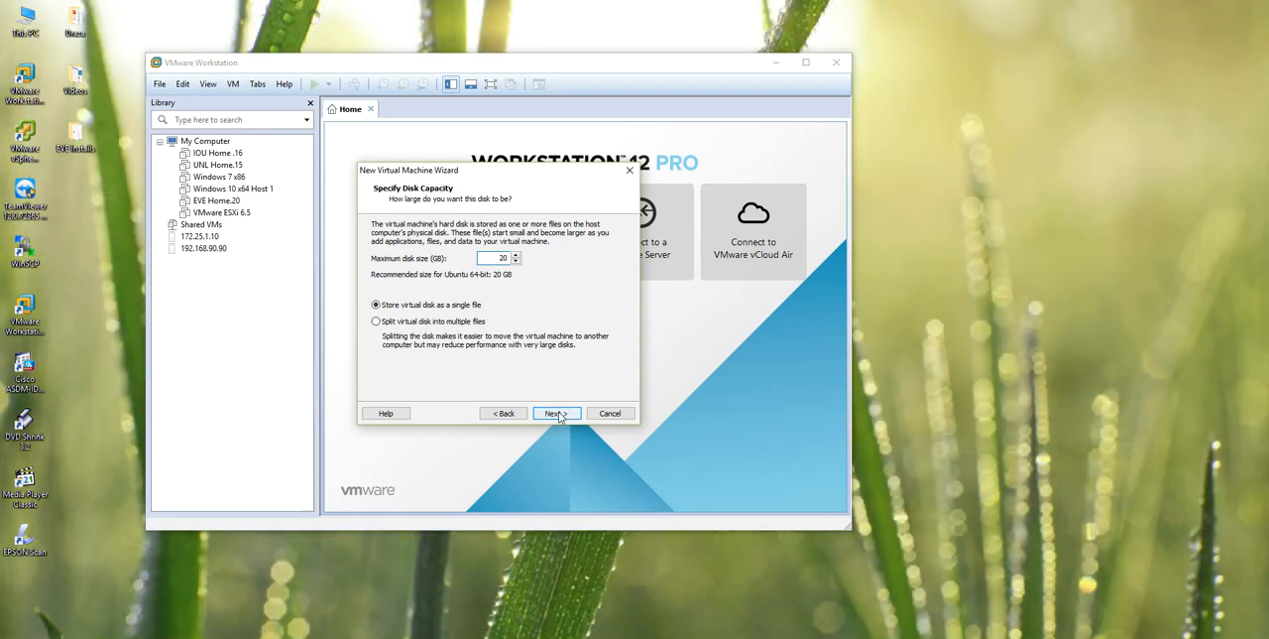
{"action": "left_click", "coordinate": [556, 413]}
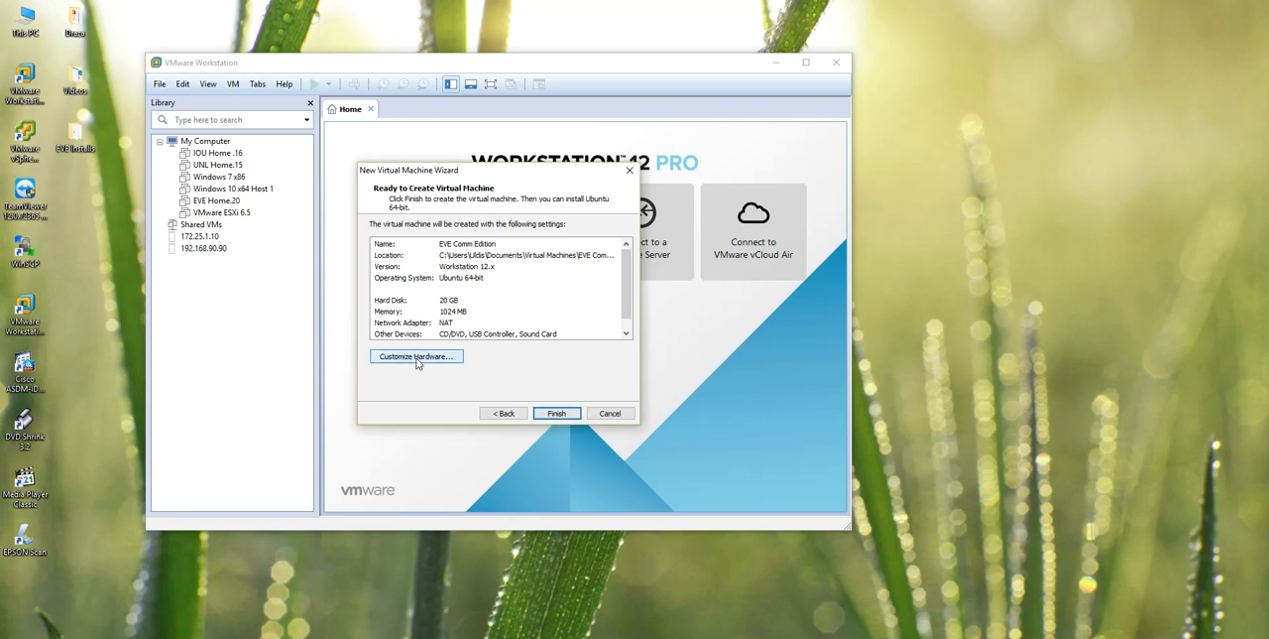
In Customize Hardware, raise the machine's memory to 8 GB (8192 MB).
{"action": "left_click", "coordinate": [416, 357]}
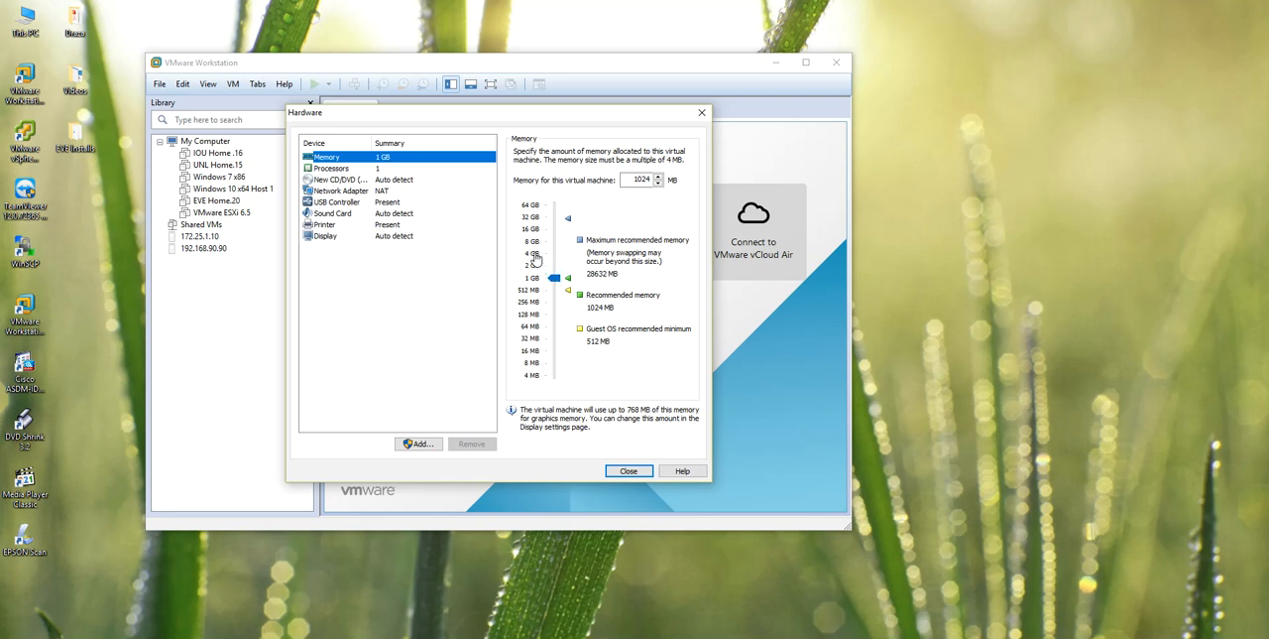
{"action": "left_click_drag", "start_coordinate": [553, 277], "coordinate": [553, 242]}
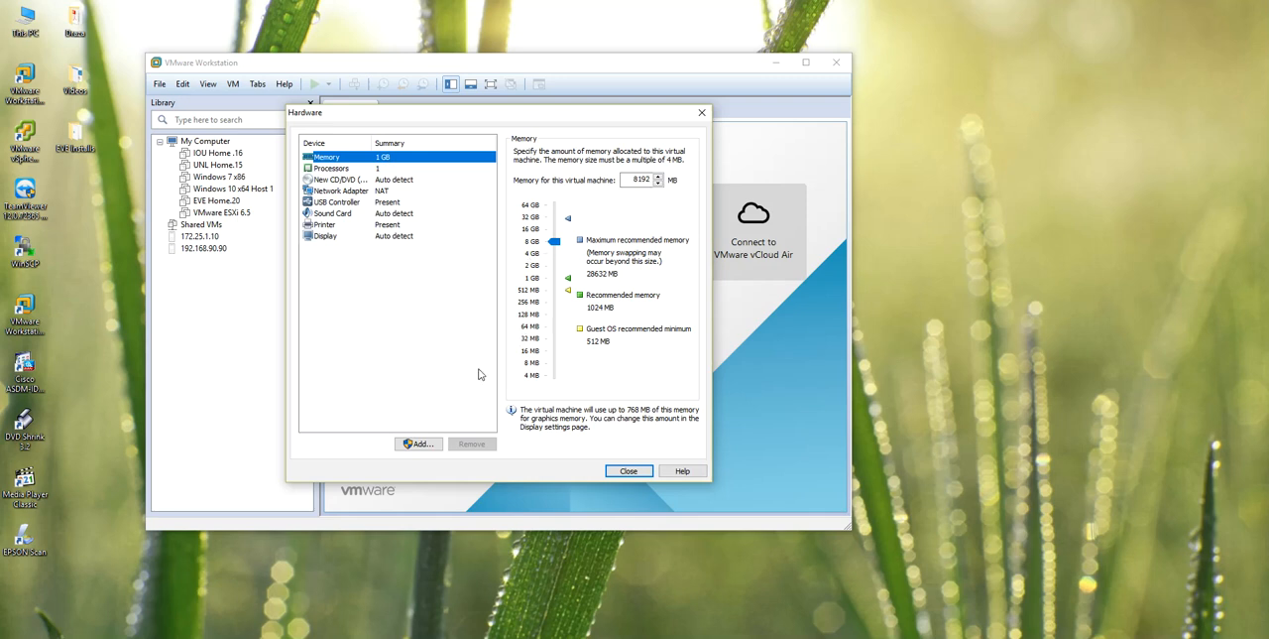
{"action": "left_click", "coordinate": [331, 168]}
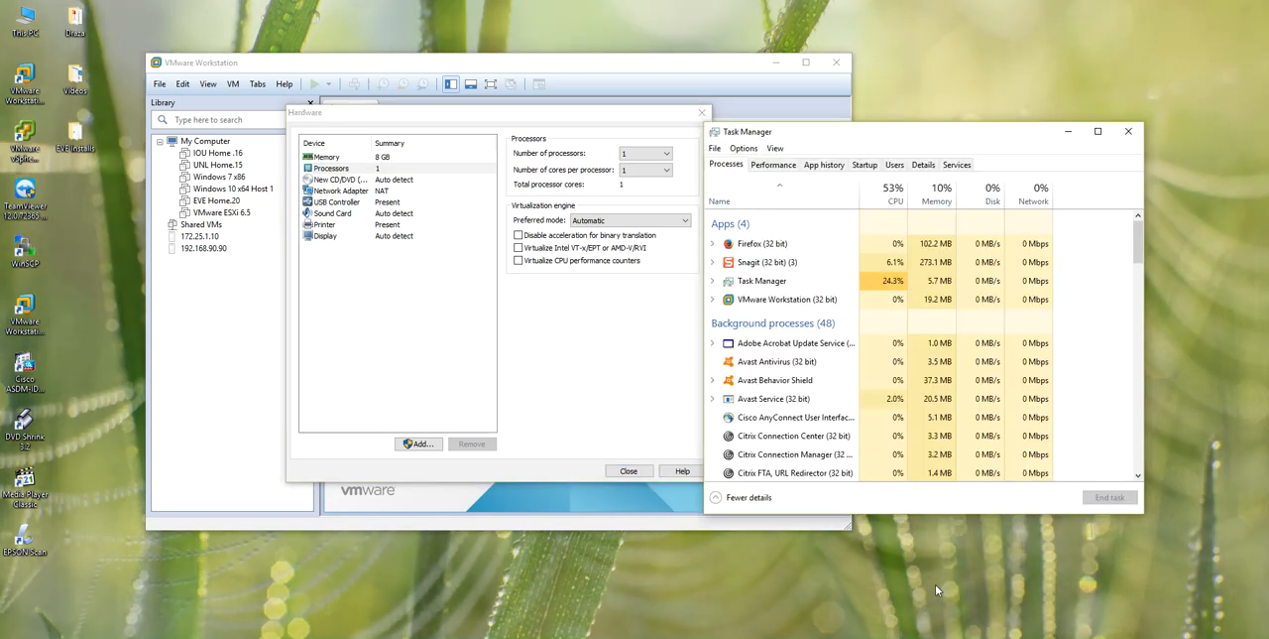
Close Task Manager after checking host resource usage.
{"action": "left_click", "coordinate": [773, 164]}
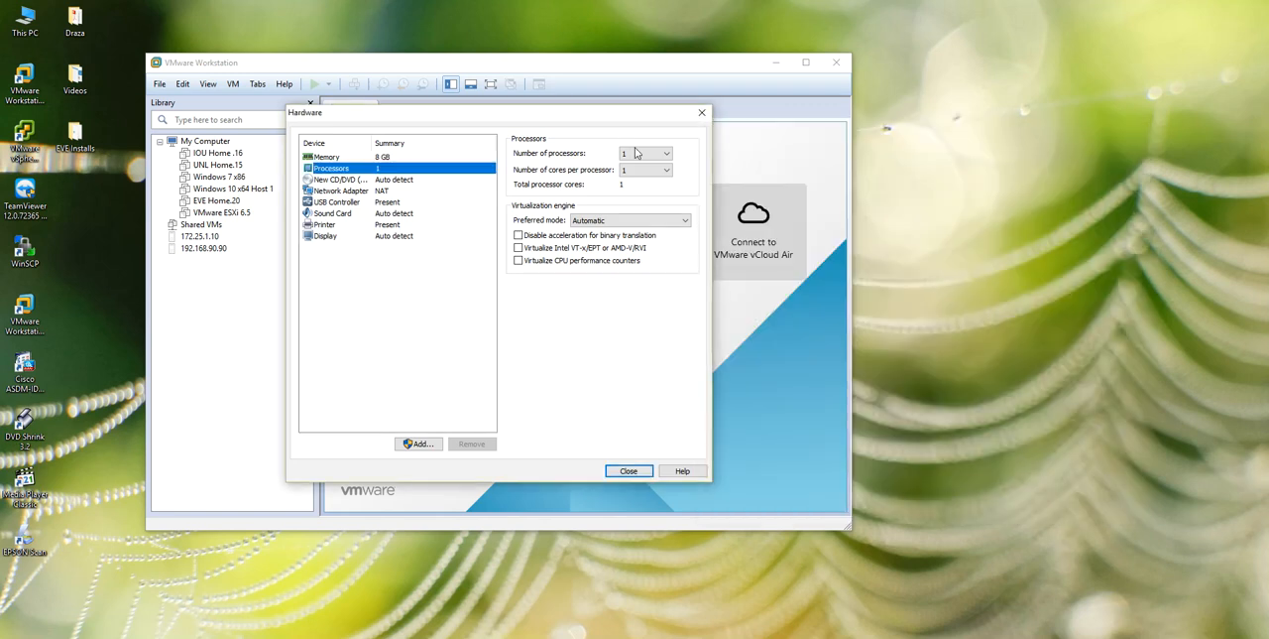
Set the machine to 4 processors with Intel VT-x/EPT virtualization enabled.
{"action": "left_click", "coordinate": [665, 153]}
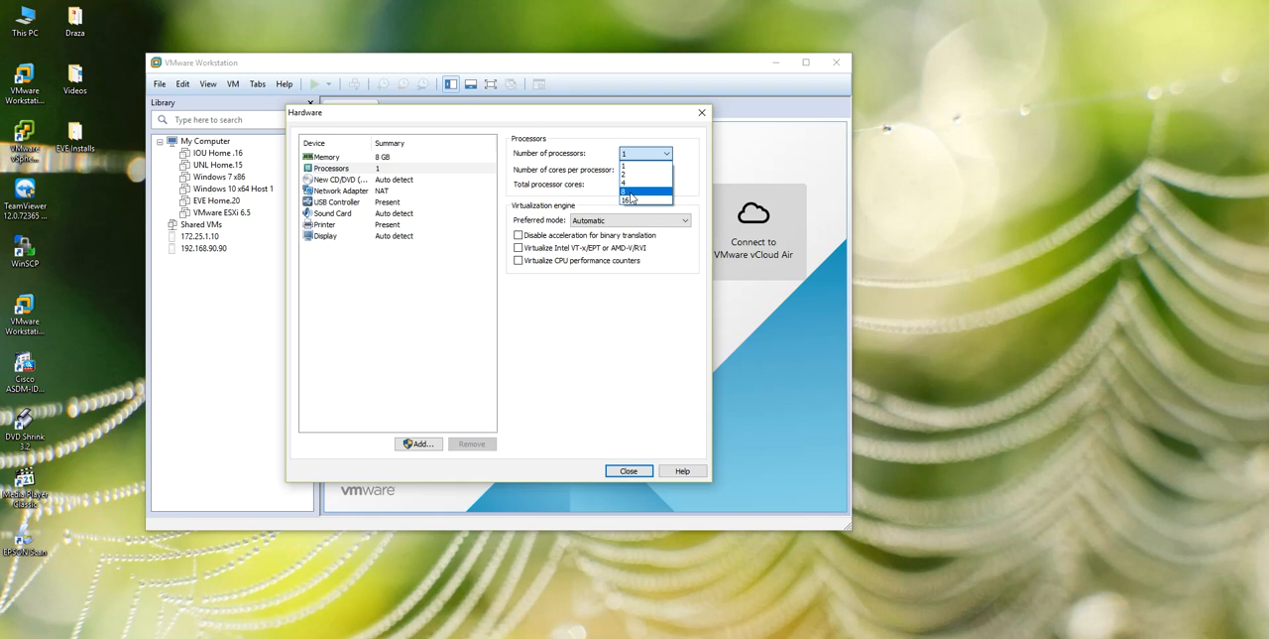
{"action": "left_click", "coordinate": [623, 155]}
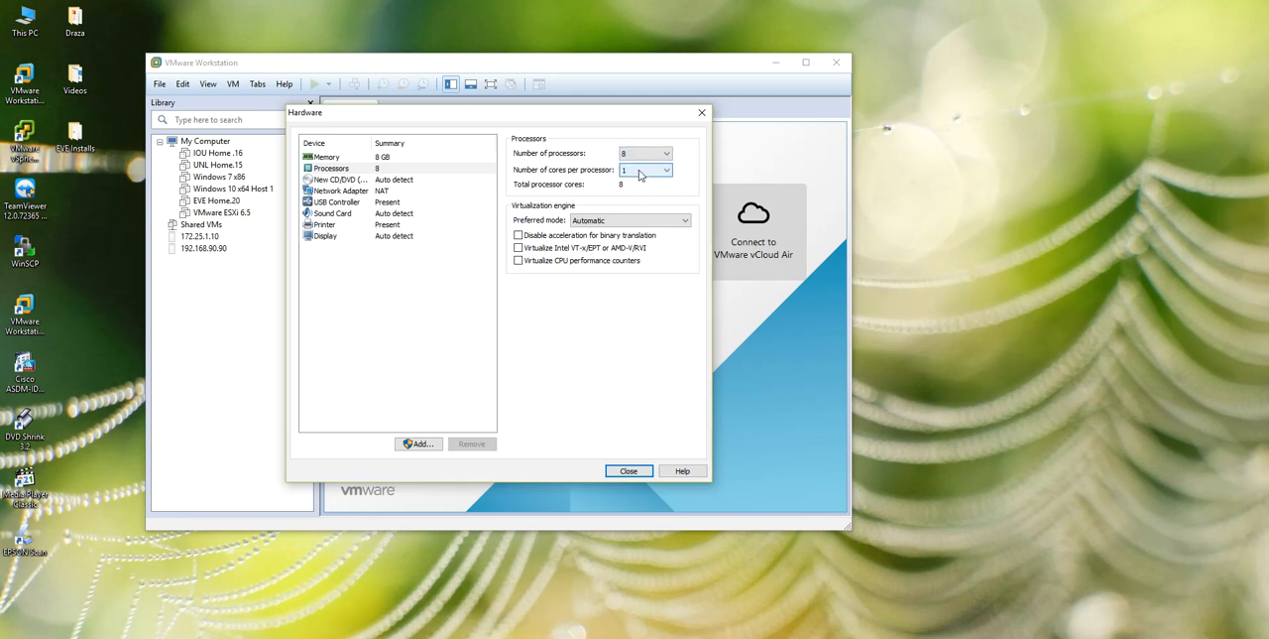
{"action": "left_click", "coordinate": [667, 169]}
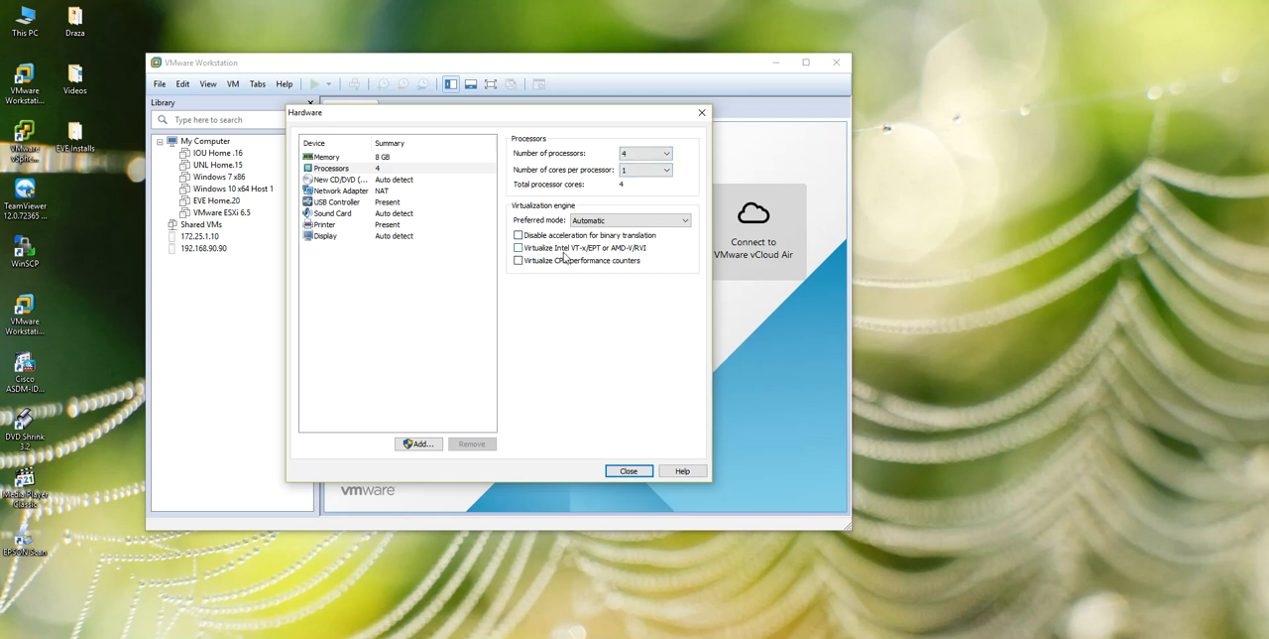
{"action": "mouse_move", "coordinate": [567, 258]}
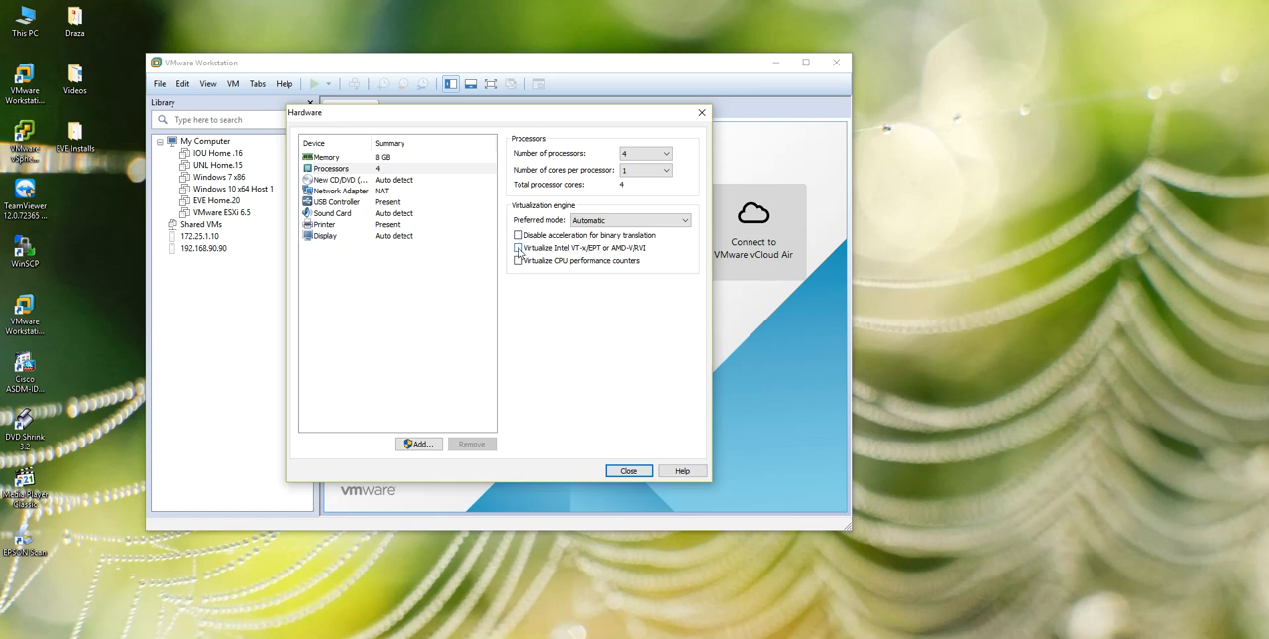
{"action": "left_click", "coordinate": [517, 248]}
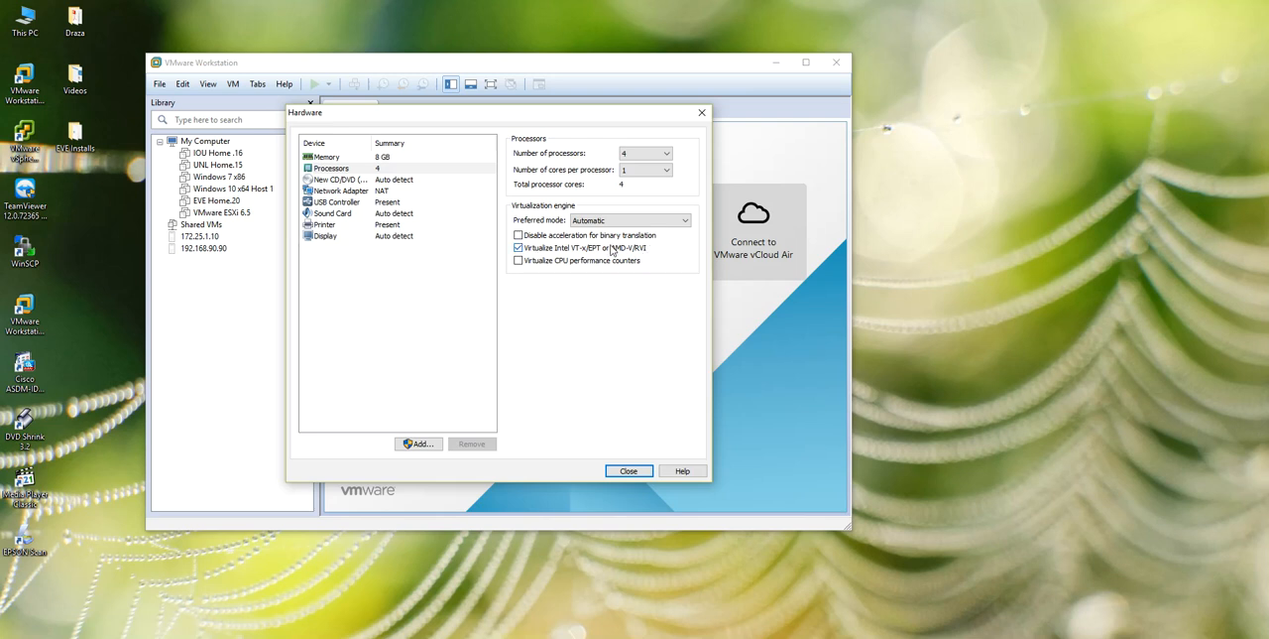
{"action": "left_click", "coordinate": [337, 189]}
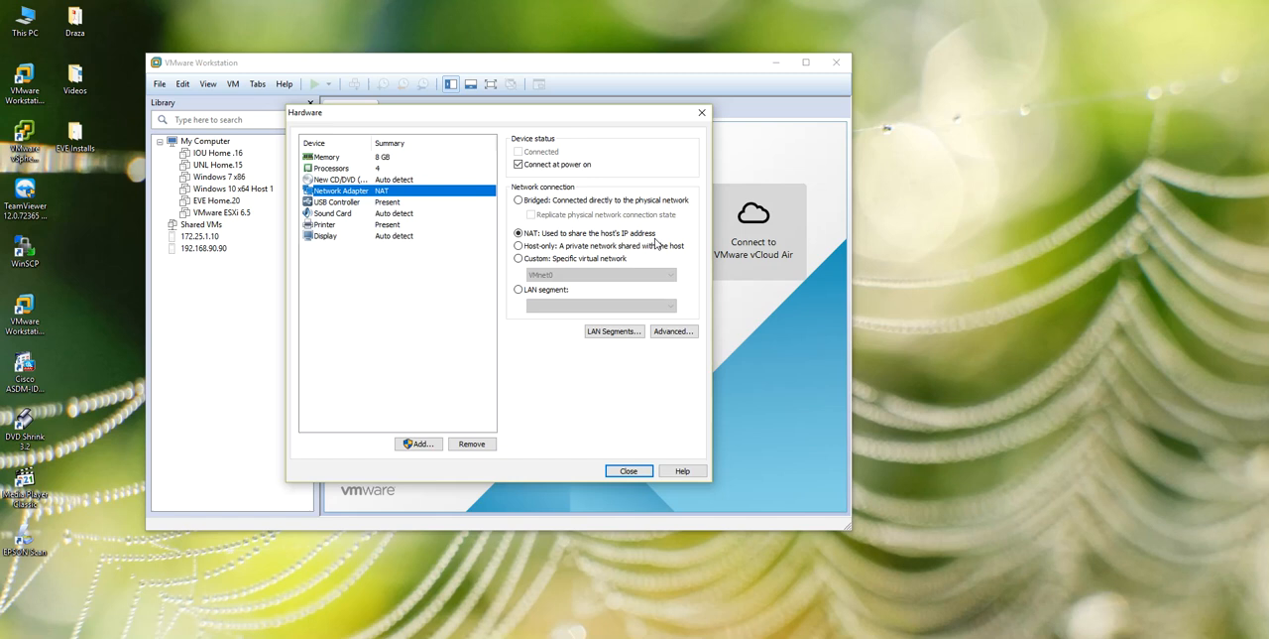
{"action": "mouse_move", "coordinate": [654, 244]}
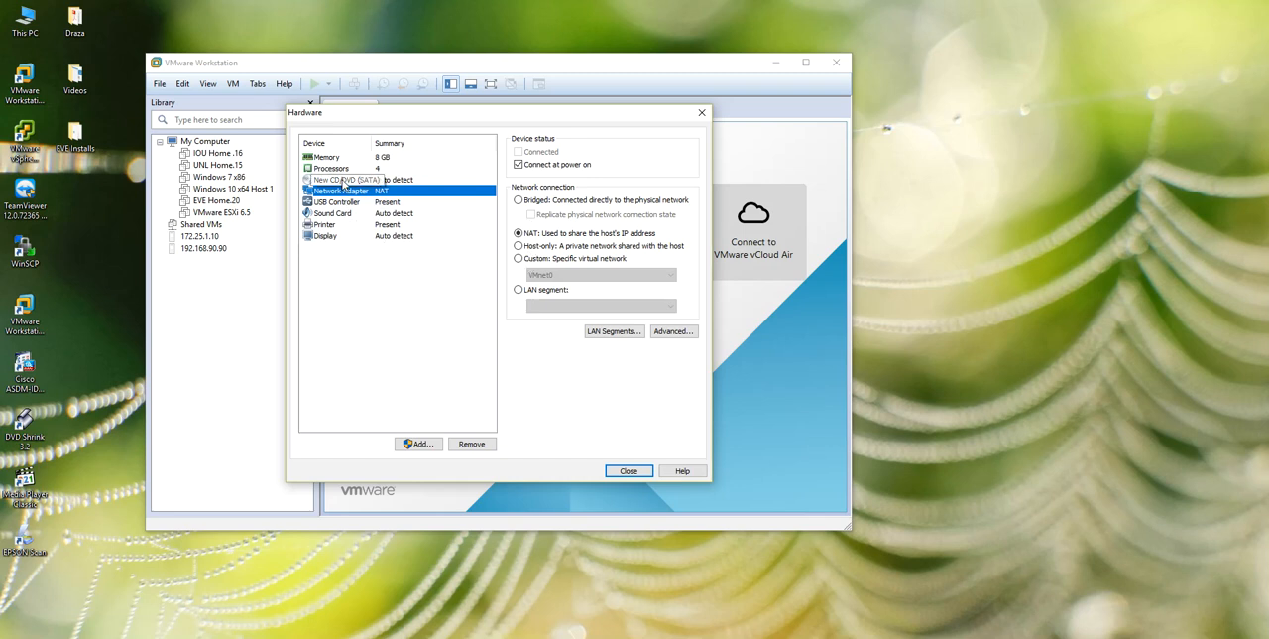
Keep the network adapter on NAT and move to the CD/DVD drive settings.
{"action": "left_click", "coordinate": [342, 179]}
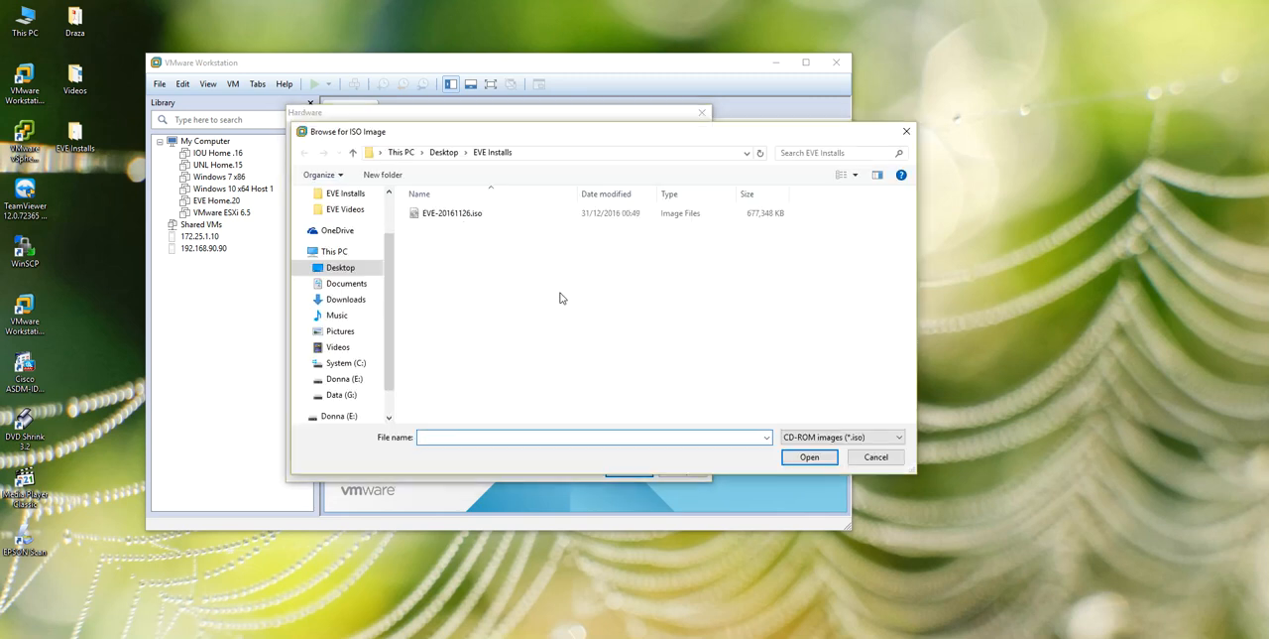
Attach EVE-20161128.iso as the CD/DVD drive's ISO image.
{"action": "left_click", "coordinate": [452, 214]}
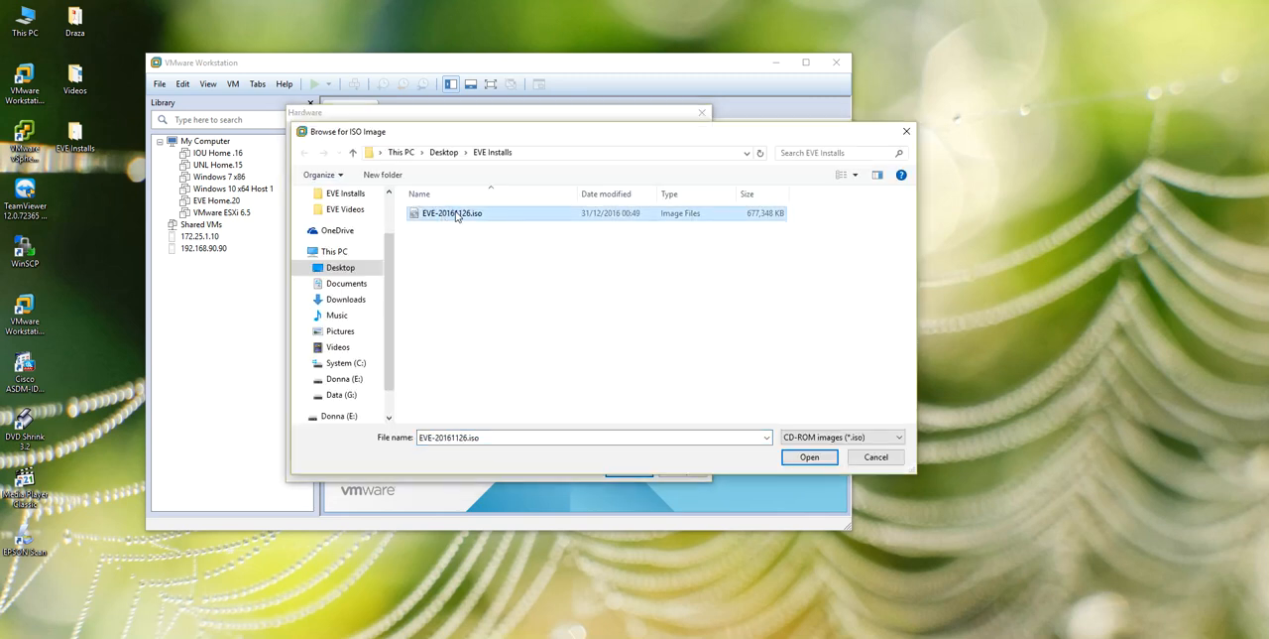
{"action": "left_click", "coordinate": [809, 456]}
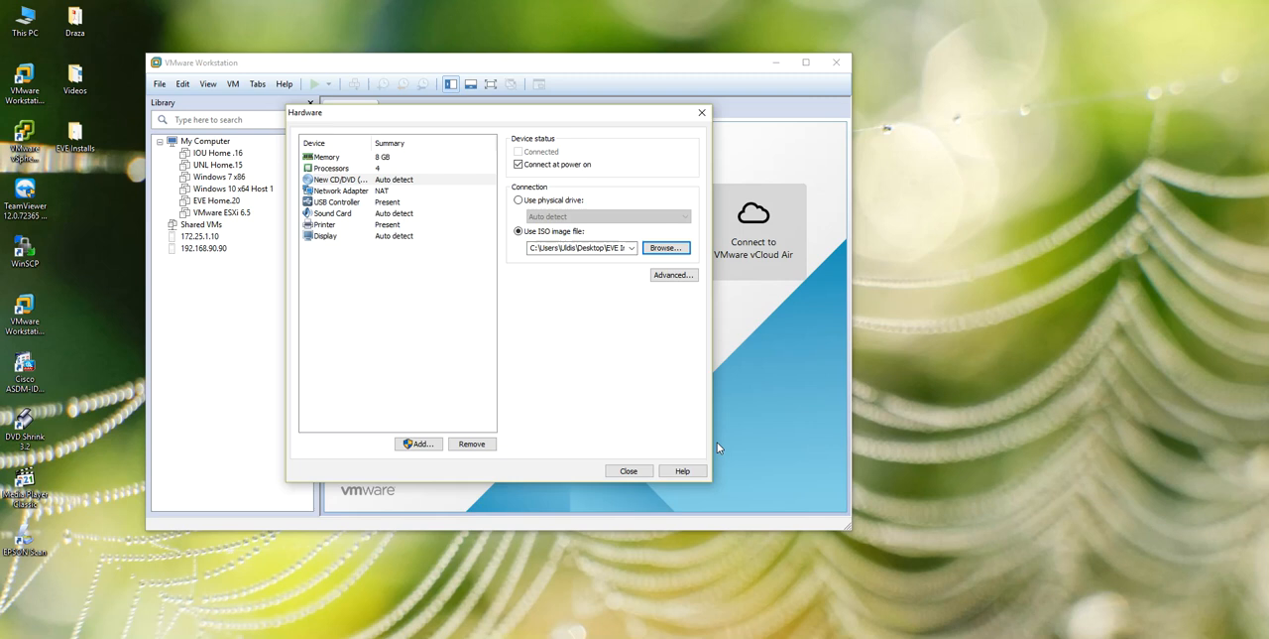
Review memory, processor, network and CD/DVD settings, then finish creating the virtual machine.
{"action": "left_click", "coordinate": [327, 156]}
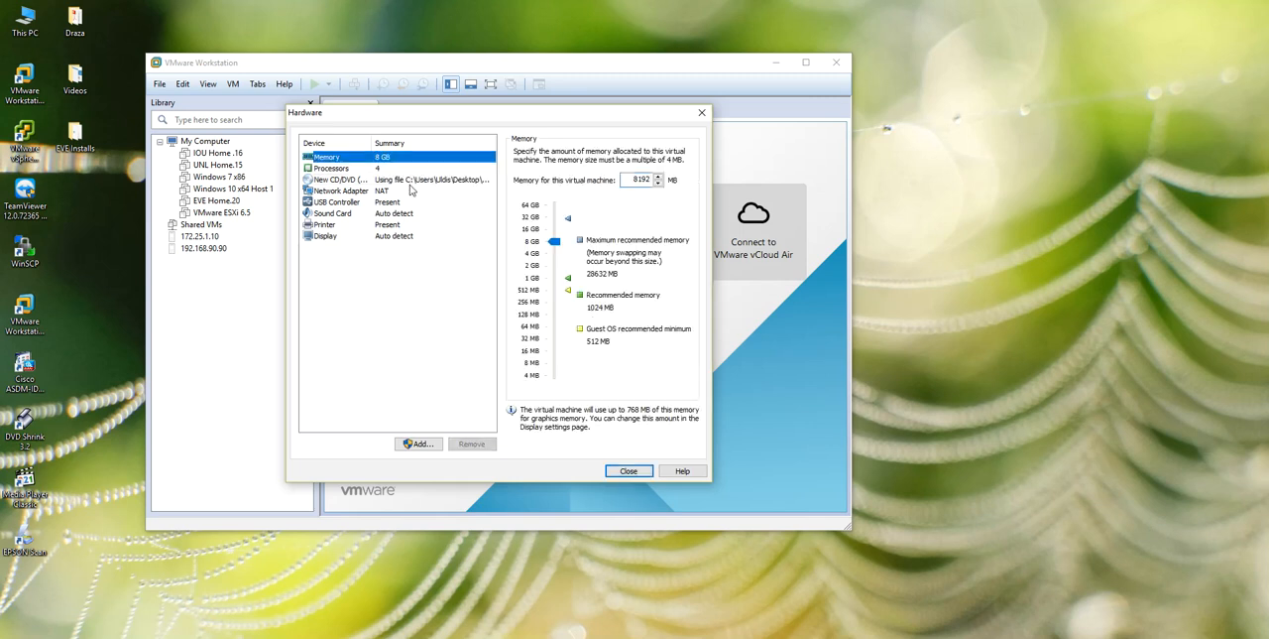
{"action": "left_click", "coordinate": [329, 169]}
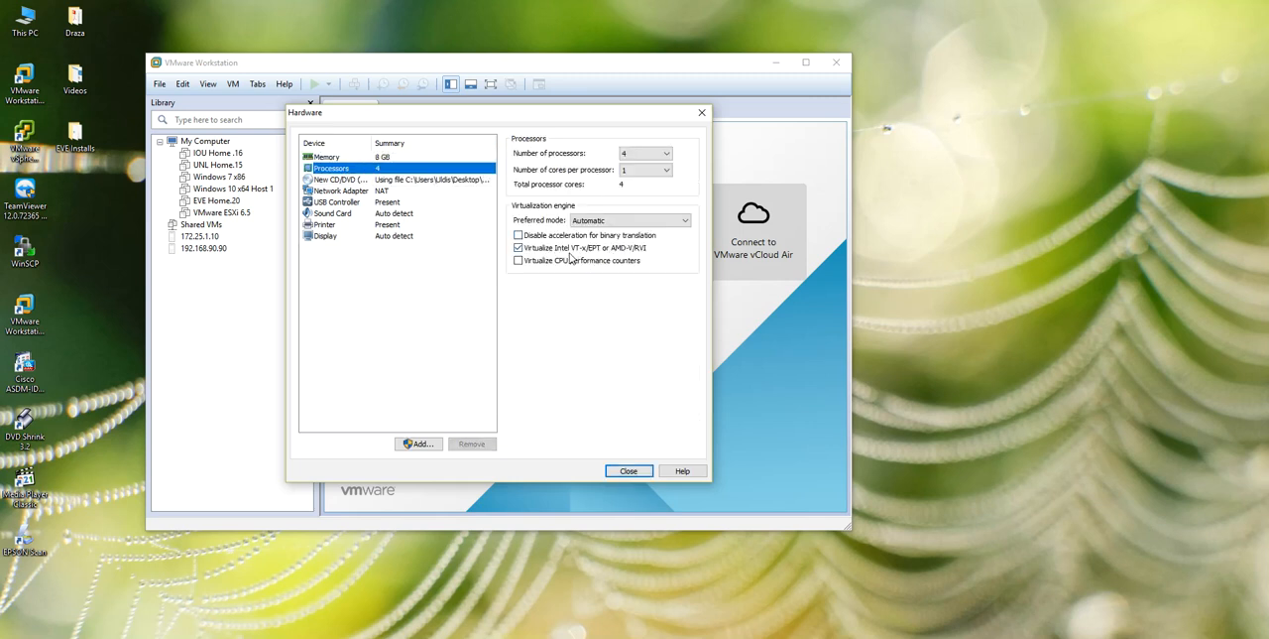
{"action": "left_click", "coordinate": [339, 188]}
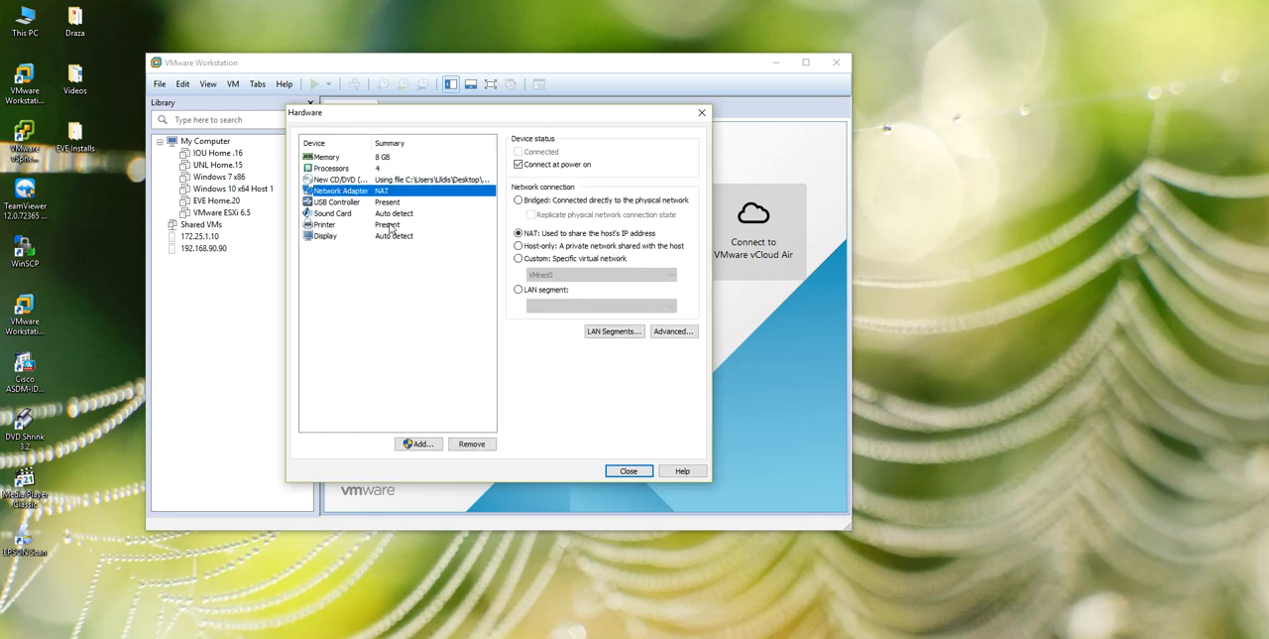
{"action": "left_click", "coordinate": [337, 178]}
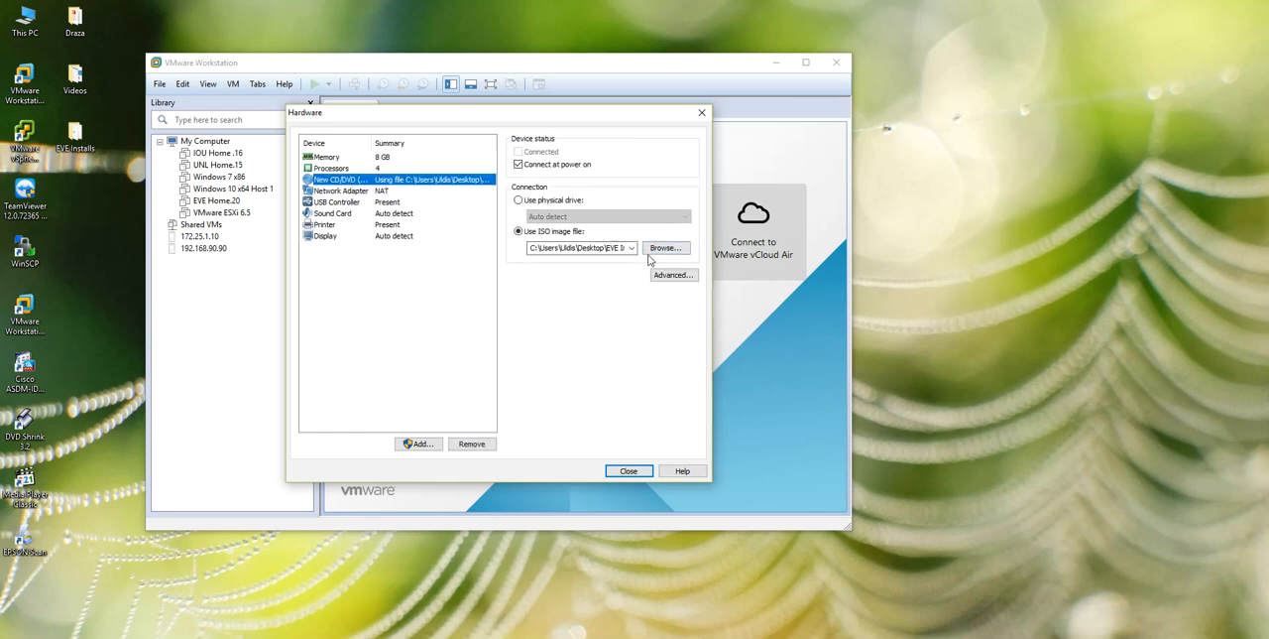
{"action": "left_click", "coordinate": [628, 470]}
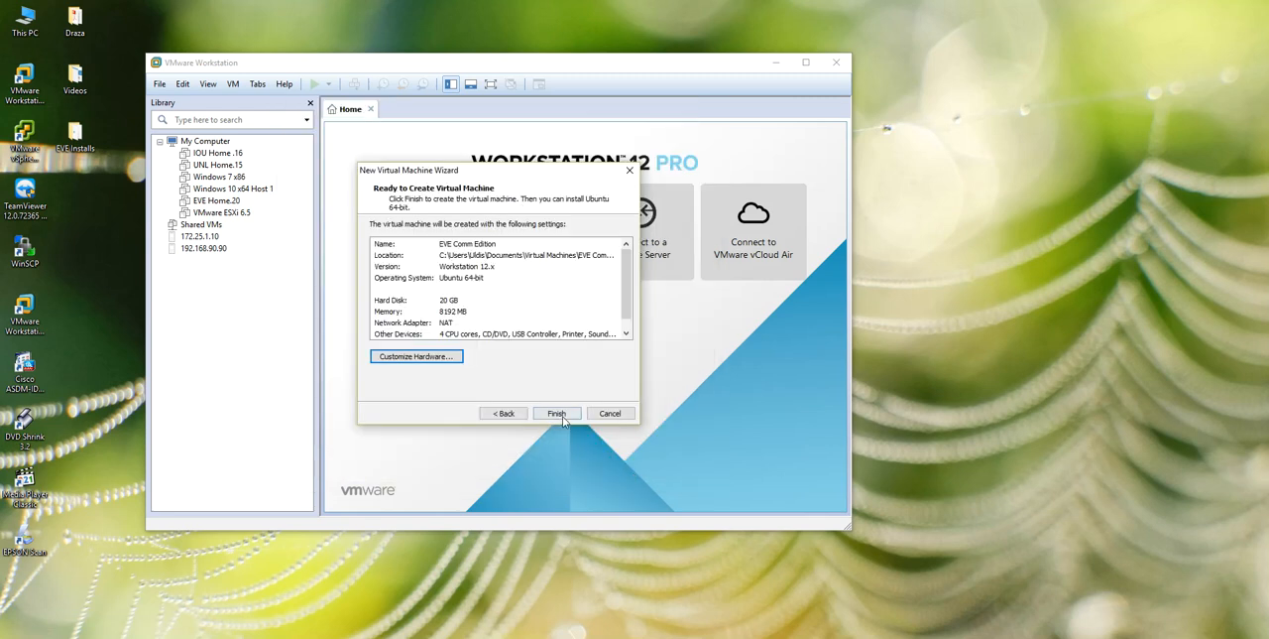
{"action": "left_click", "coordinate": [555, 413]}
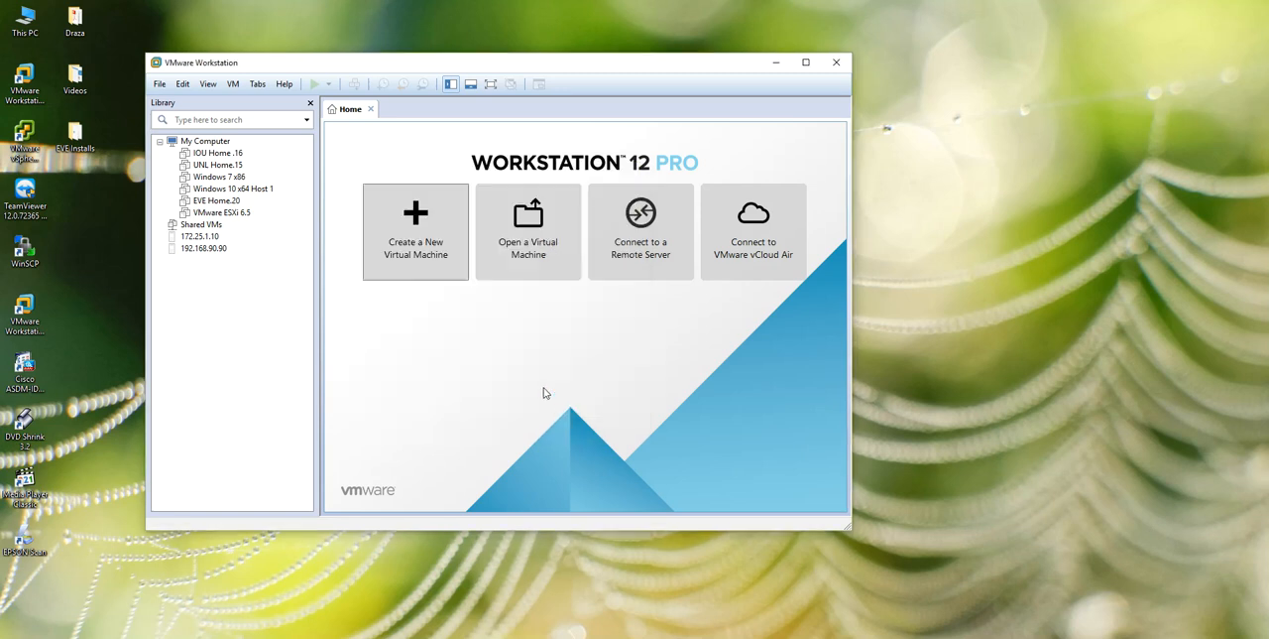
Open the EVE Comm Edition VM from the Library and power it on.
{"action": "double_click", "coordinate": [224, 224]}
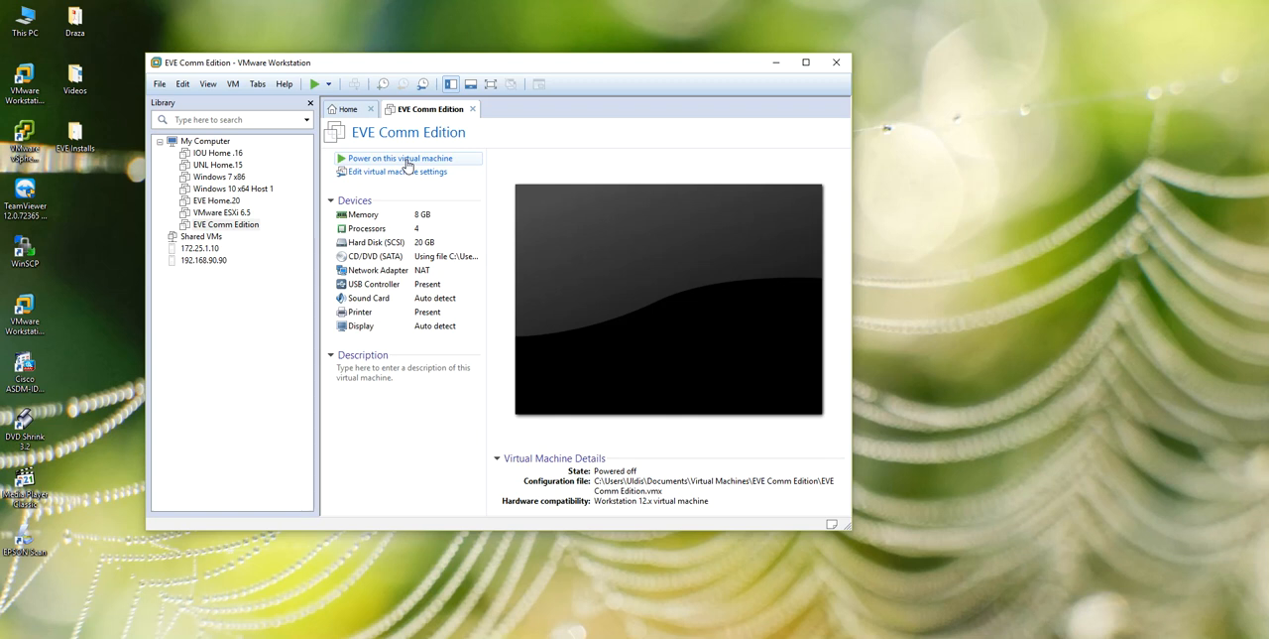
{"action": "mouse_move", "coordinate": [409, 165]}
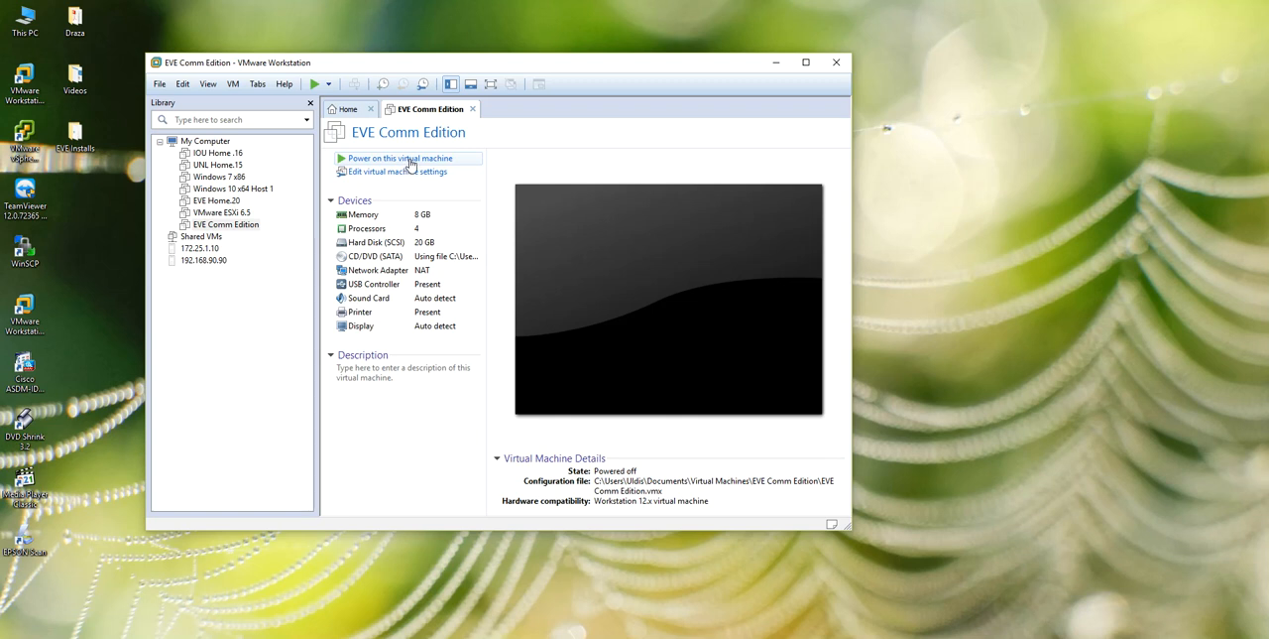
{"action": "left_click", "coordinate": [401, 158]}
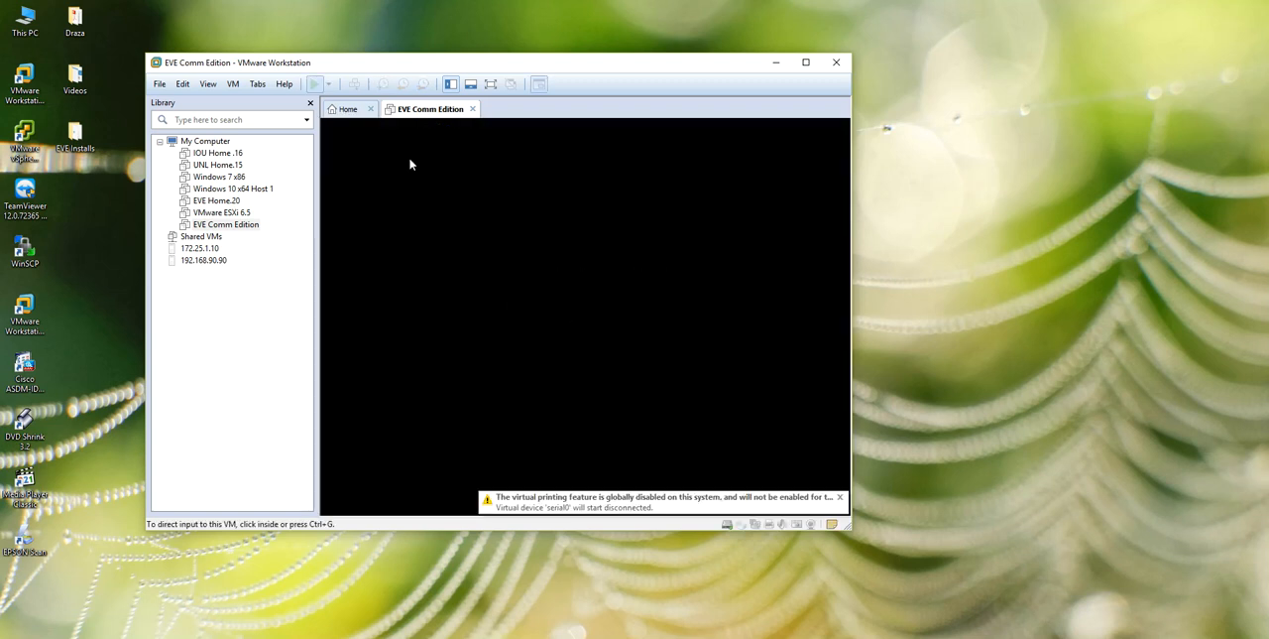
Give the VM console focus and let EVE Comm Edition boot from the ISO.
{"action": "left_click", "coordinate": [313, 83]}
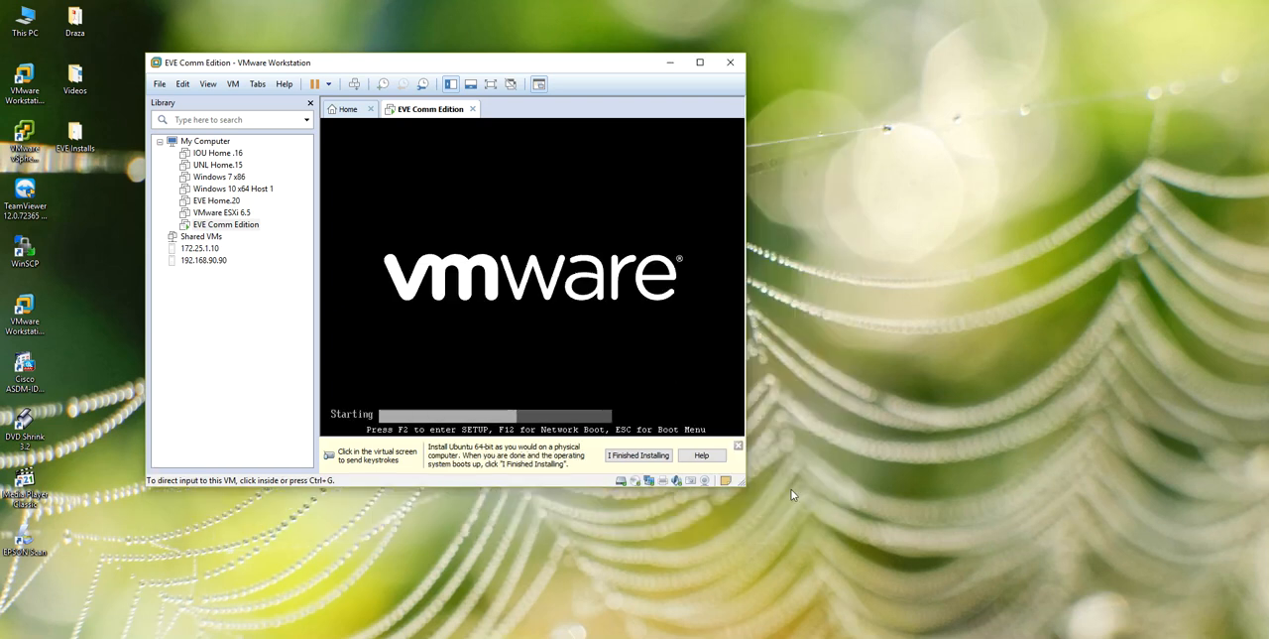
{"action": "mouse_move", "coordinate": [738, 444]}
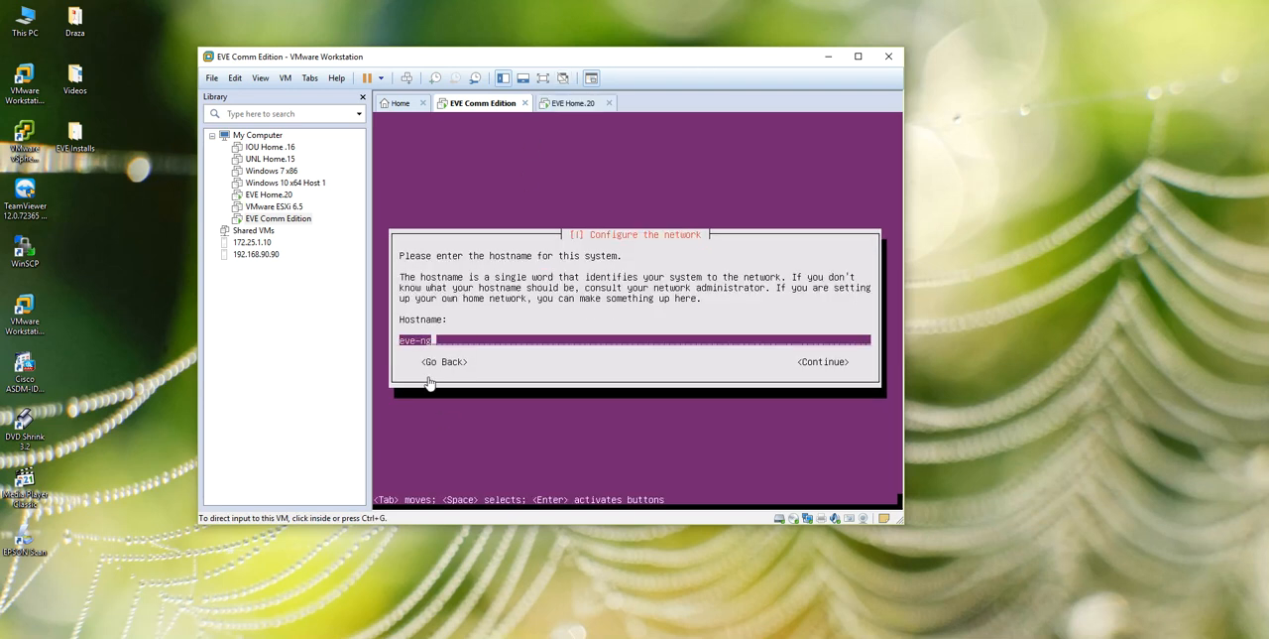
{"action": "mouse_move", "coordinate": [607, 306]}
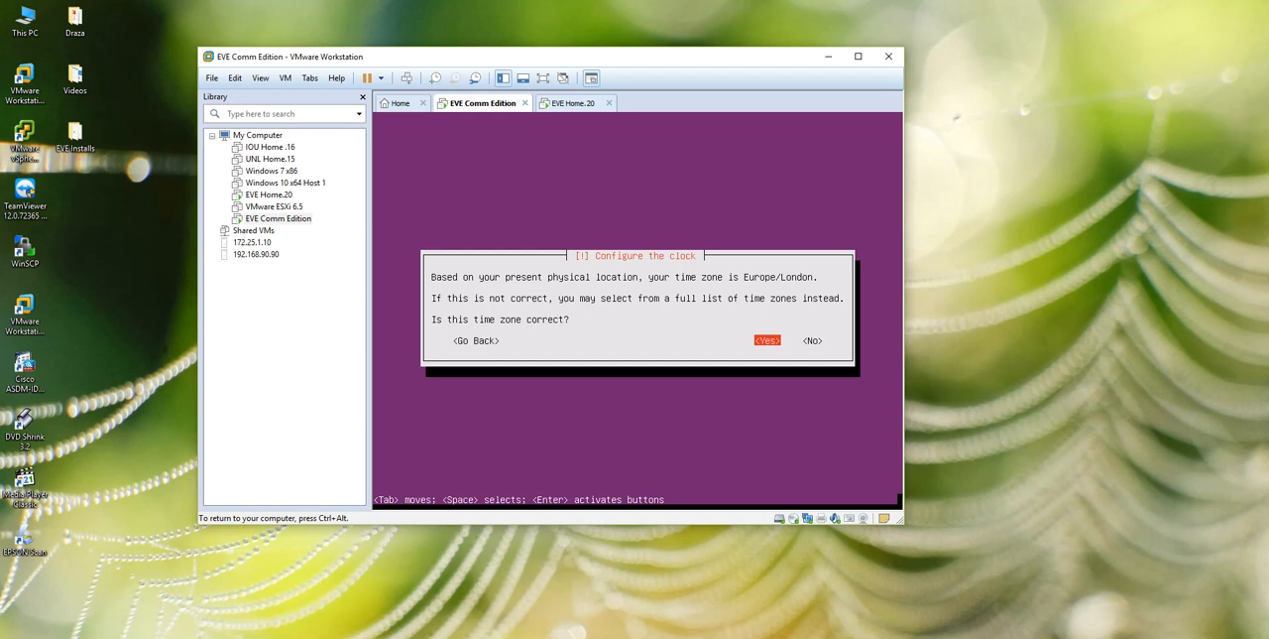
Accept Europe/London as the time zone in the EVE installer.
{"action": "left_click", "coordinate": [765, 341]}
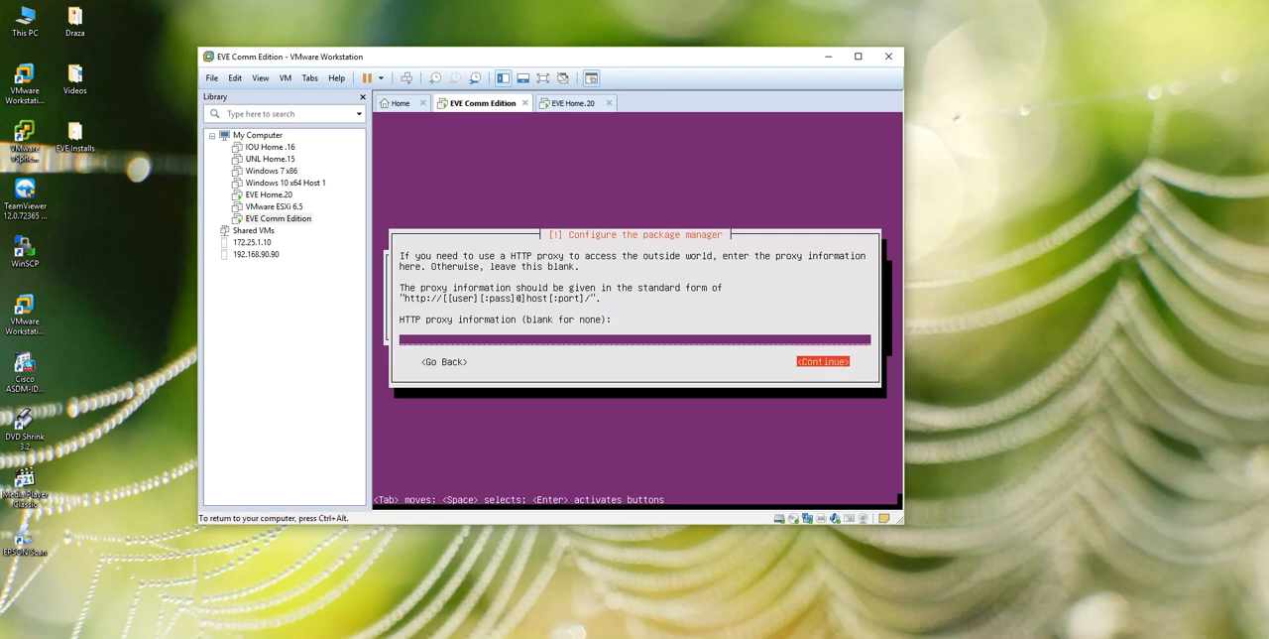
Continue with a blank HTTP proxy and choose 'No automatic updates'.
{"action": "left_click", "coordinate": [821, 361]}
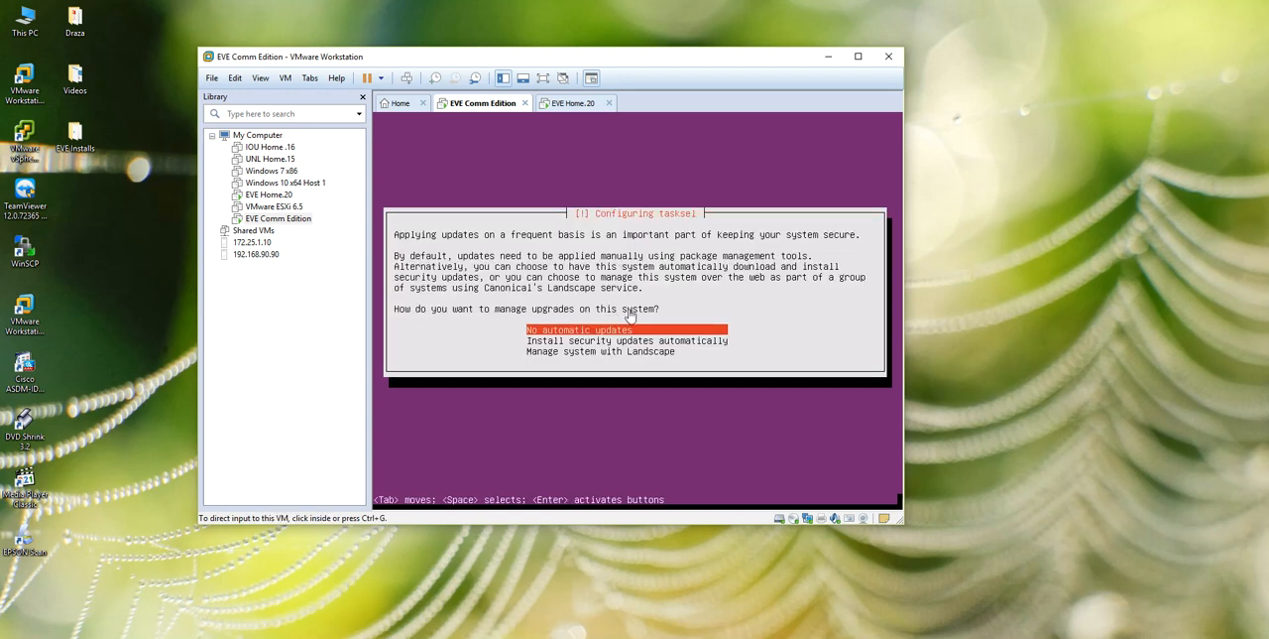
{"action": "key", "text": "Down"}
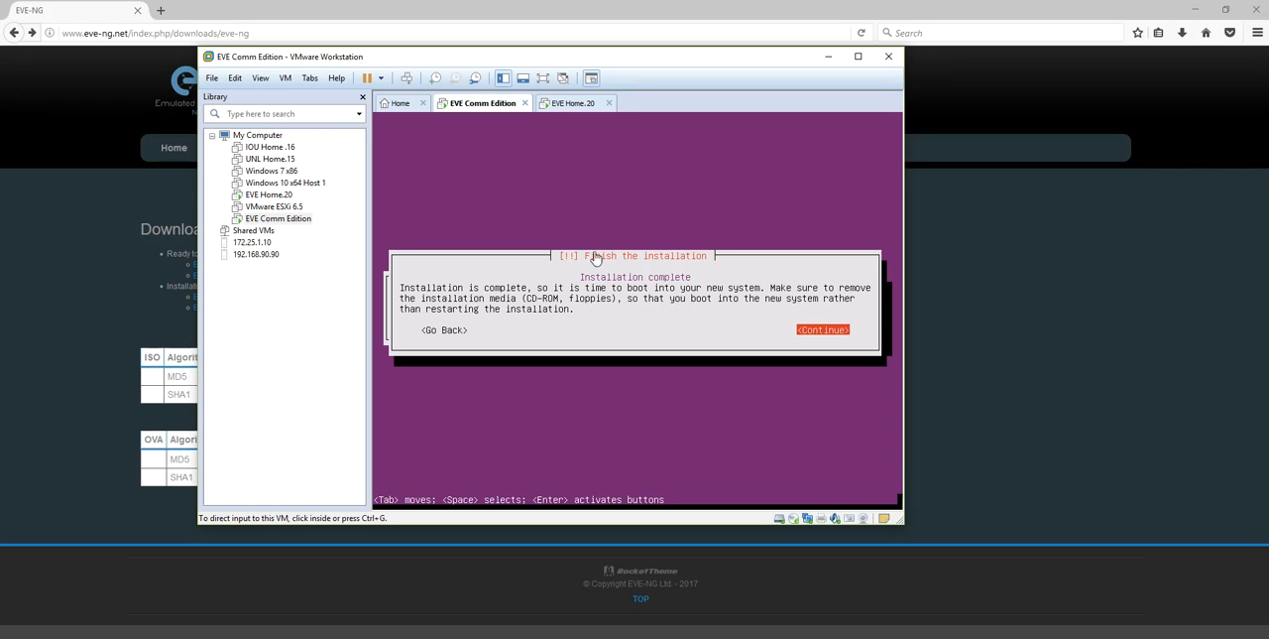
{"action": "mouse_move", "coordinate": [483, 115]}
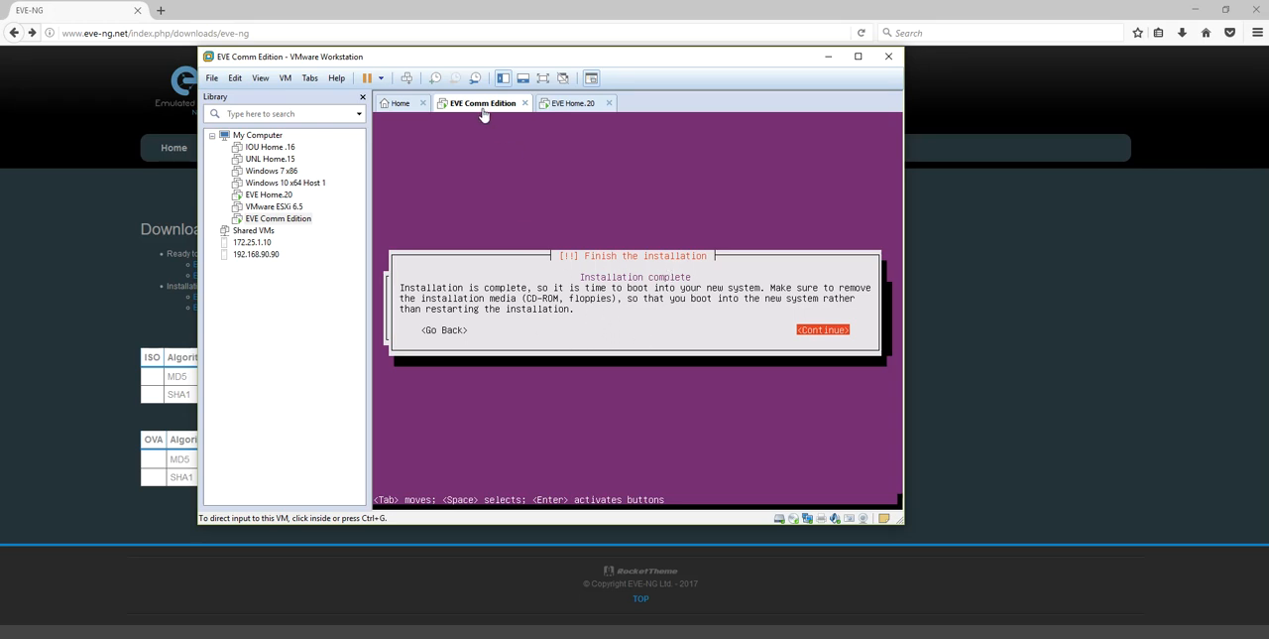
In VM Settings, toggle the CD/DVD (SATA) drive's Connected checkbox and apply with OK.
{"action": "right_click", "coordinate": [482, 103]}
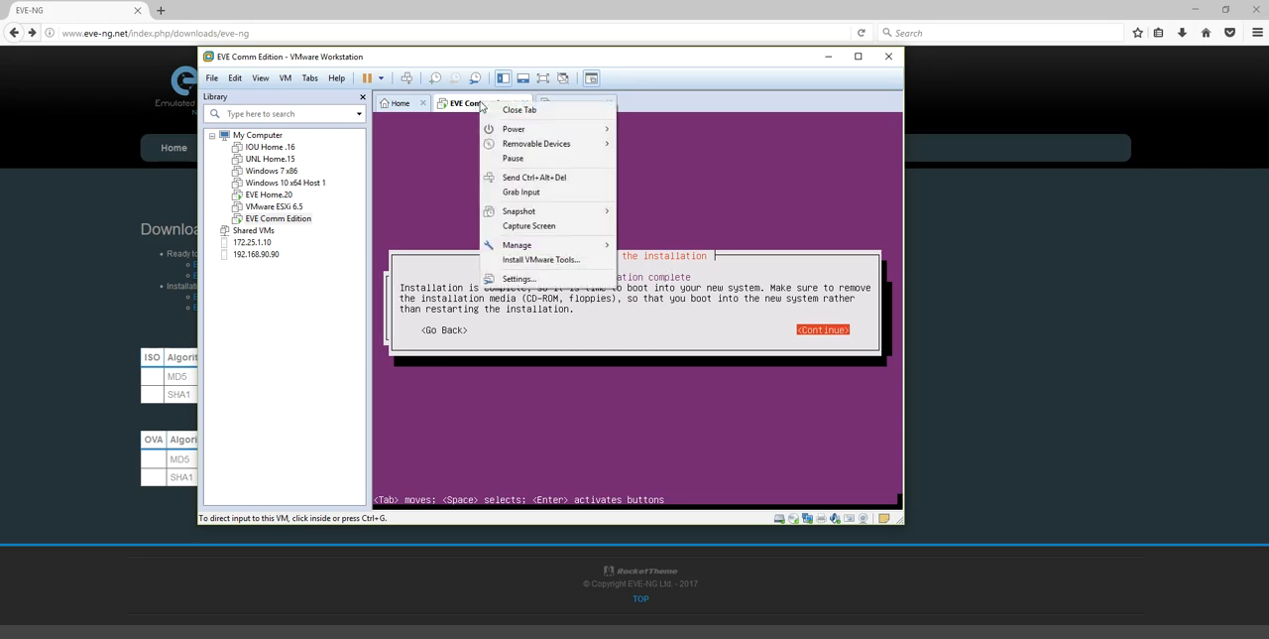
{"action": "mouse_move", "coordinate": [518, 277]}
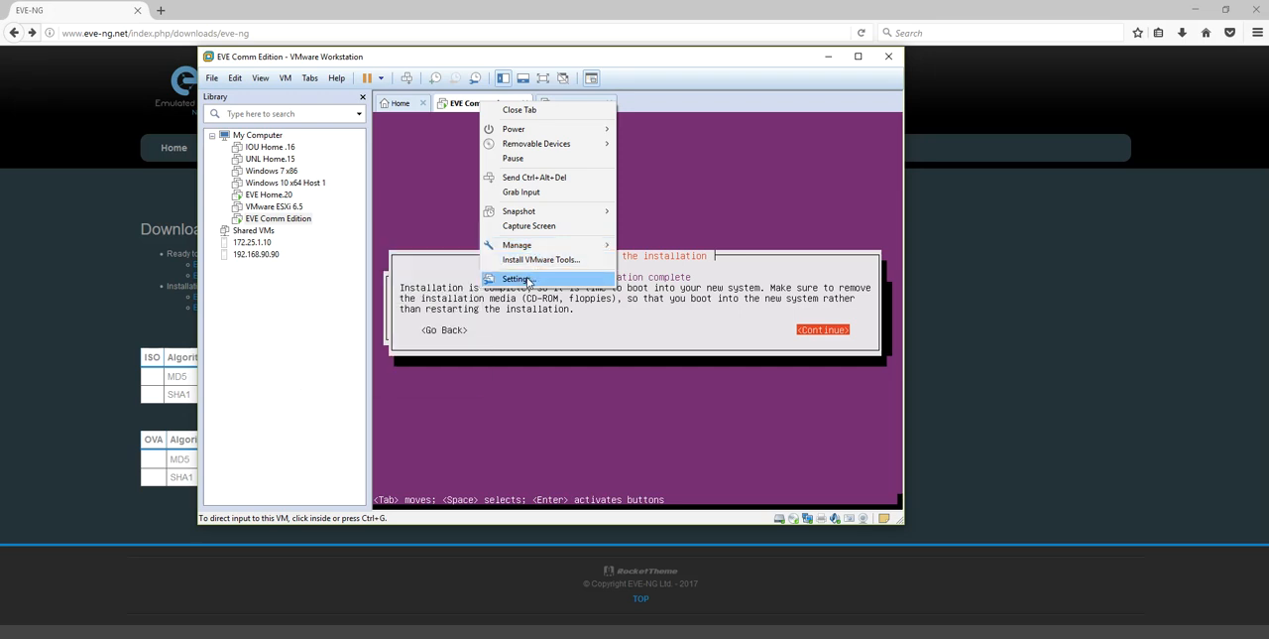
{"action": "left_click", "coordinate": [515, 277]}
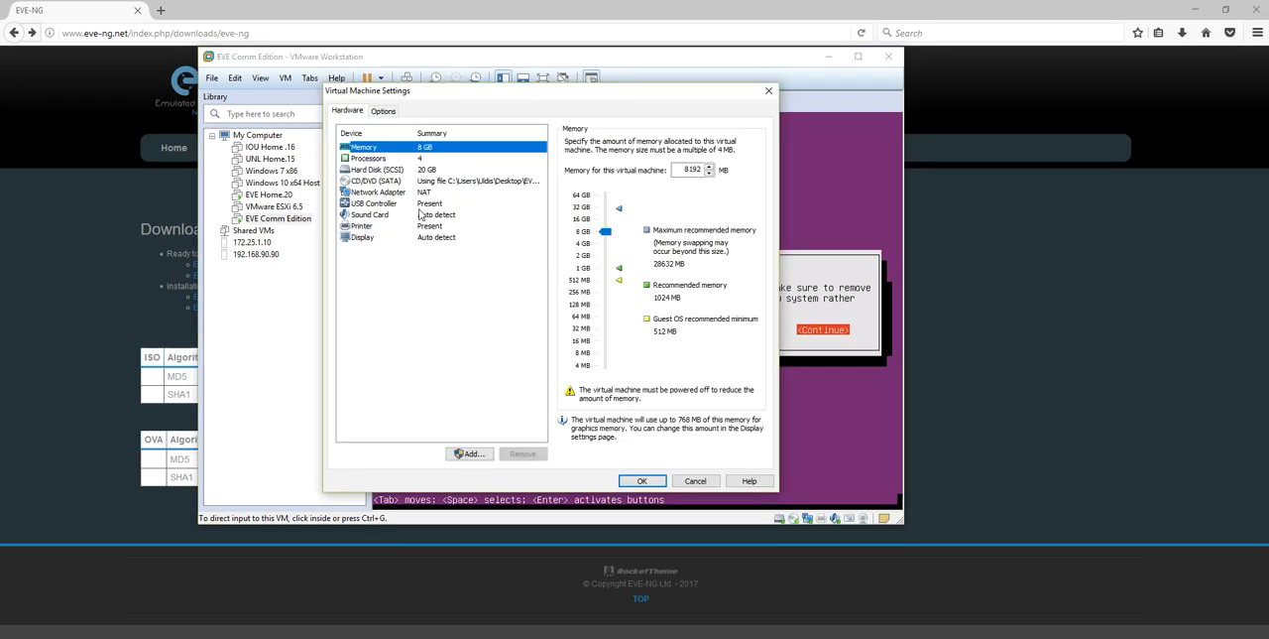
{"action": "left_click", "coordinate": [374, 180]}
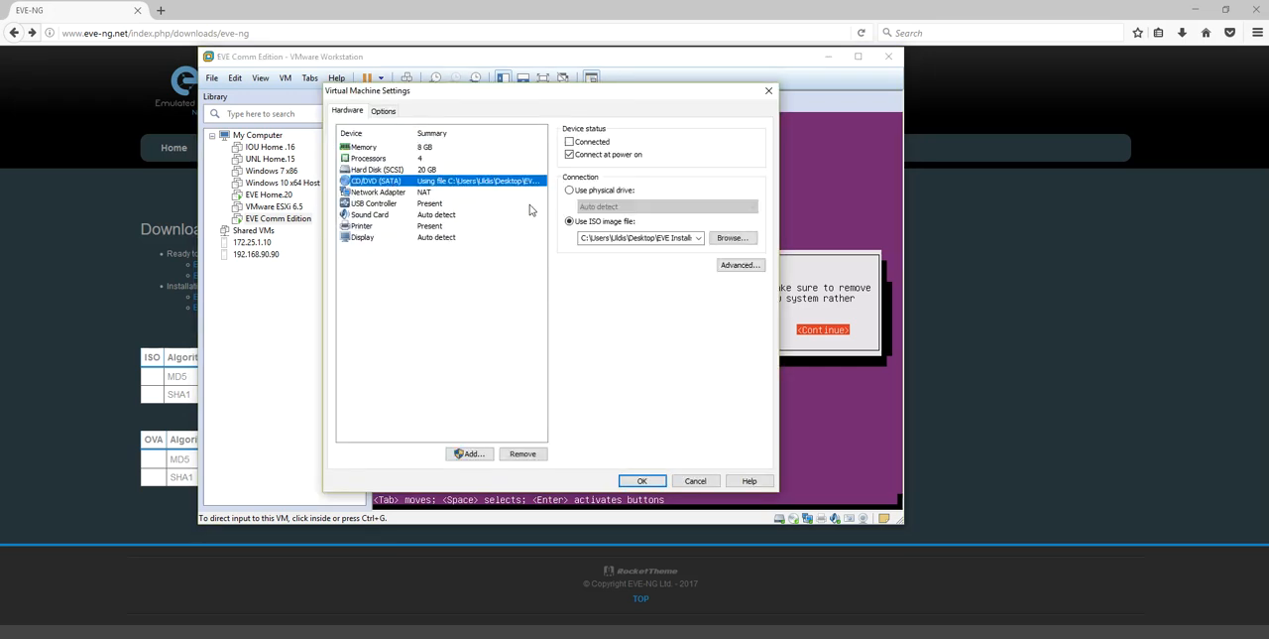
{"action": "left_click", "coordinate": [571, 141]}
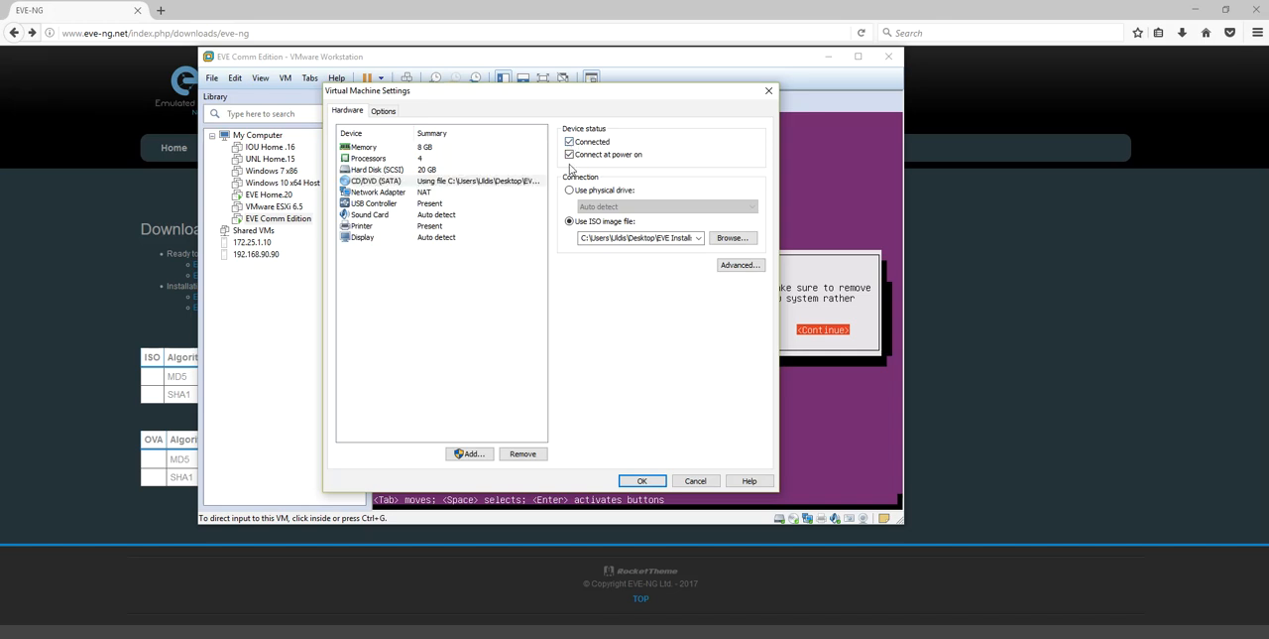
{"action": "mouse_move", "coordinate": [567, 169]}
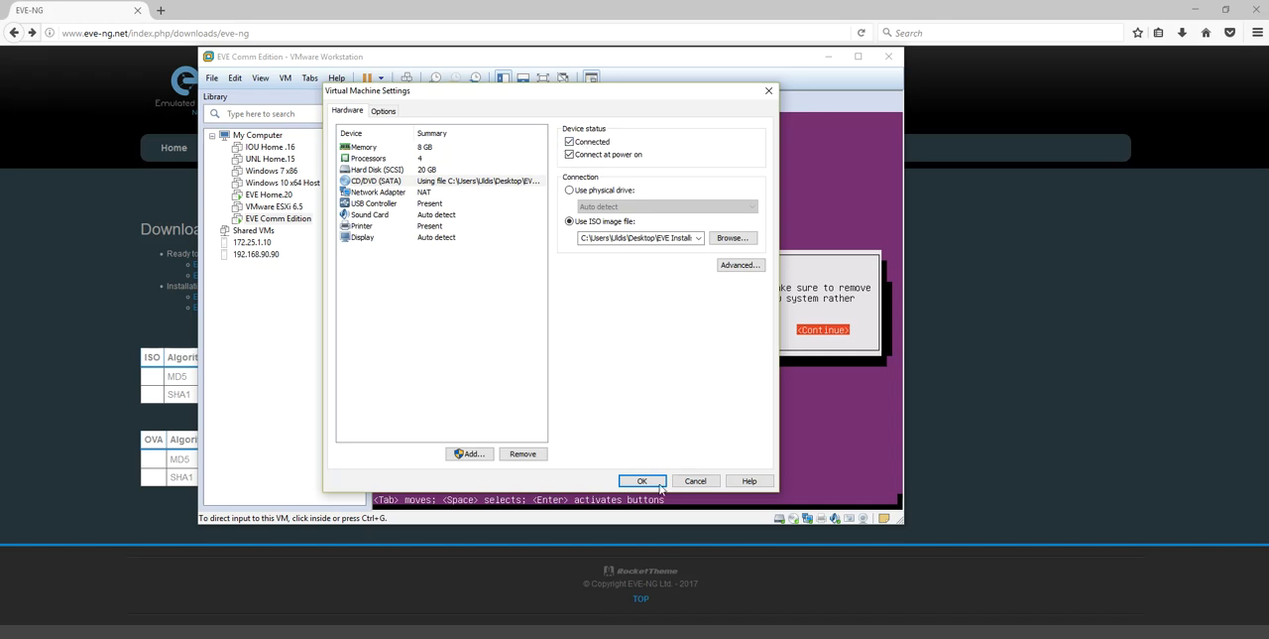
{"action": "left_click", "coordinate": [642, 480]}
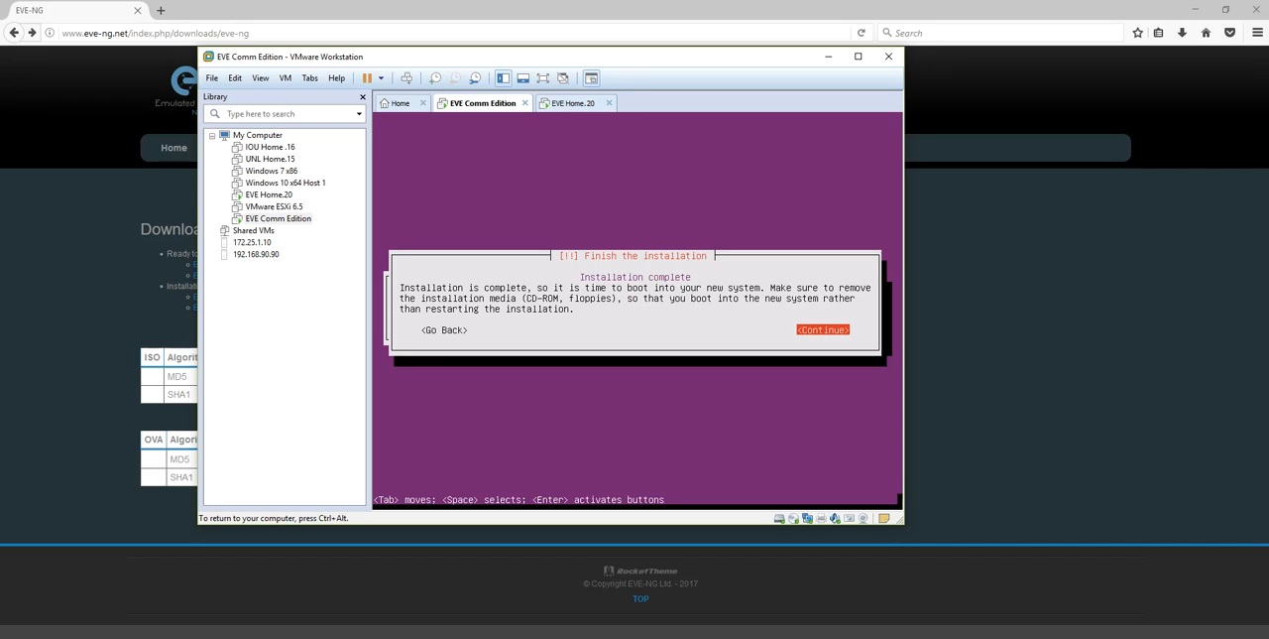
Continue past 'Installation complete' so the VM reboots to the eve-ng login prompt.
{"action": "left_click", "coordinate": [823, 329]}
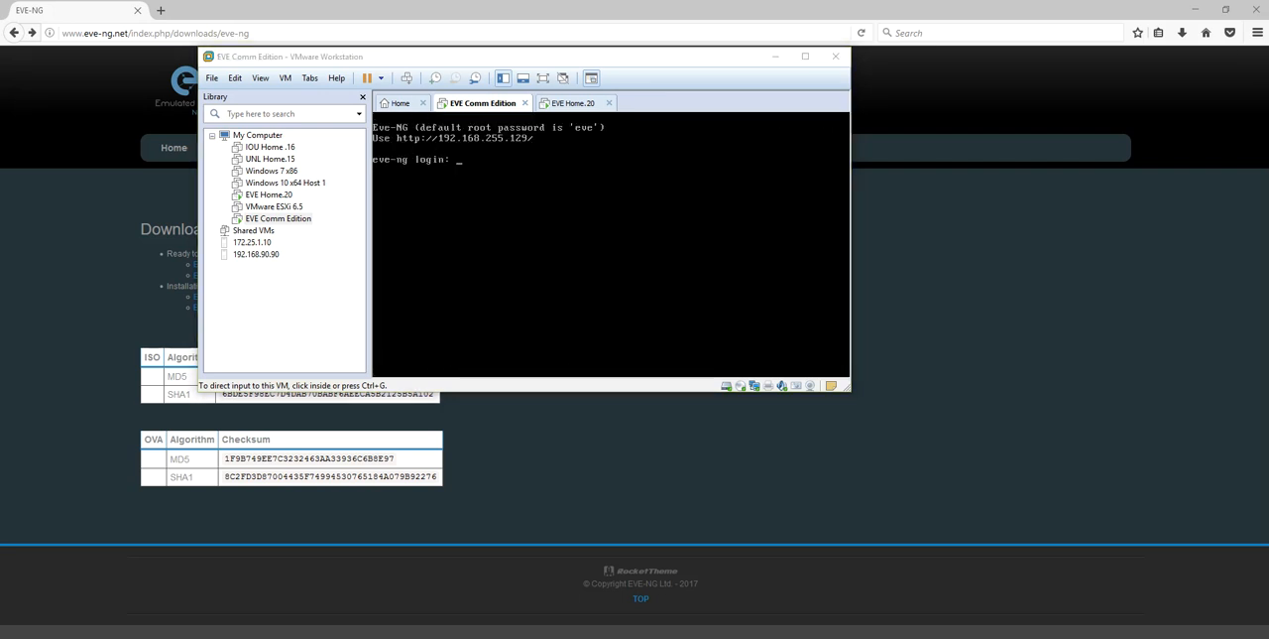
{"action": "mouse_move", "coordinate": [543, 278]}
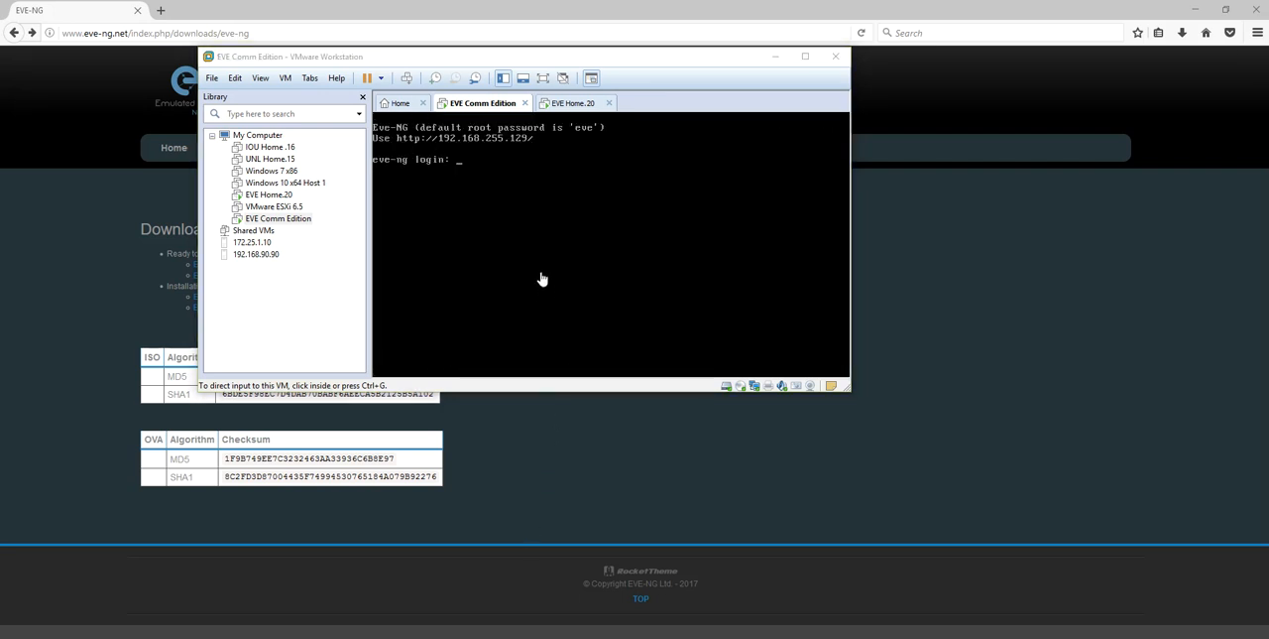
{"action": "mouse_move", "coordinate": [556, 64]}
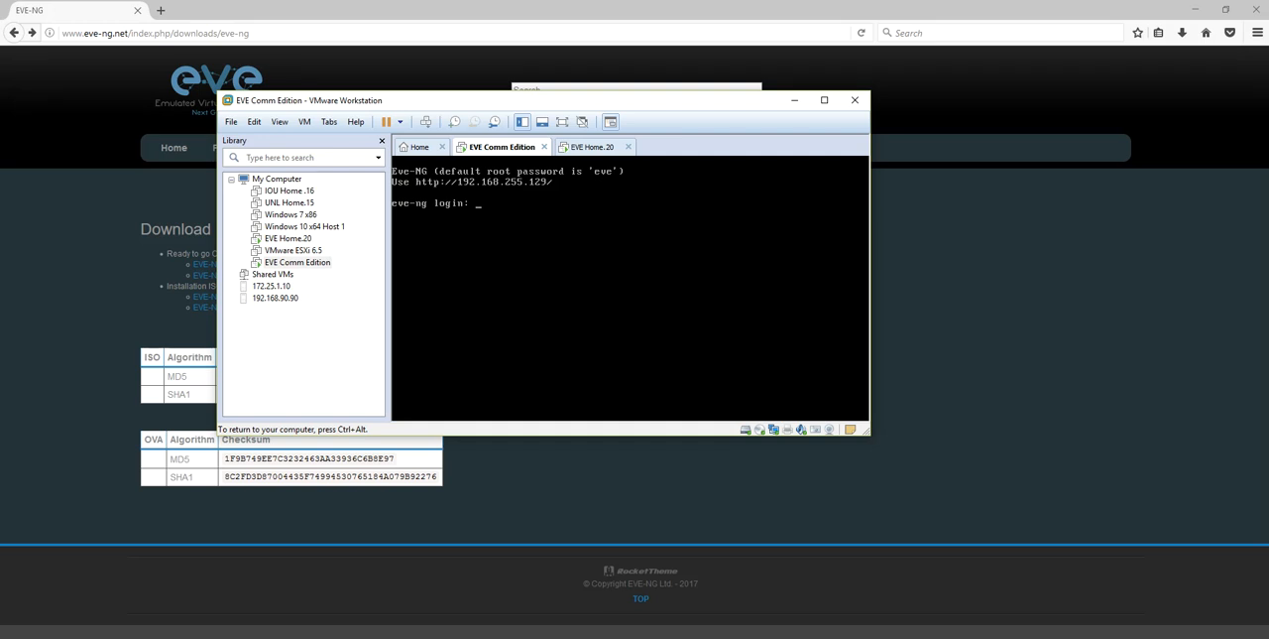
Log in as root, set the root password and accept hostname eve-ng.
{"action": "type", "text": "root"}
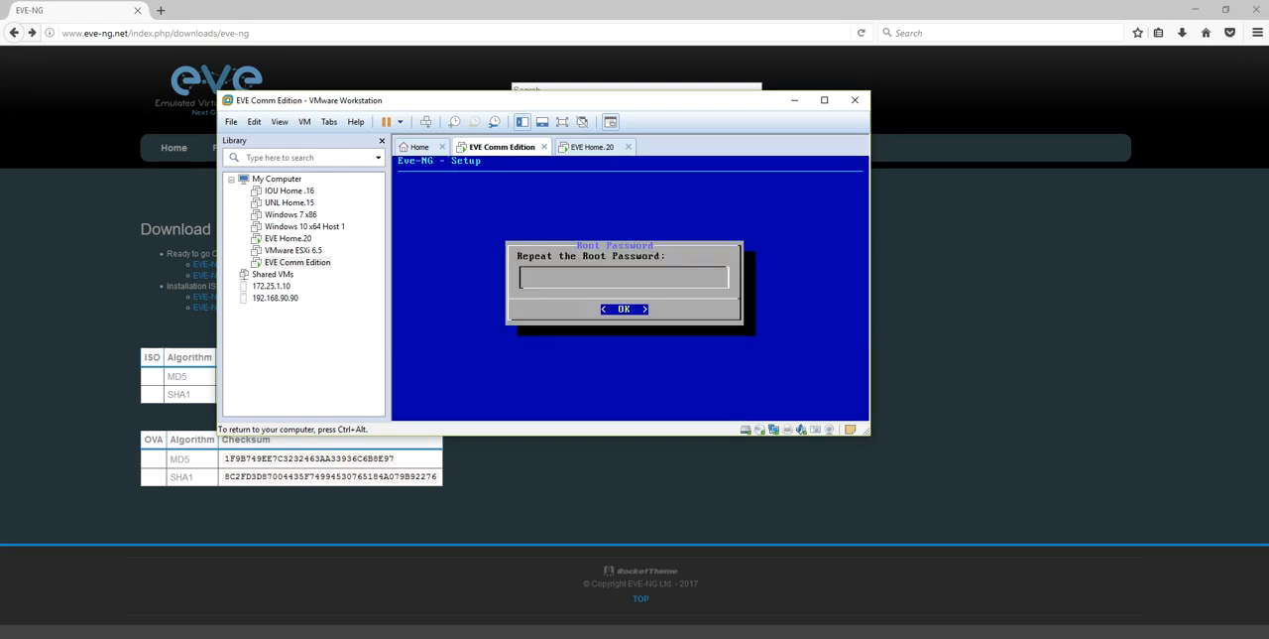
{"action": "left_click", "coordinate": [623, 310]}
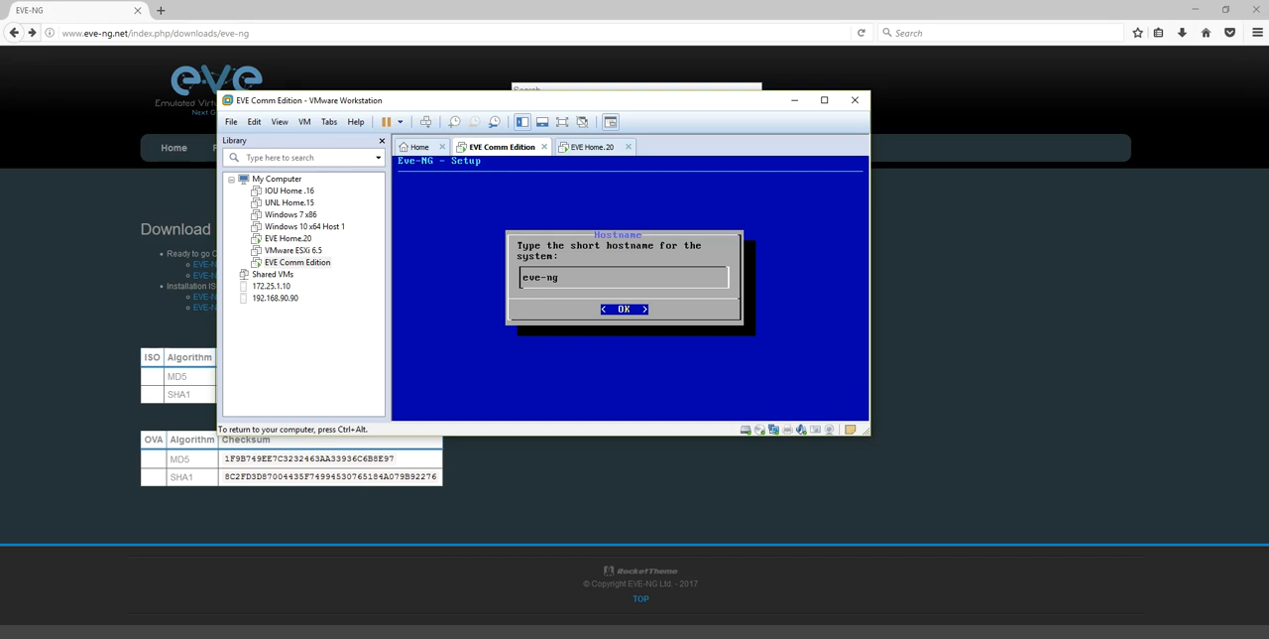
{"action": "left_click", "coordinate": [622, 310]}
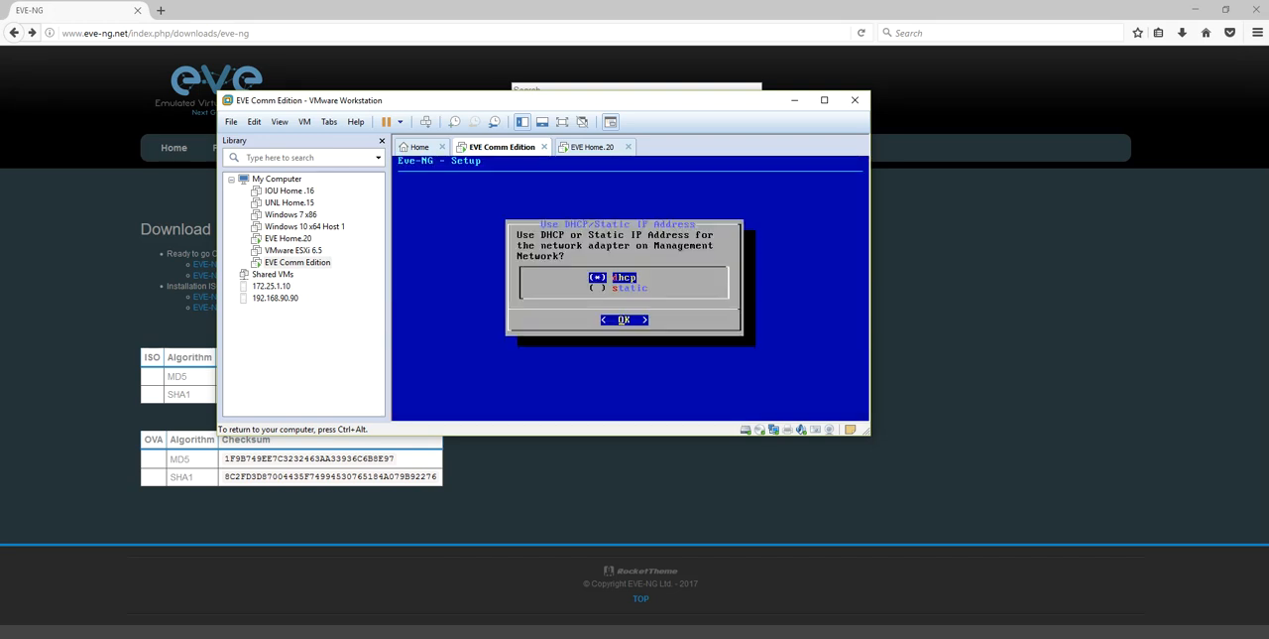
Choose static addressing with management IP 192.168.255.45 and its subnet mask.
{"action": "key", "text": "Down"}
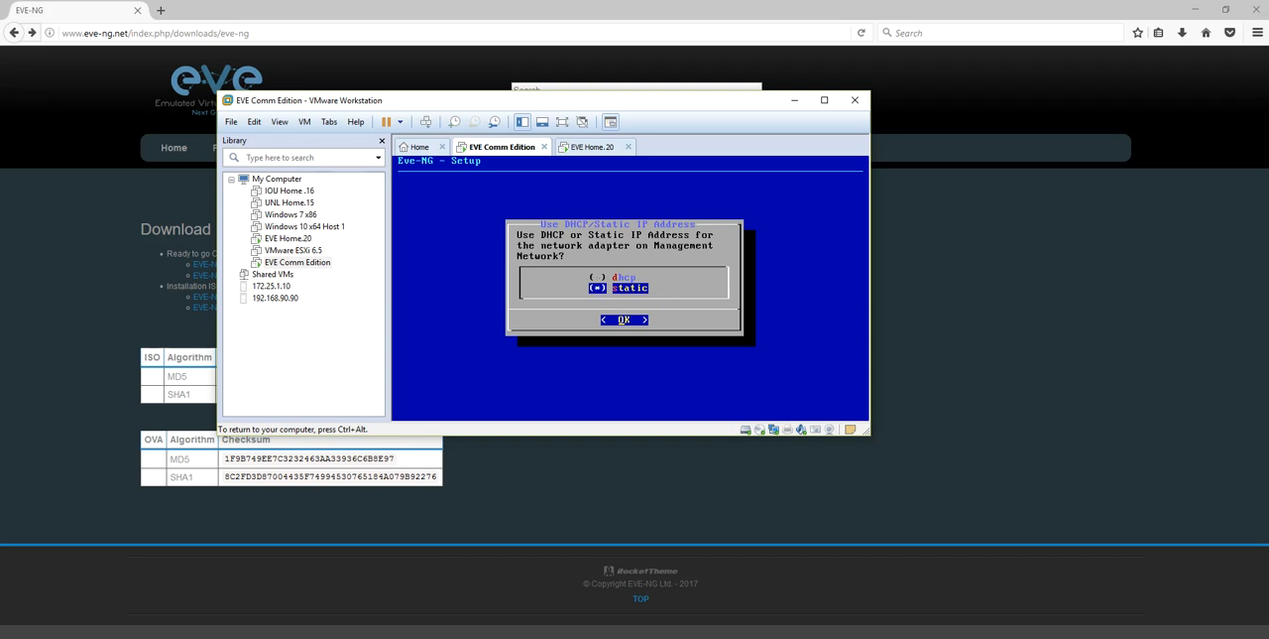
{"action": "left_click", "coordinate": [623, 319]}
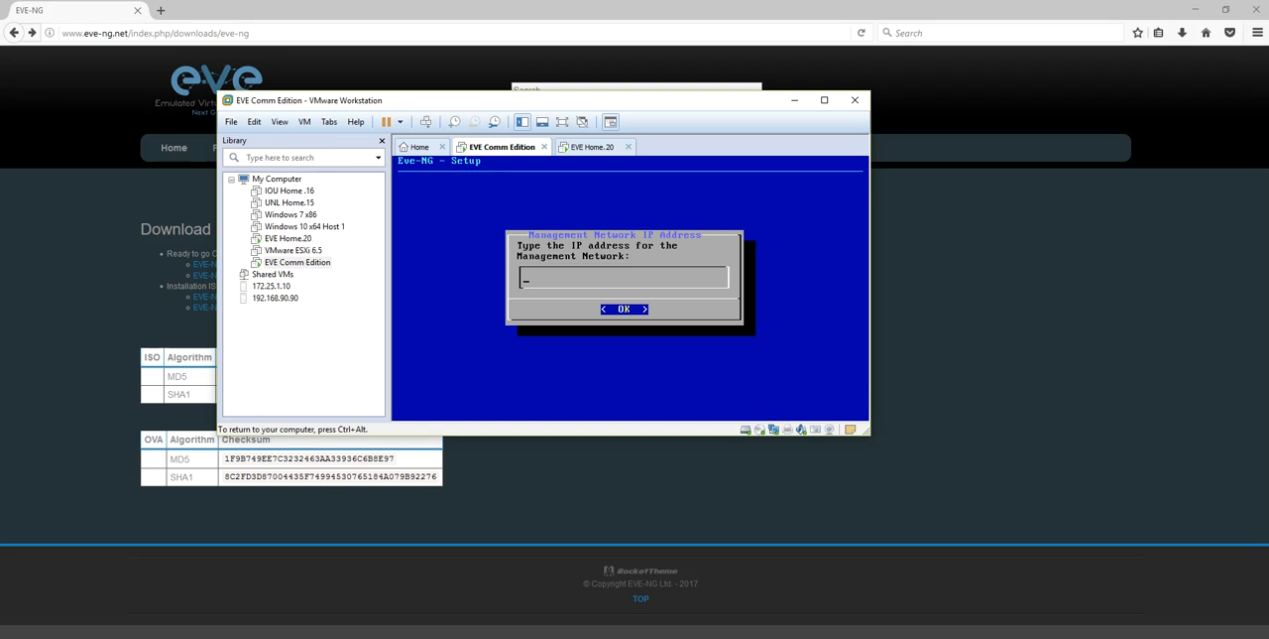
{"action": "type", "text": "192.168"}
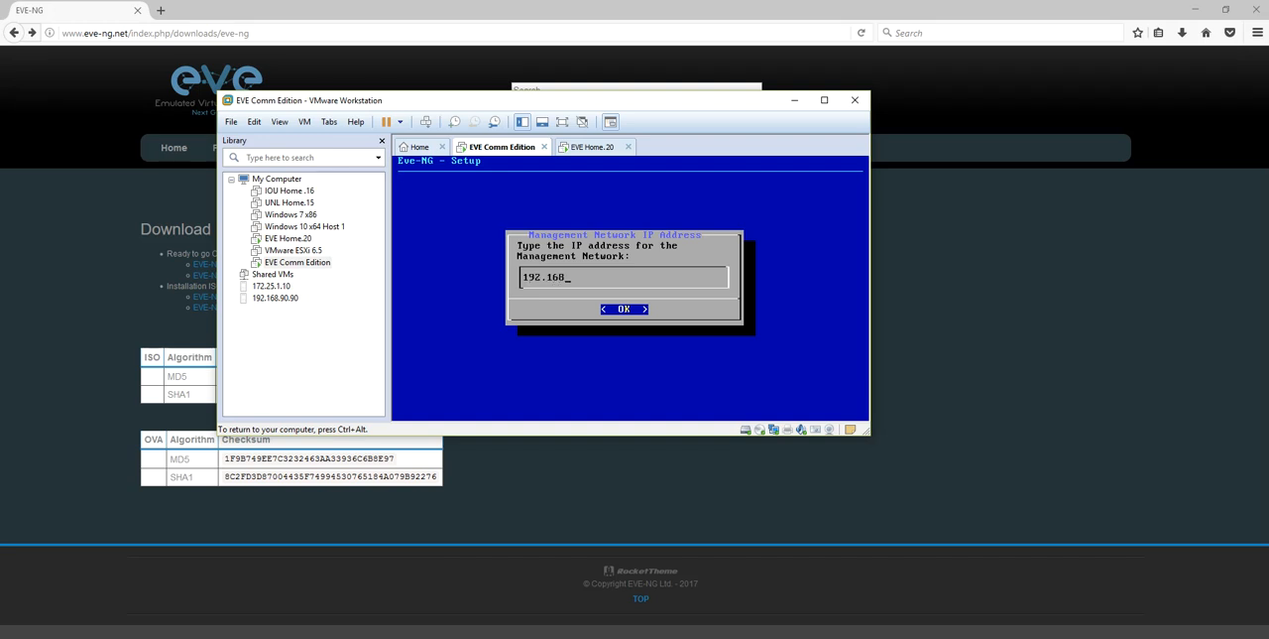
{"action": "type", "text": ".255"}
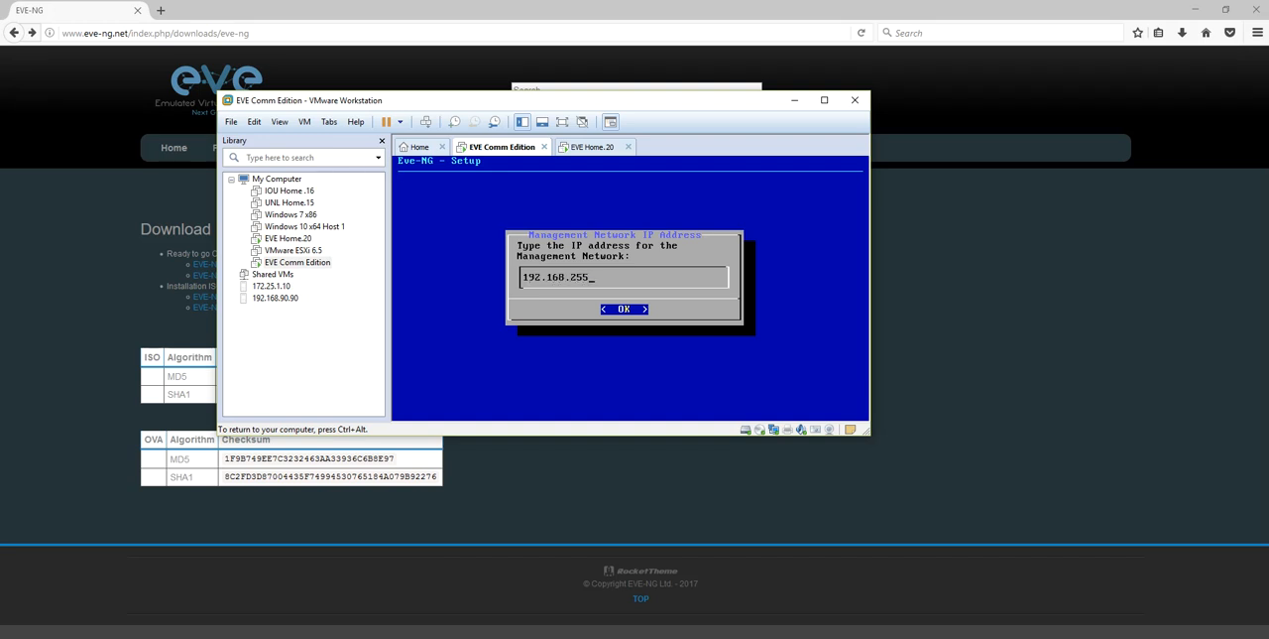
{"action": "type", "text": "."}
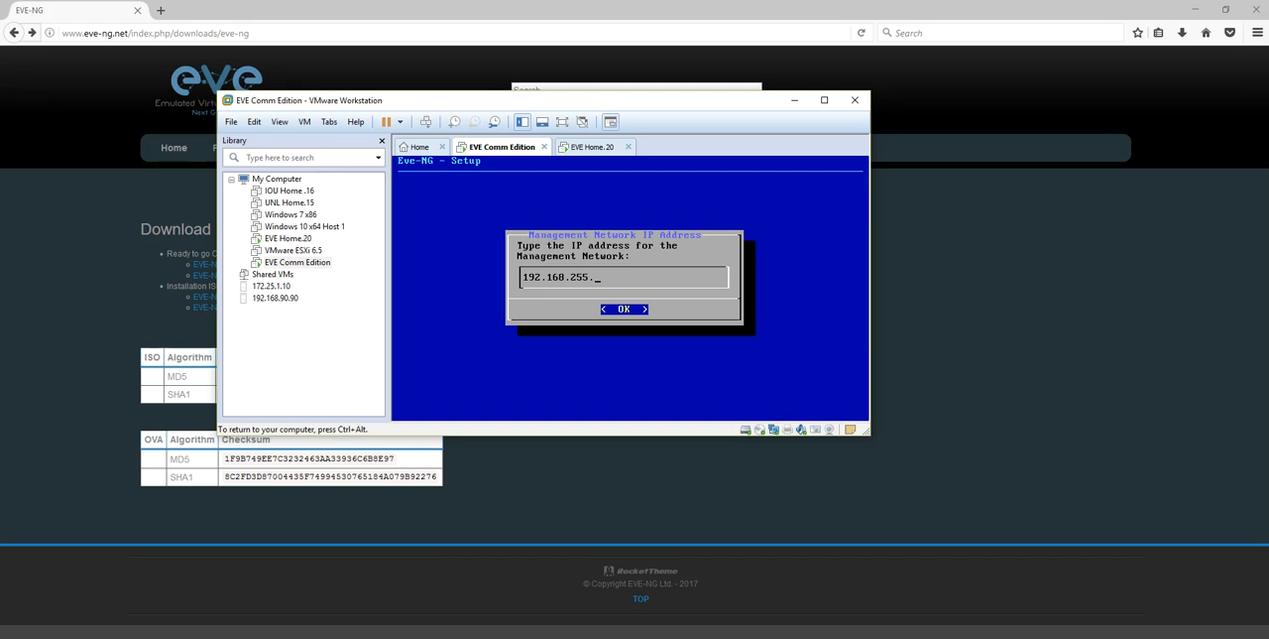
{"action": "type", "text": "45"}
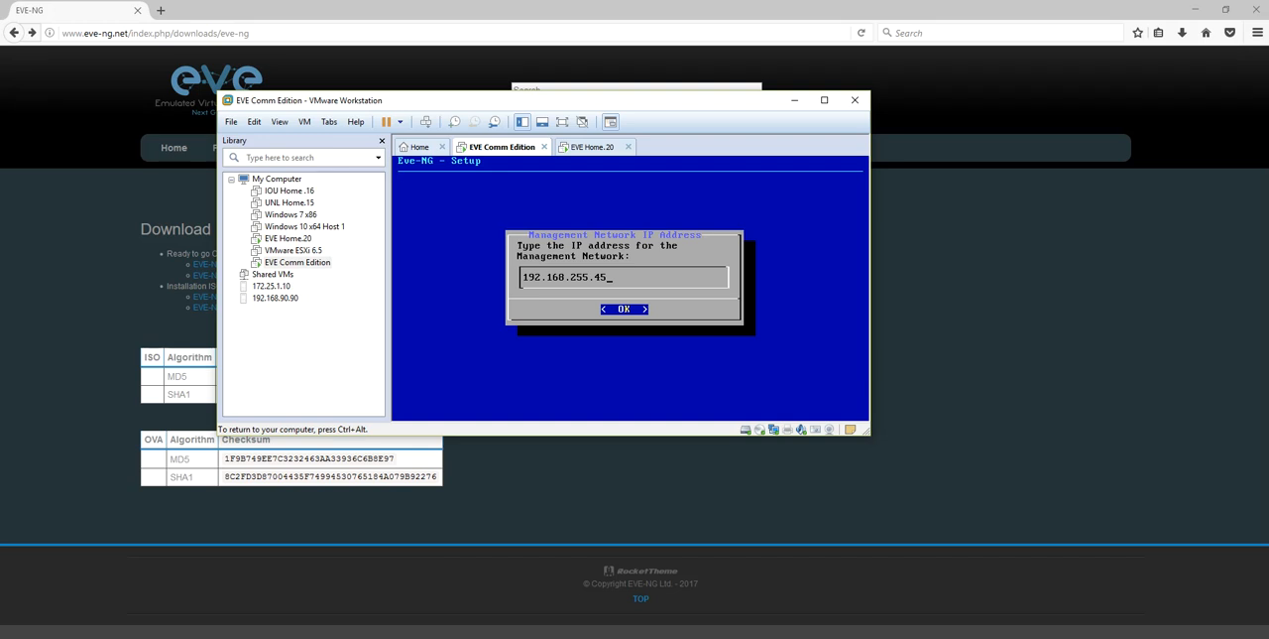
{"action": "left_click", "coordinate": [623, 309]}
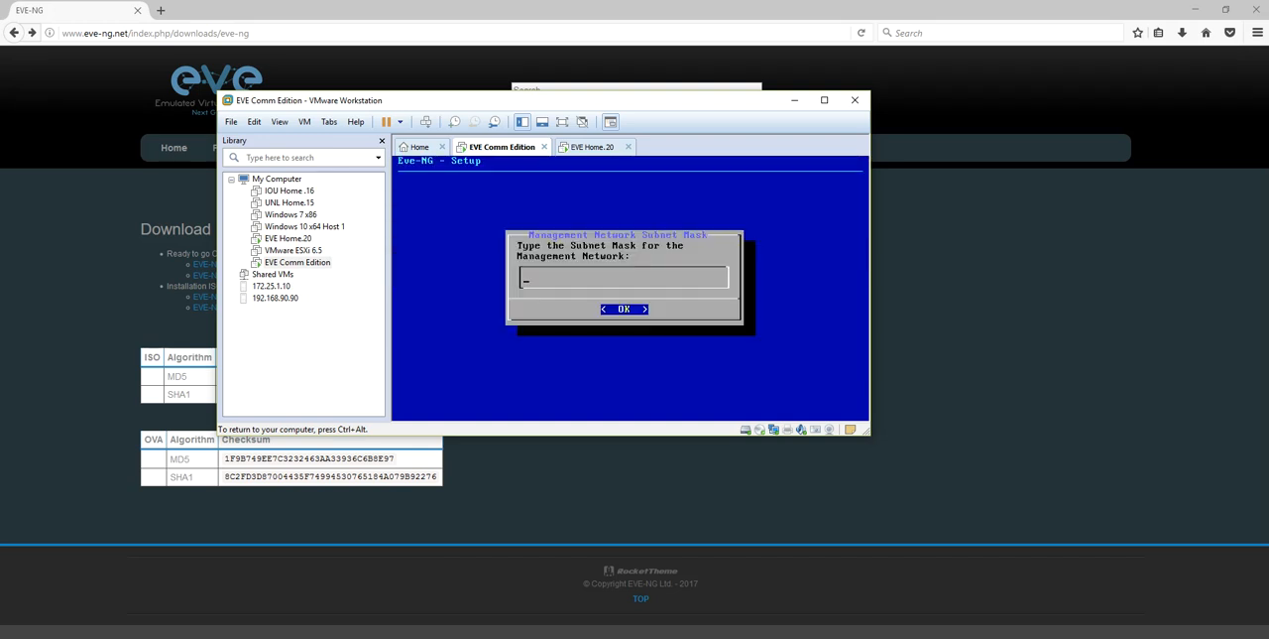
{"action": "type", "text": "255.255"}
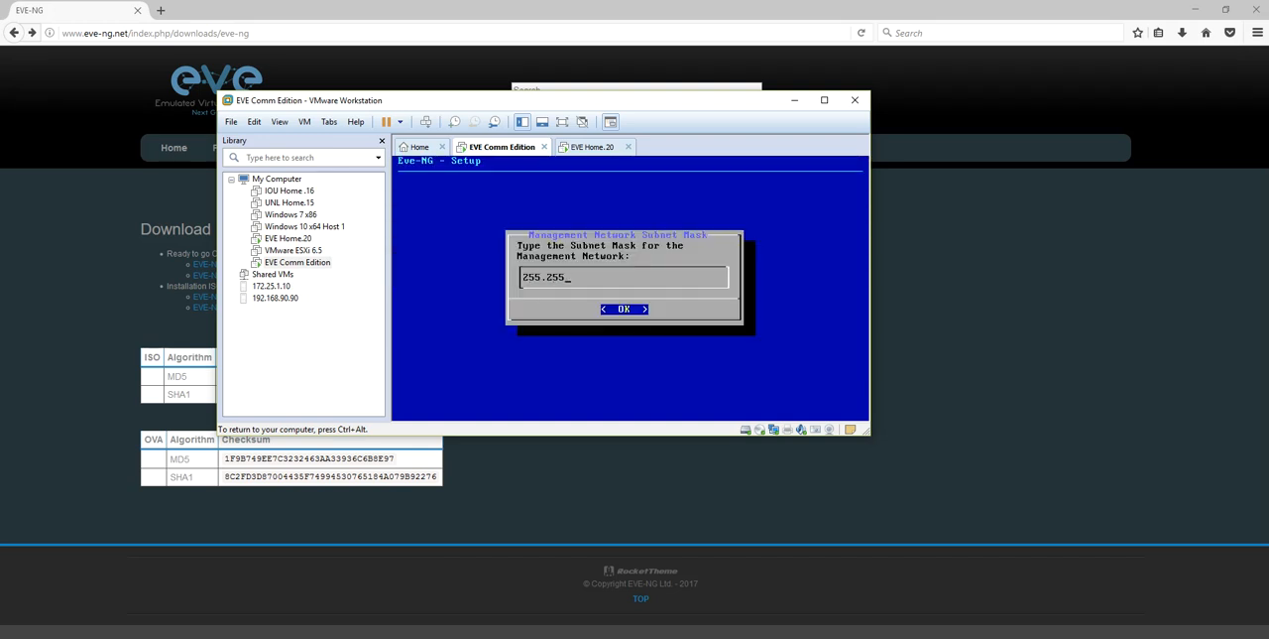
{"action": "type", "text": "2"}
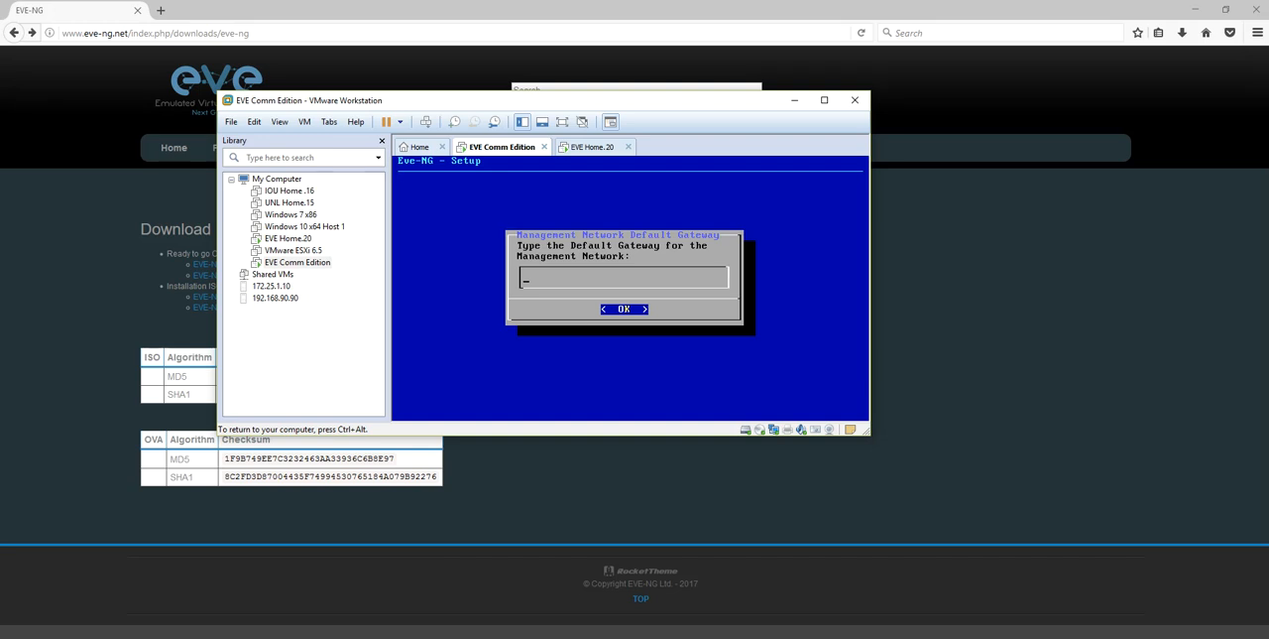
Set gateway 192.168.255.2, primary DNS 192.168.255.2 and secondary DNS 8.8.8.8.
{"action": "type", "text": "192."}
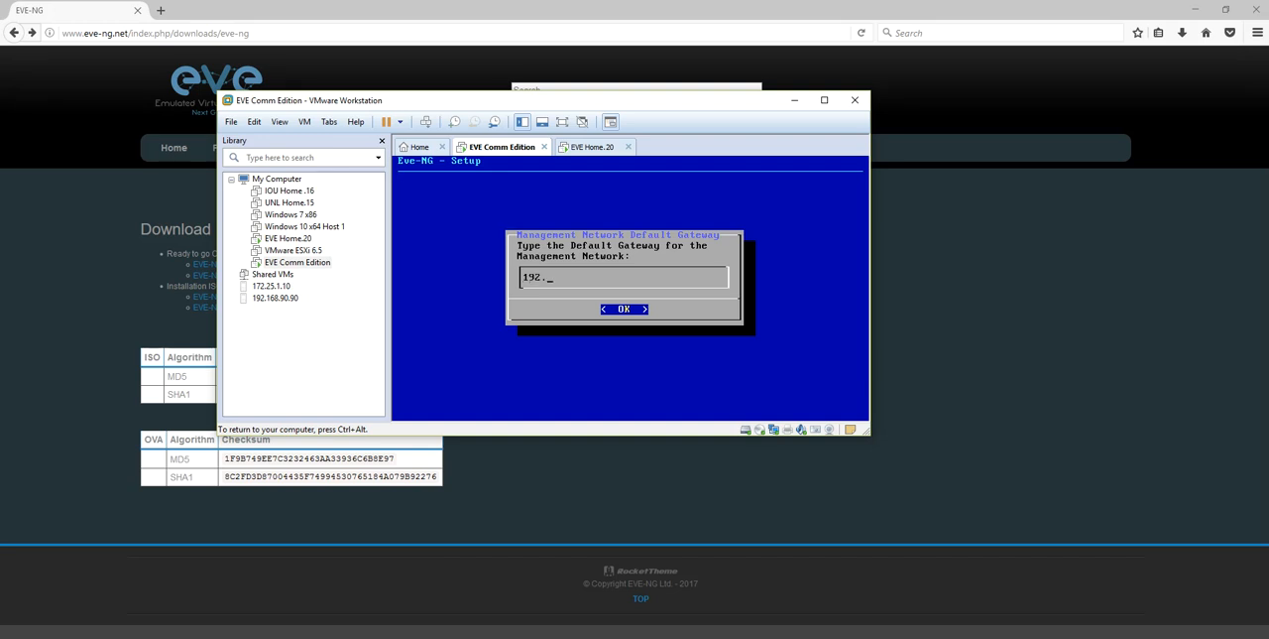
{"action": "type", "text": "168.255."}
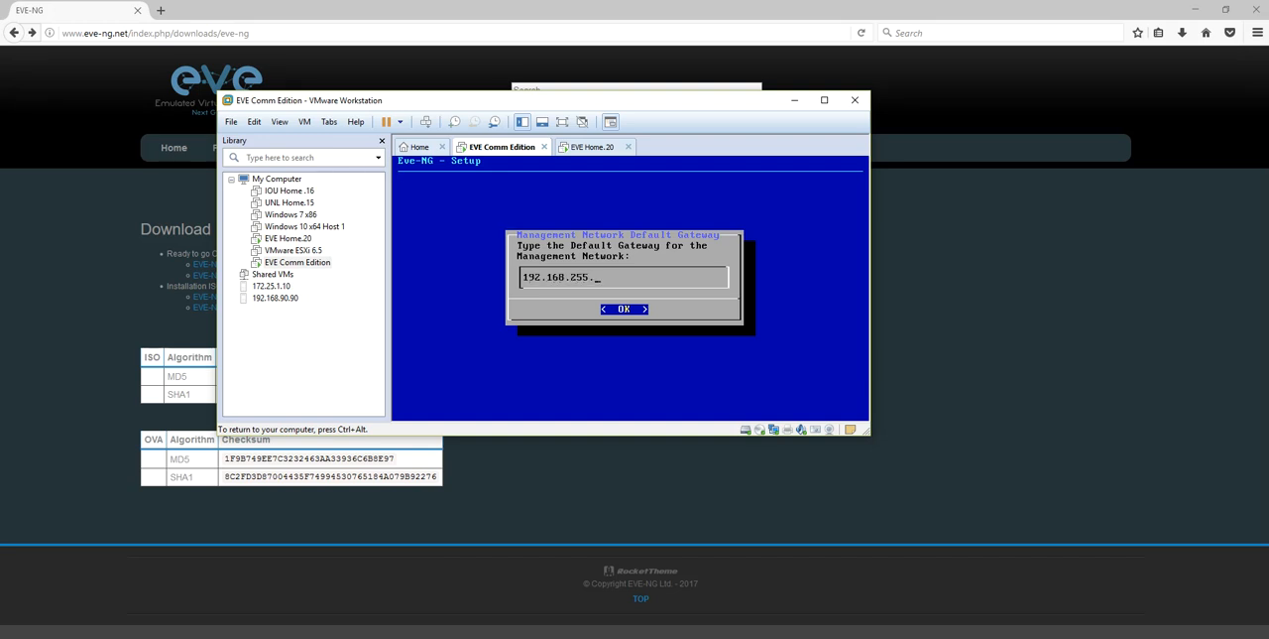
{"action": "type", "text": "2"}
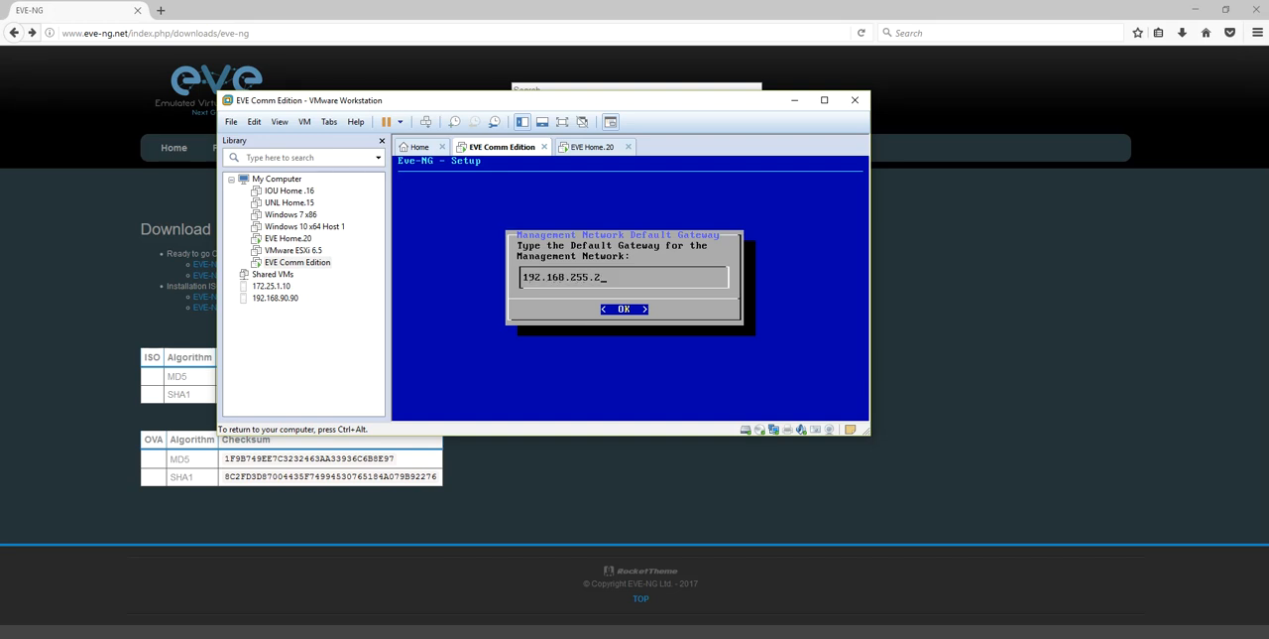
{"action": "left_click", "coordinate": [623, 309]}
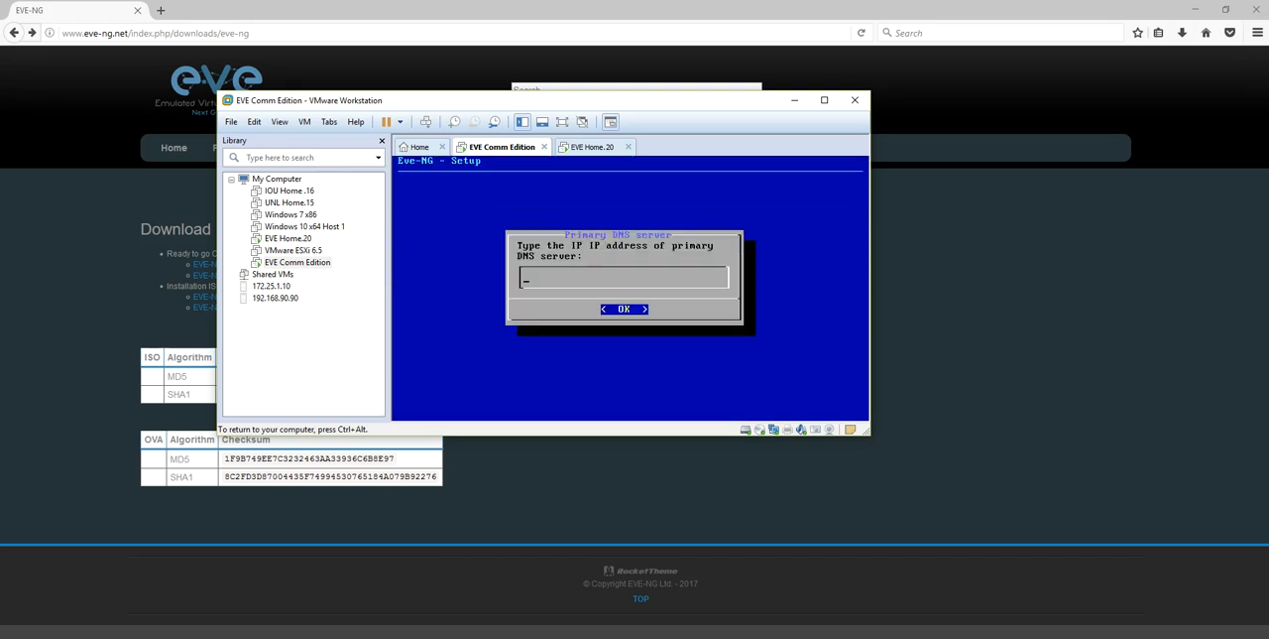
{"action": "type", "text": "192.168"}
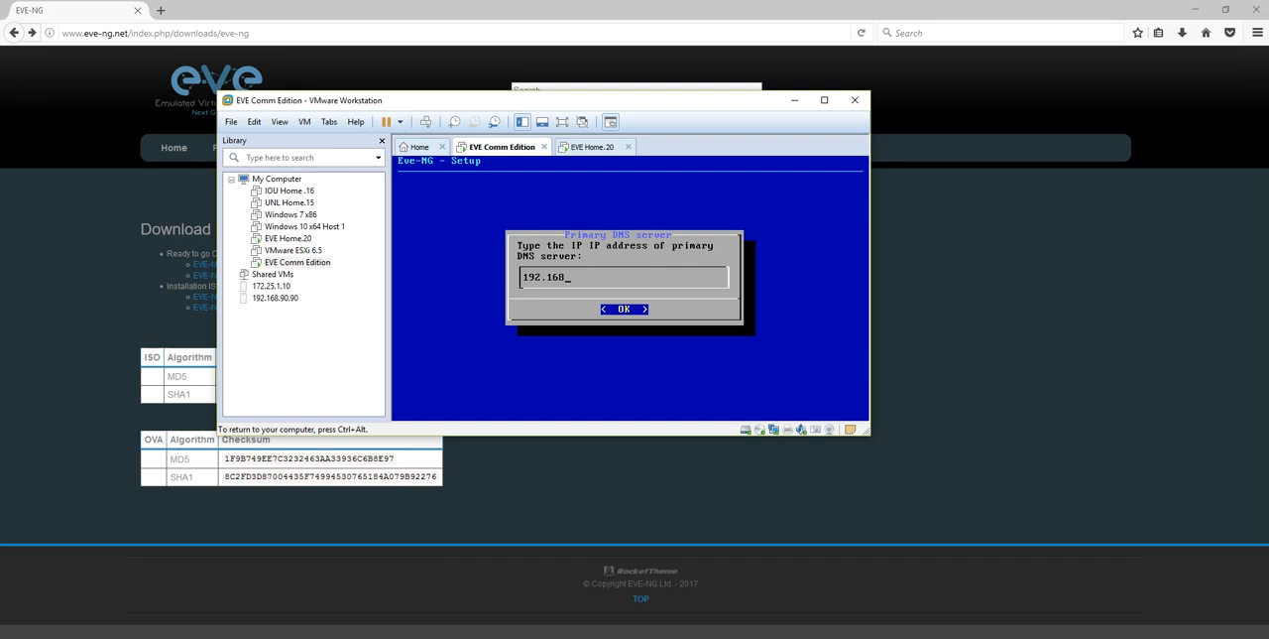
{"action": "type", "text": ".255.2"}
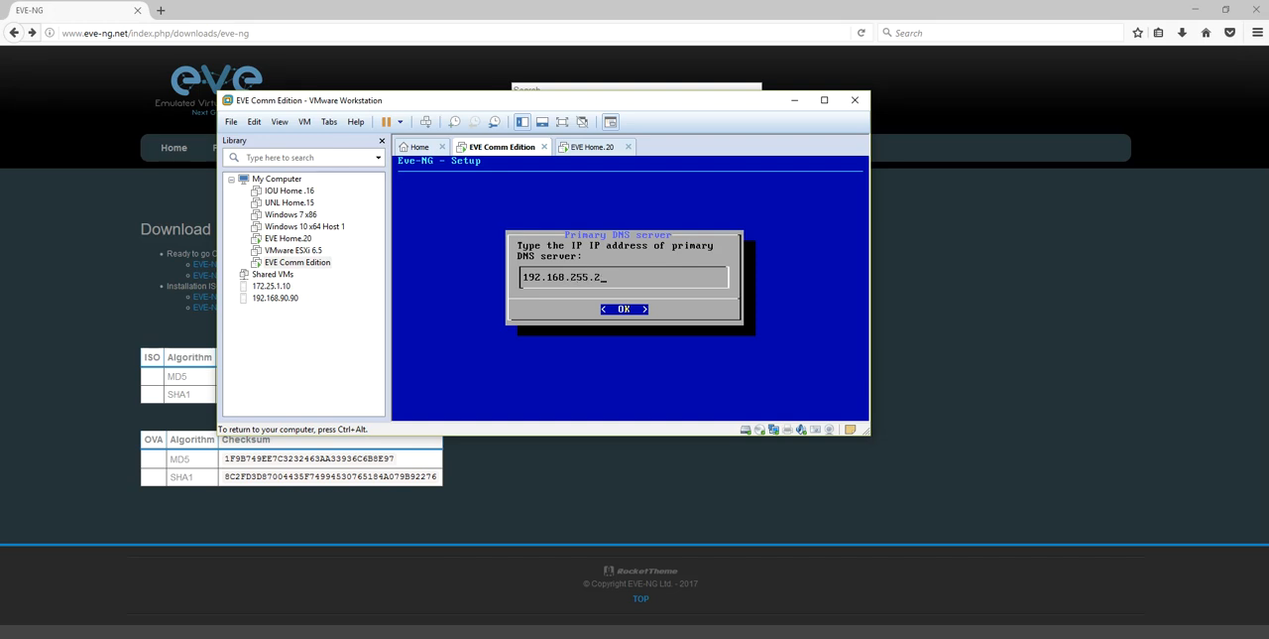
{"action": "left_click", "coordinate": [623, 310]}
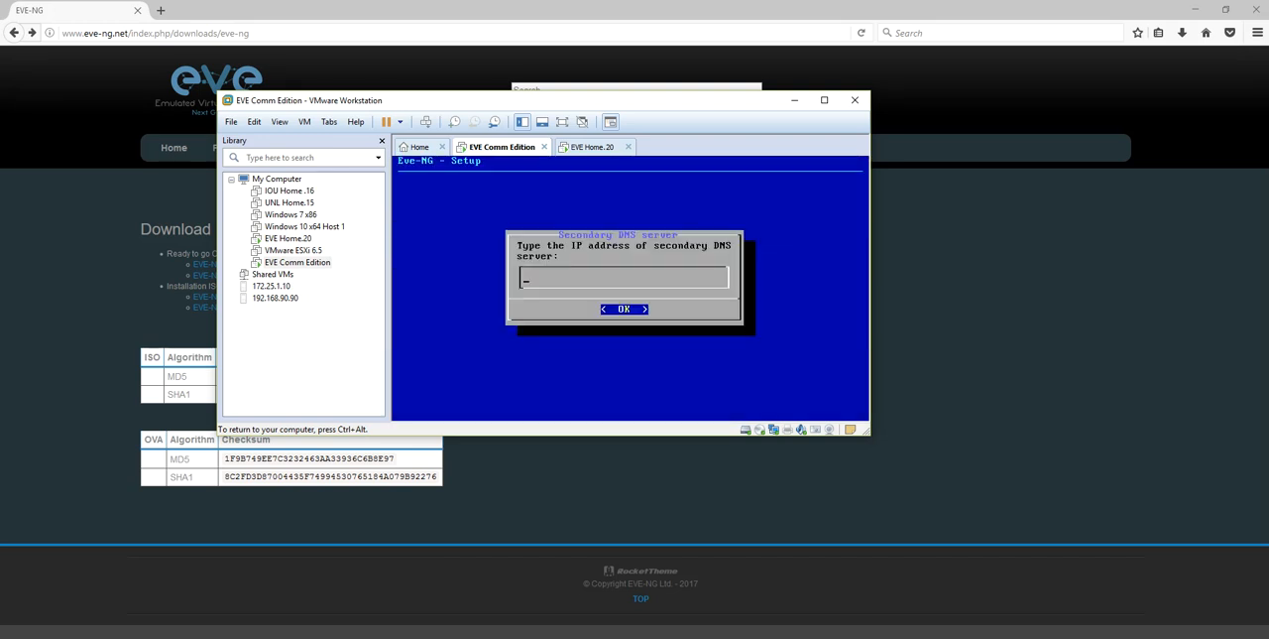
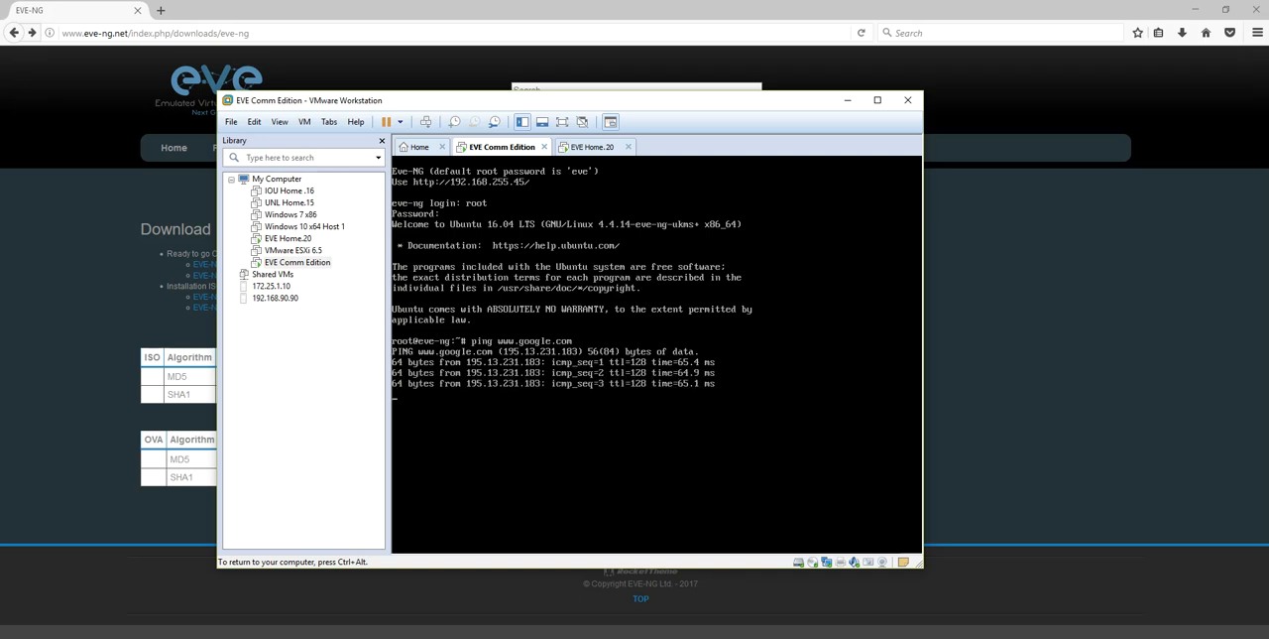
{"action": "key", "text": "ctrl+c"}
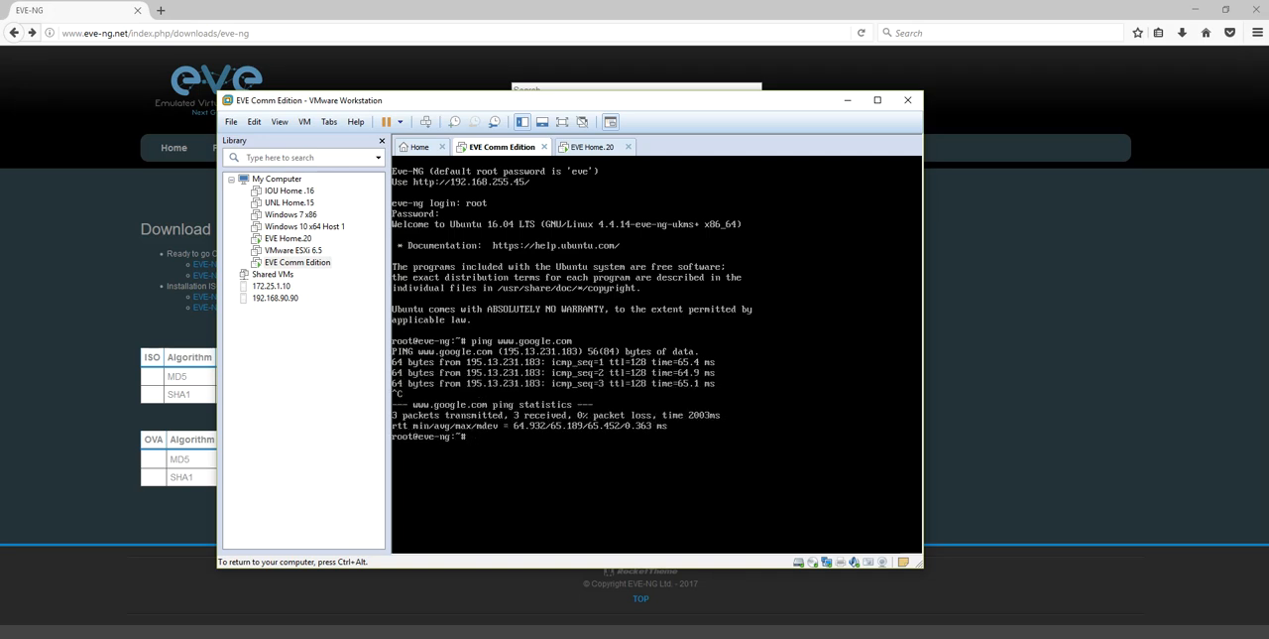
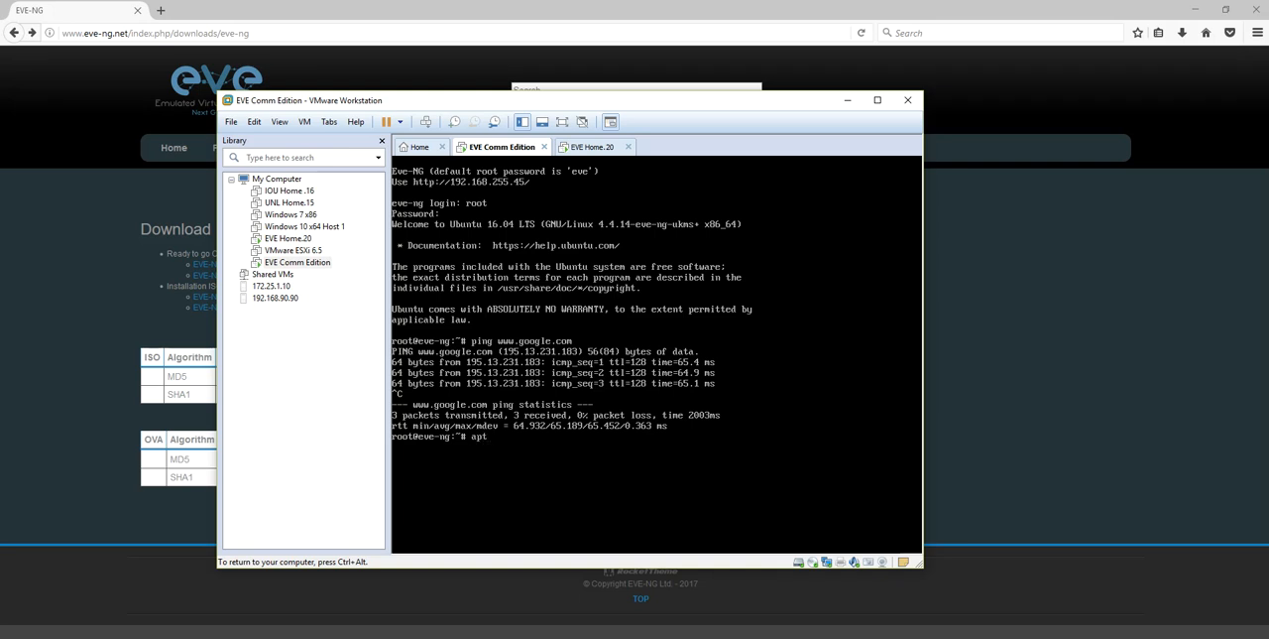
Run apt-get update, then apt-get upgrade answering y to proceed.
{"action": "type", "text": "-get upda"}
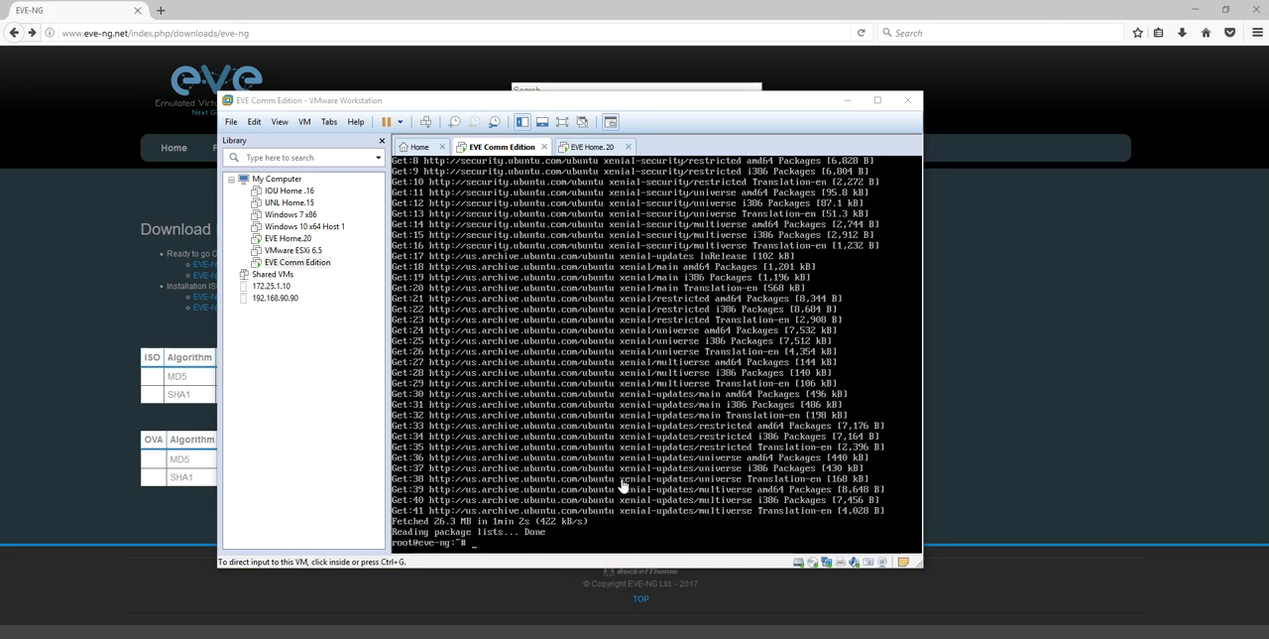
{"action": "left_click", "coordinate": [622, 486]}
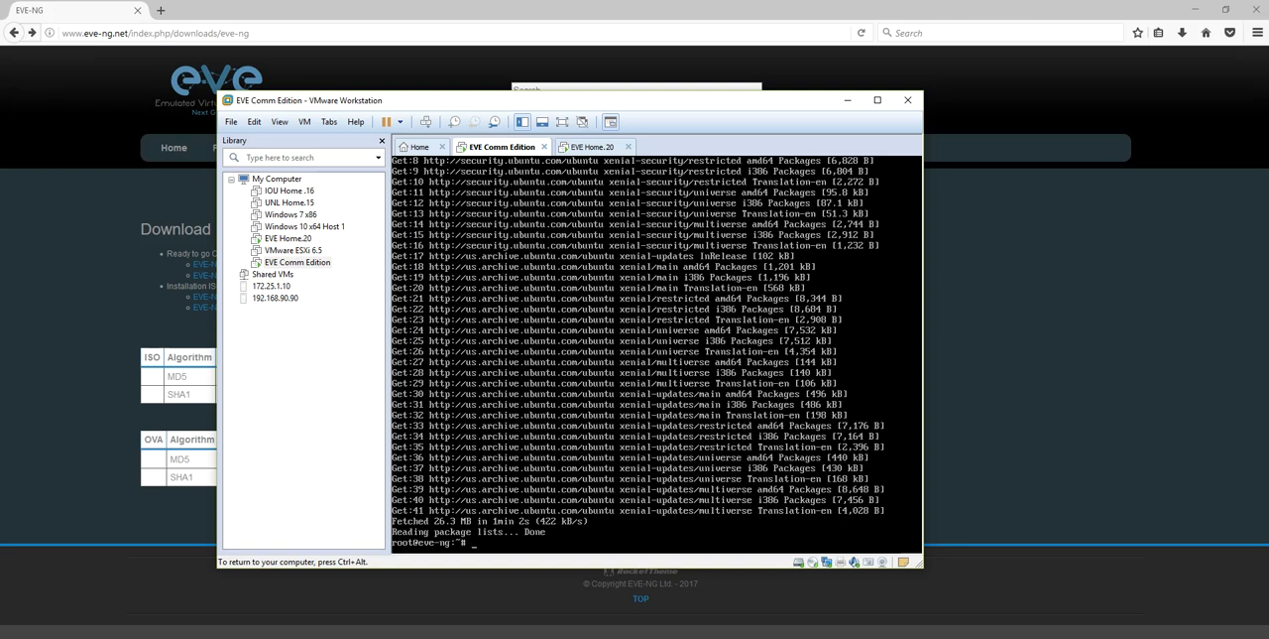
{"action": "type", "text": "apt-get u"}
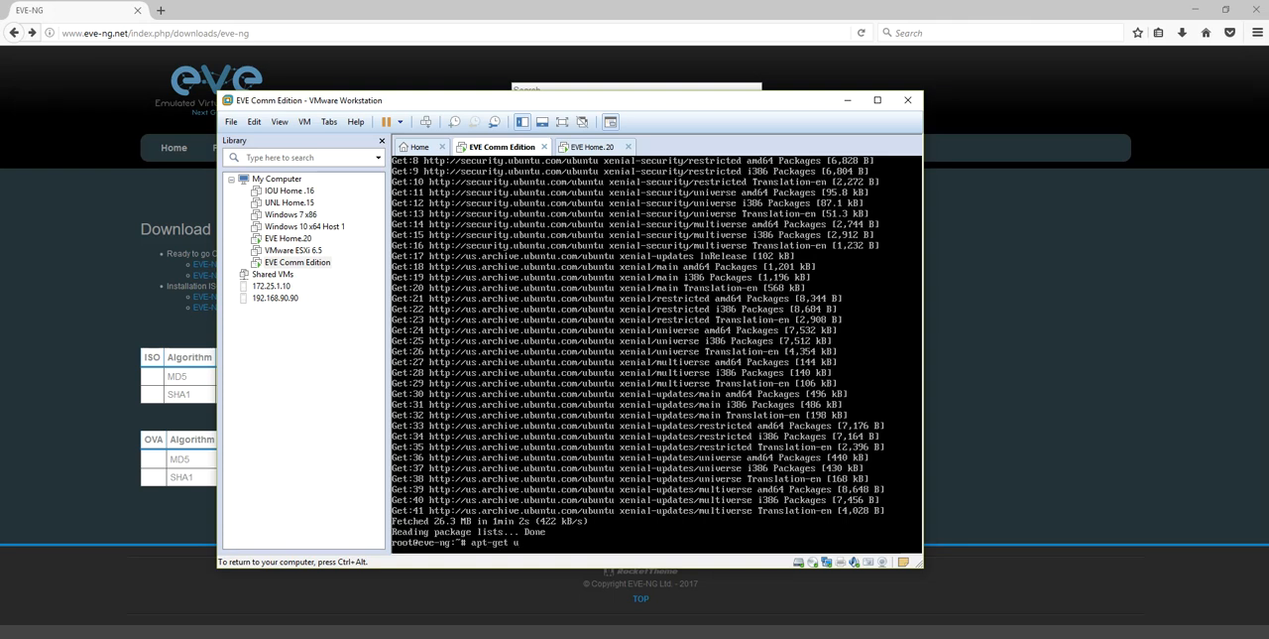
{"action": "type", "text": "pgrade"}
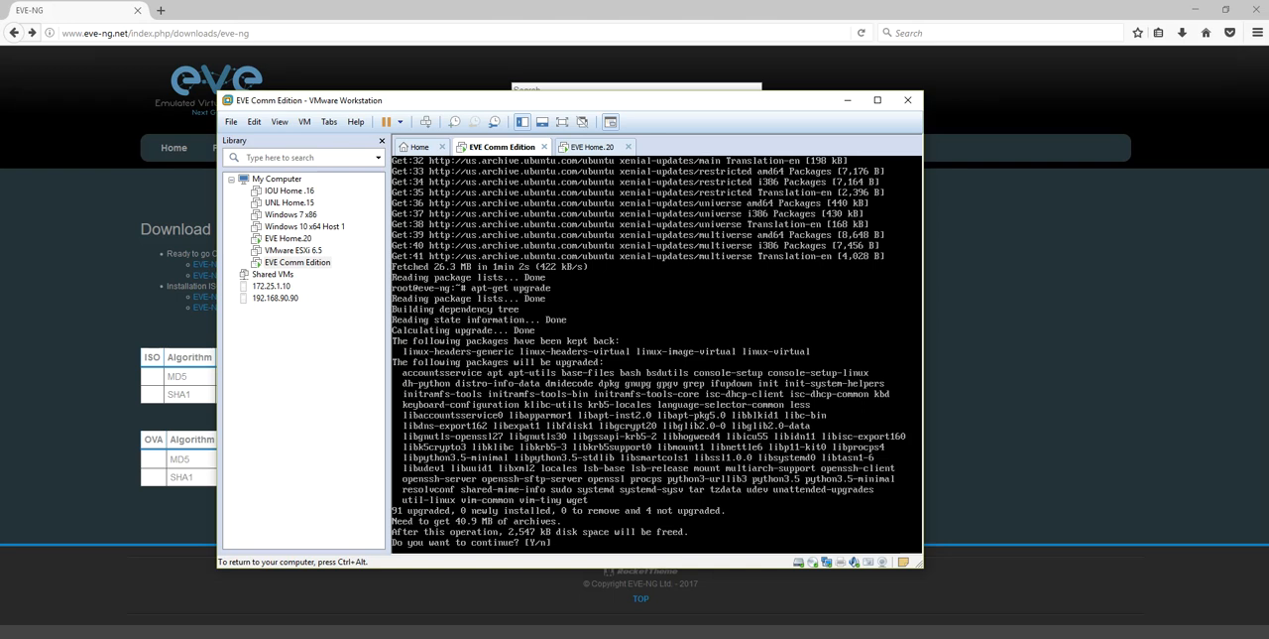
{"action": "type", "text": "y"}
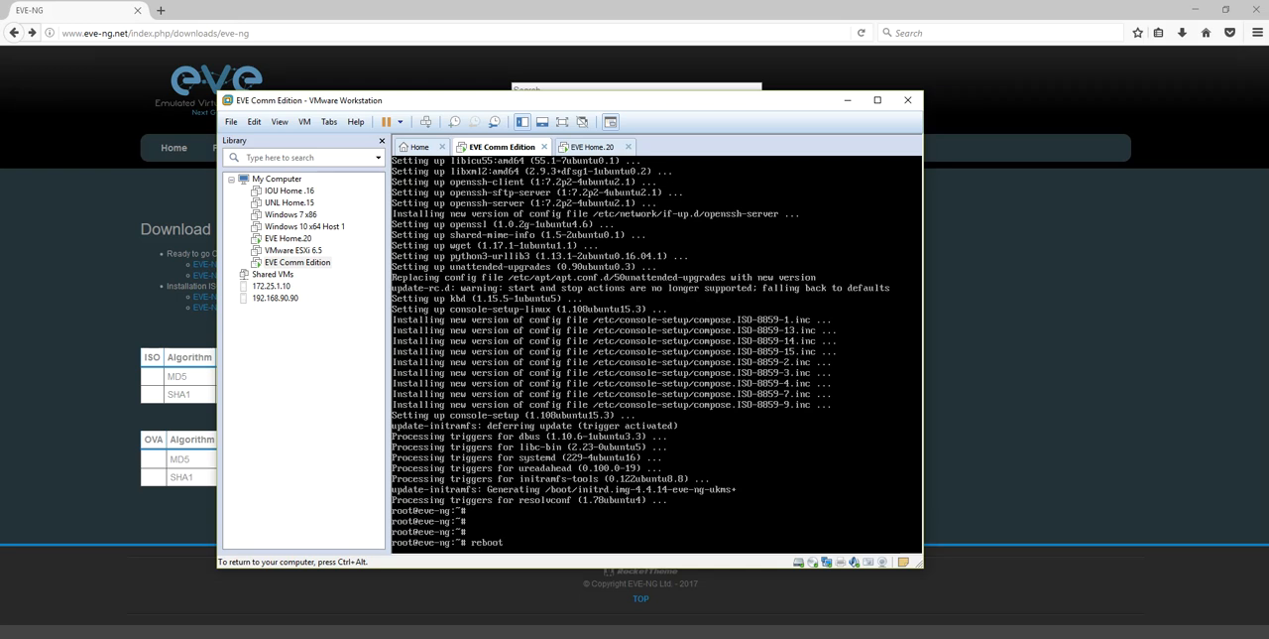
Run shutdown -h now in the console to power off the EVE Comm Edition VM.
{"action": "type", "text": "shutdown -"}
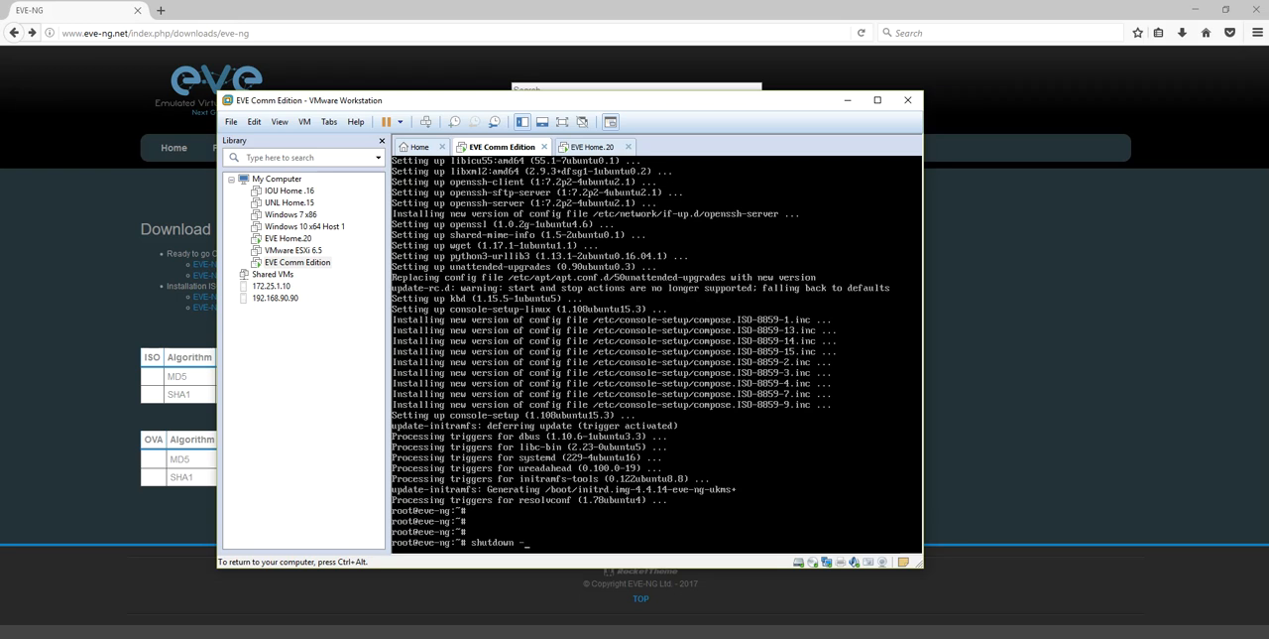
{"action": "type", "text": "h"}
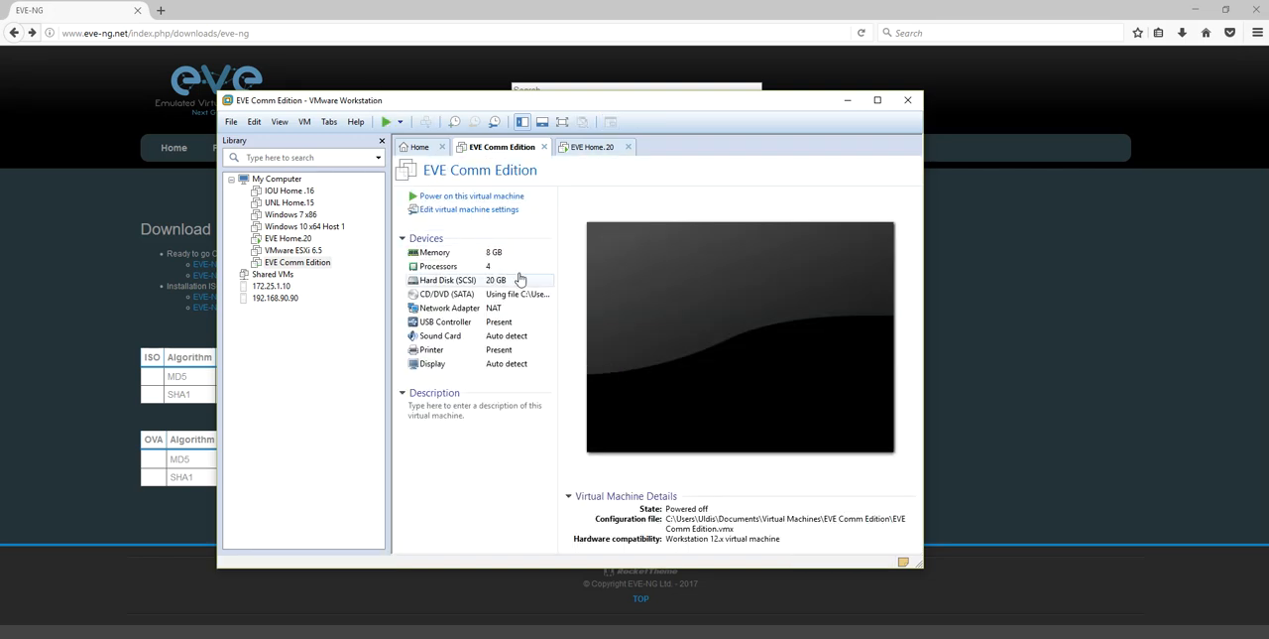
Untick Connect at power on for the CD/DVD (SATA) drive, save, and power the VM back on.
{"action": "left_click", "coordinate": [468, 210]}
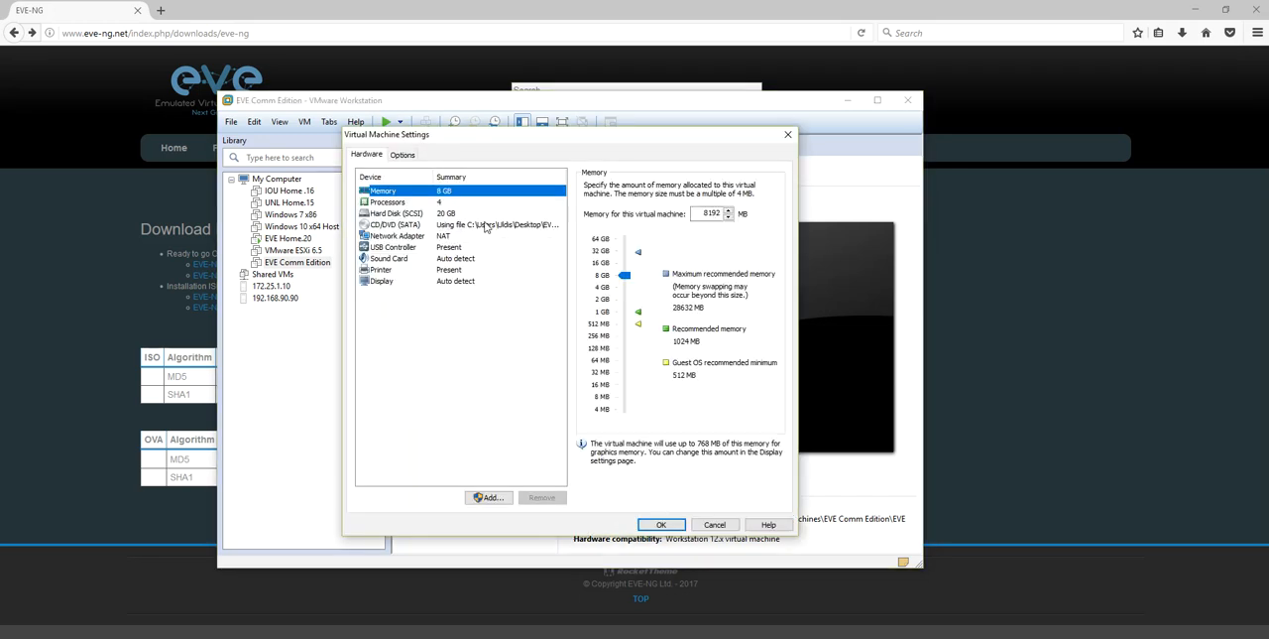
{"action": "left_click", "coordinate": [391, 222]}
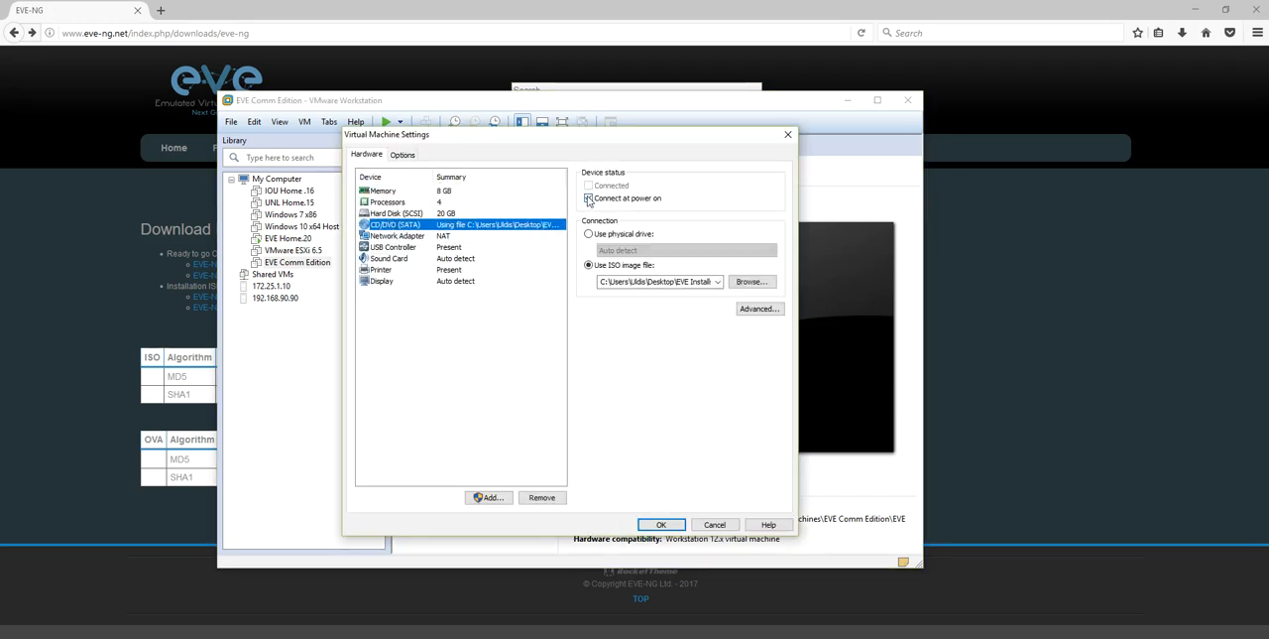
{"action": "left_click", "coordinate": [587, 199]}
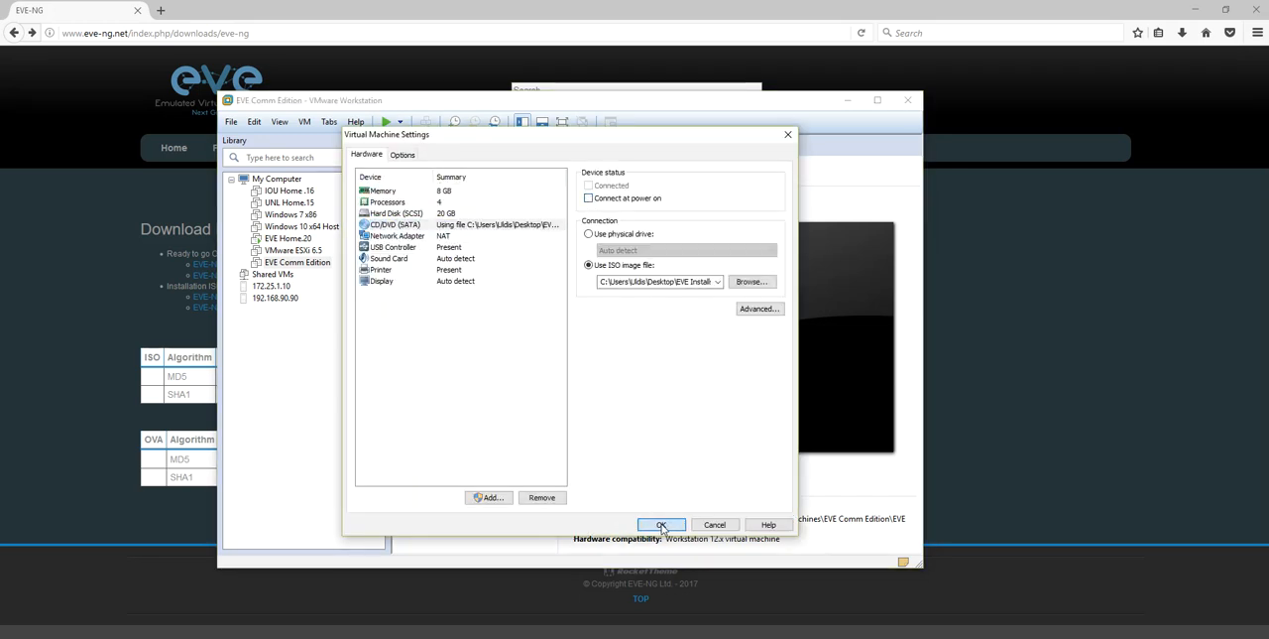
{"action": "left_click", "coordinate": [662, 523]}
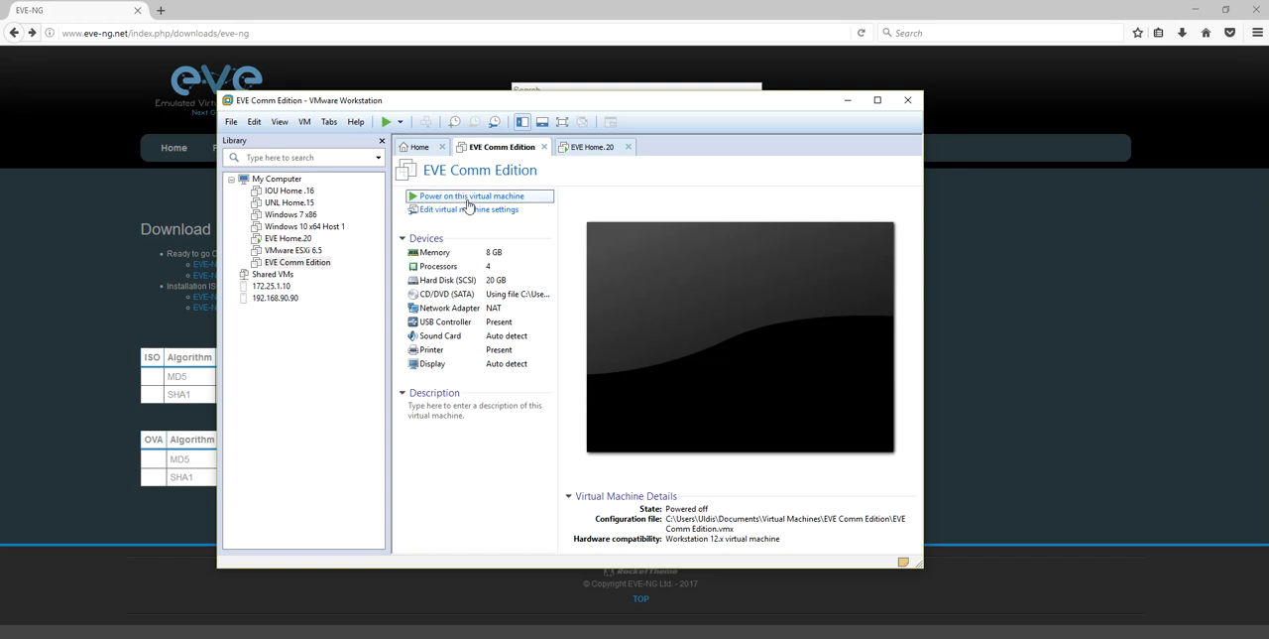
{"action": "left_click", "coordinate": [476, 194]}
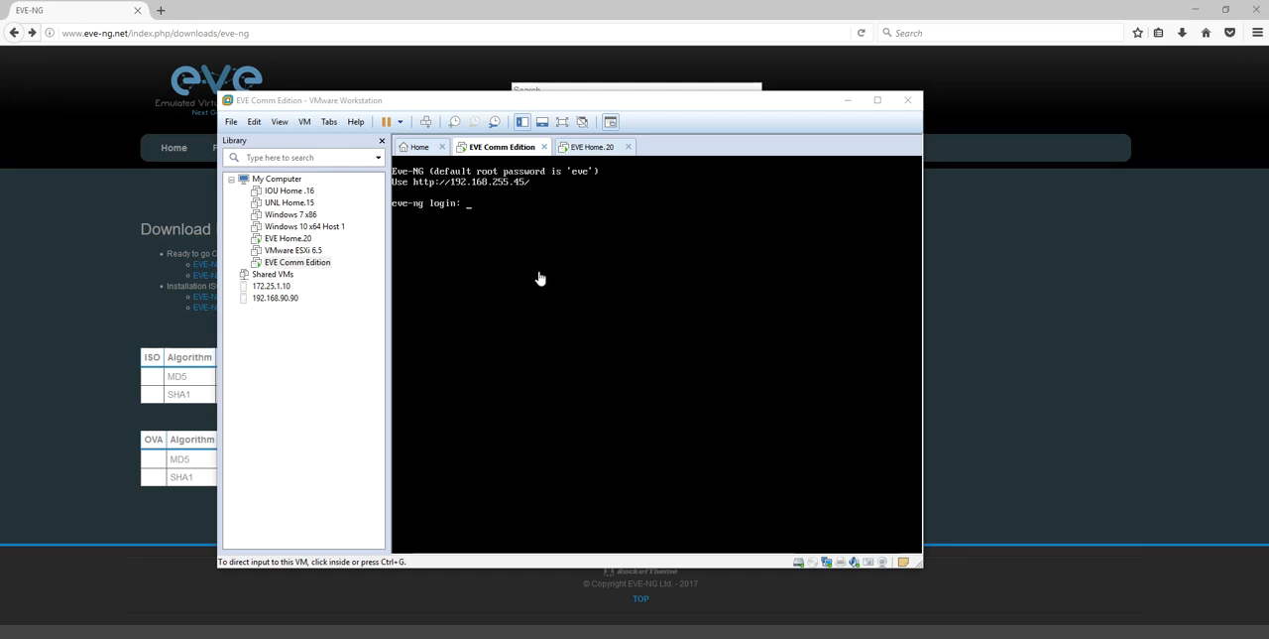
Log in at the eve-ng console prompt as root and run a ping test.
{"action": "type", "text": "root"}
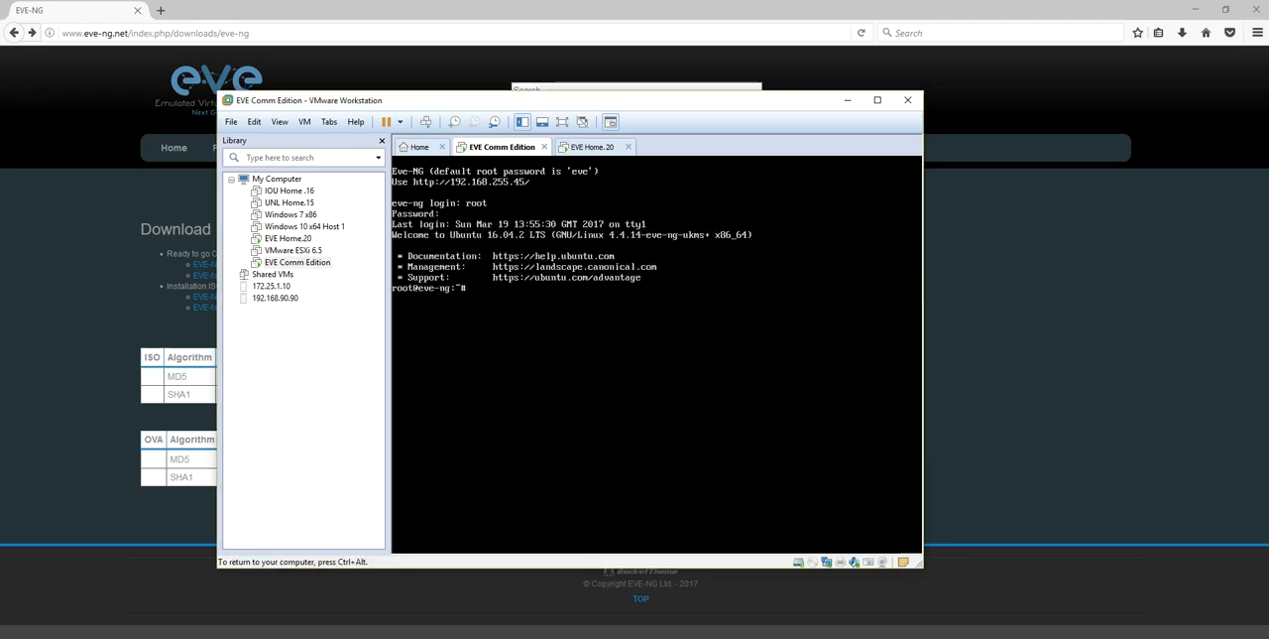
{"action": "type", "text": "ping w"}
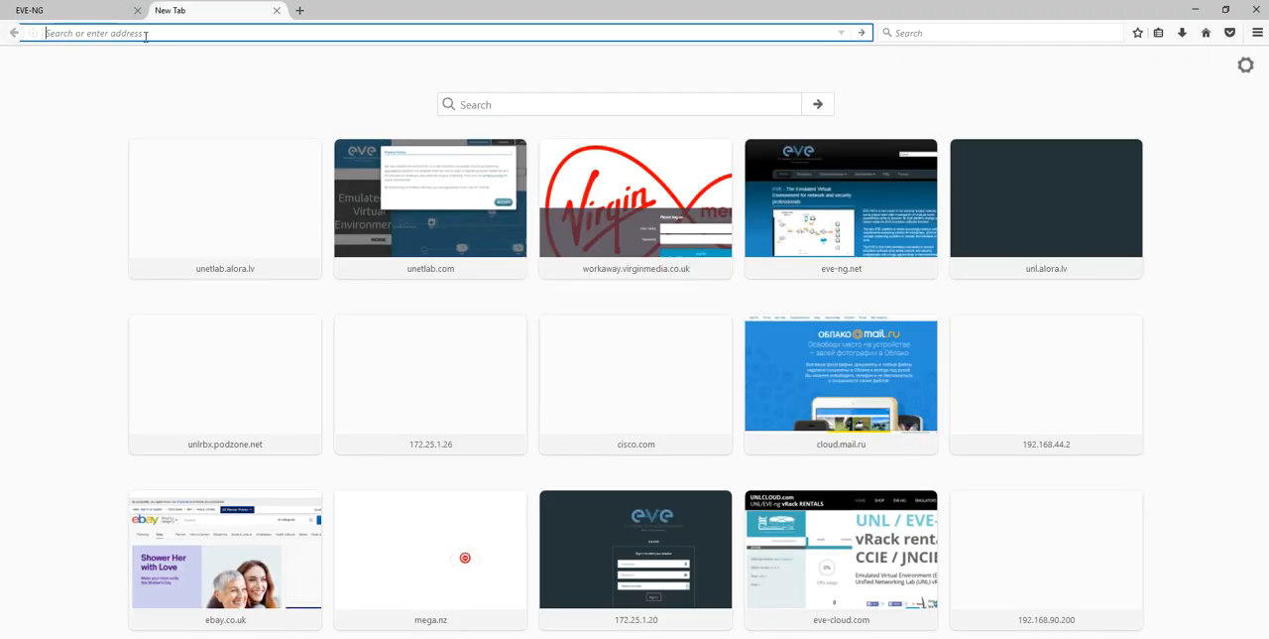
Browse to the EVE-NG web interface by its 192.168.255.x address in a new Firefox tab.
{"action": "type", "text": "192.168.15.1/"}
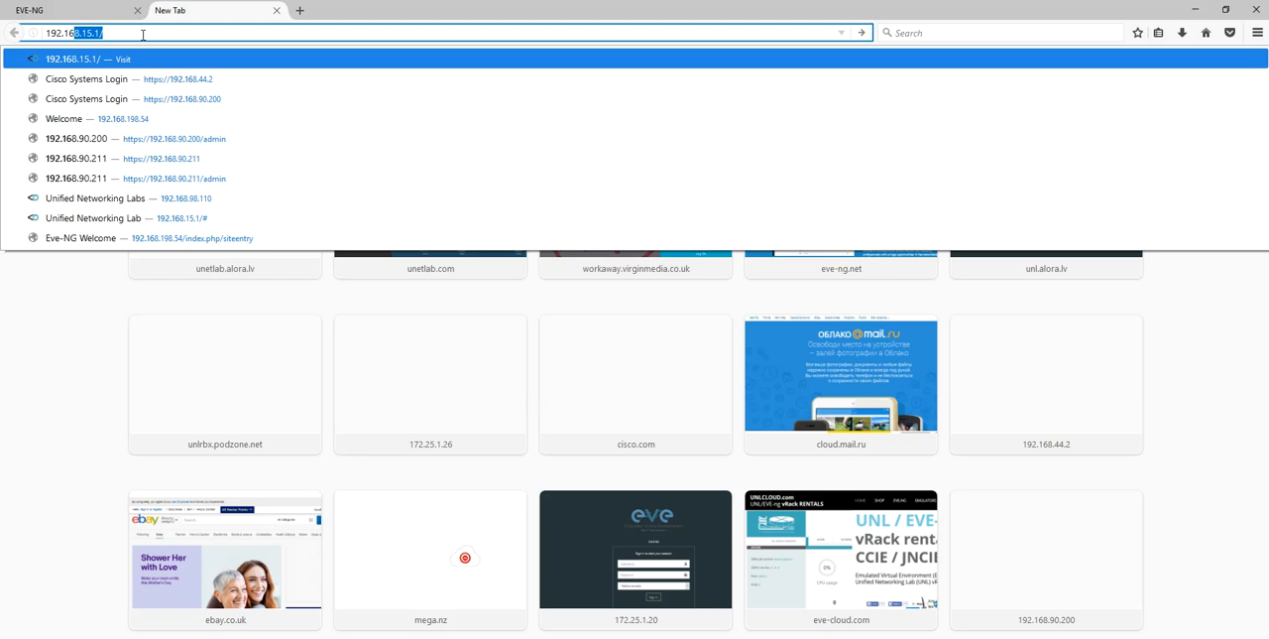
{"action": "type", "text": "192.168.255.20"}
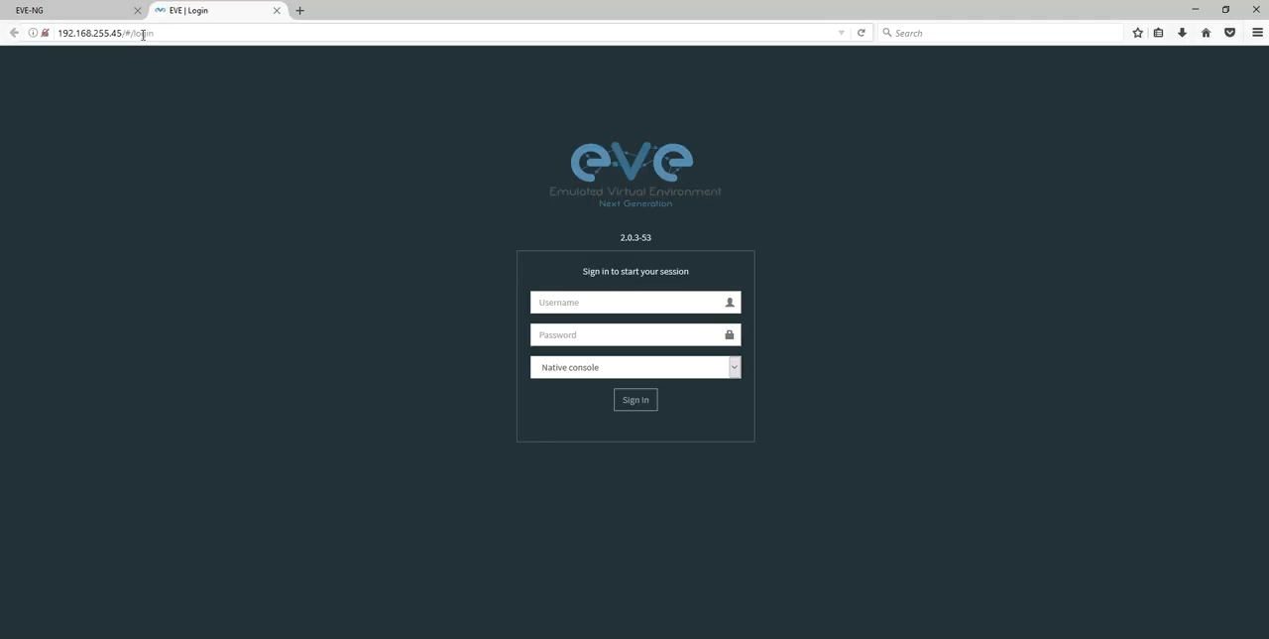
Sign in to the EVE-NG web UI as admin and reach the File manager main menu.
{"action": "left_click", "coordinate": [634, 301]}
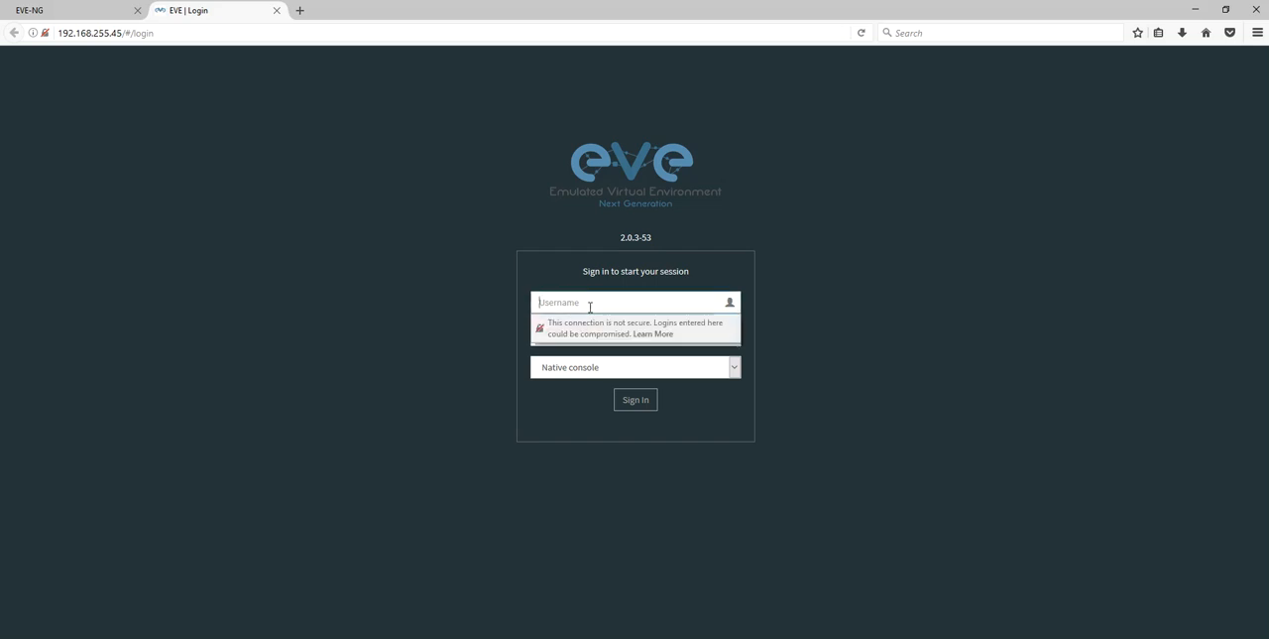
{"action": "type", "text": "admin"}
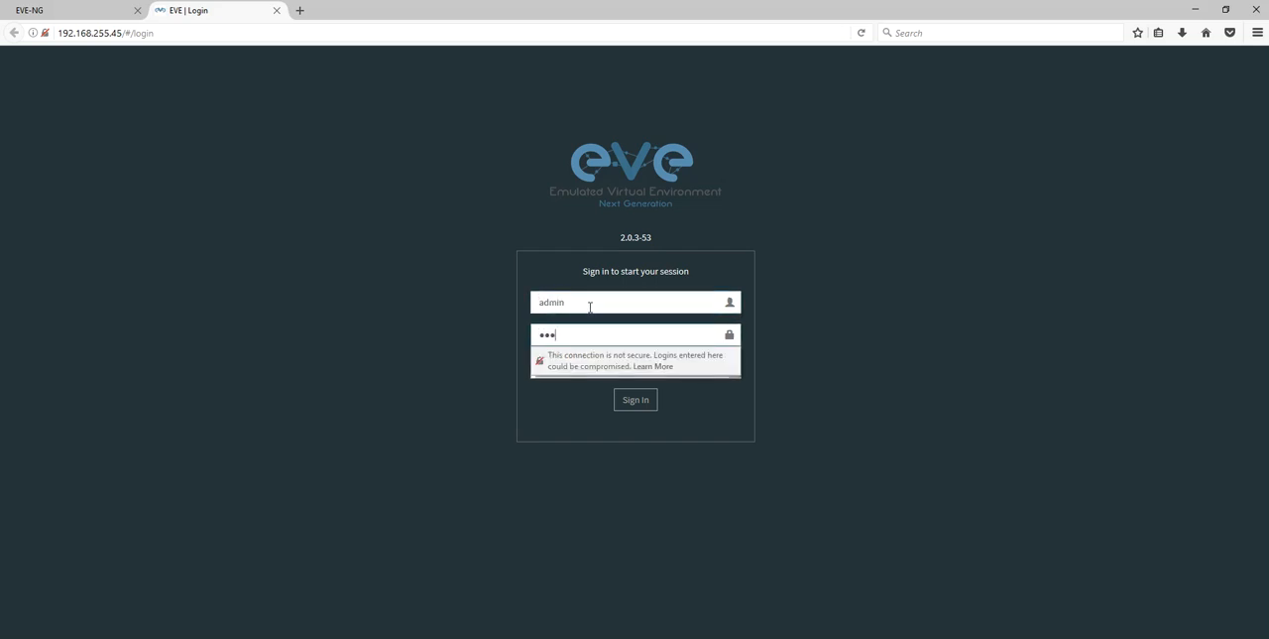
{"action": "left_click", "coordinate": [634, 399]}
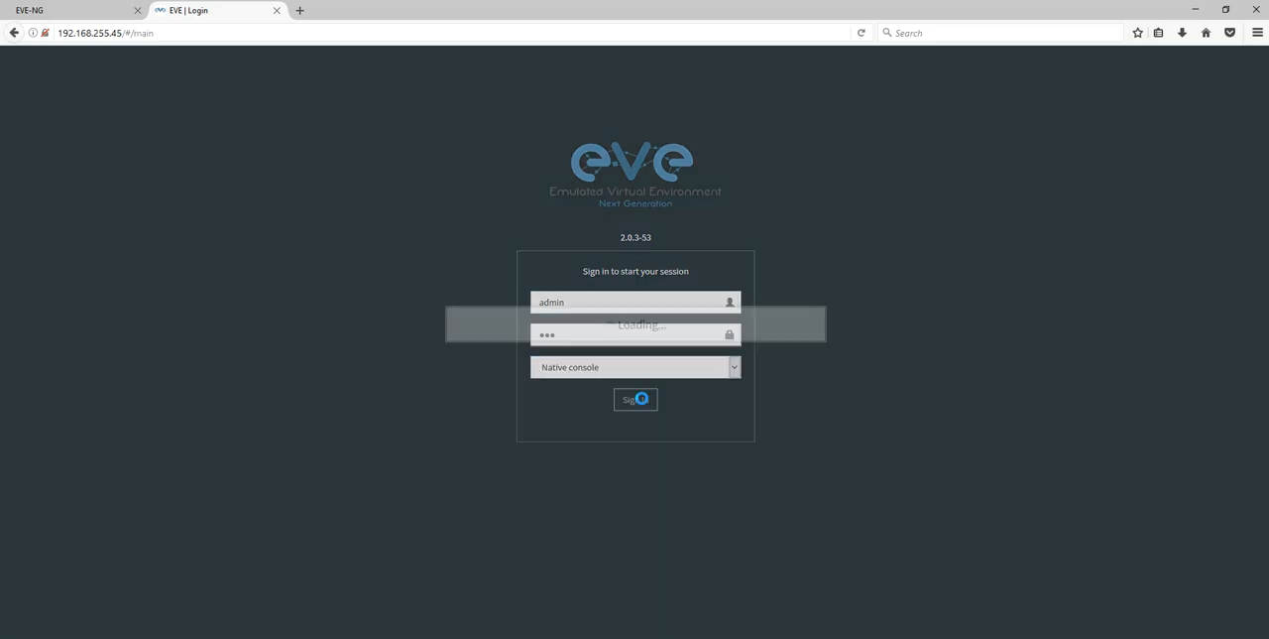
{"action": "left_click", "coordinate": [635, 399]}
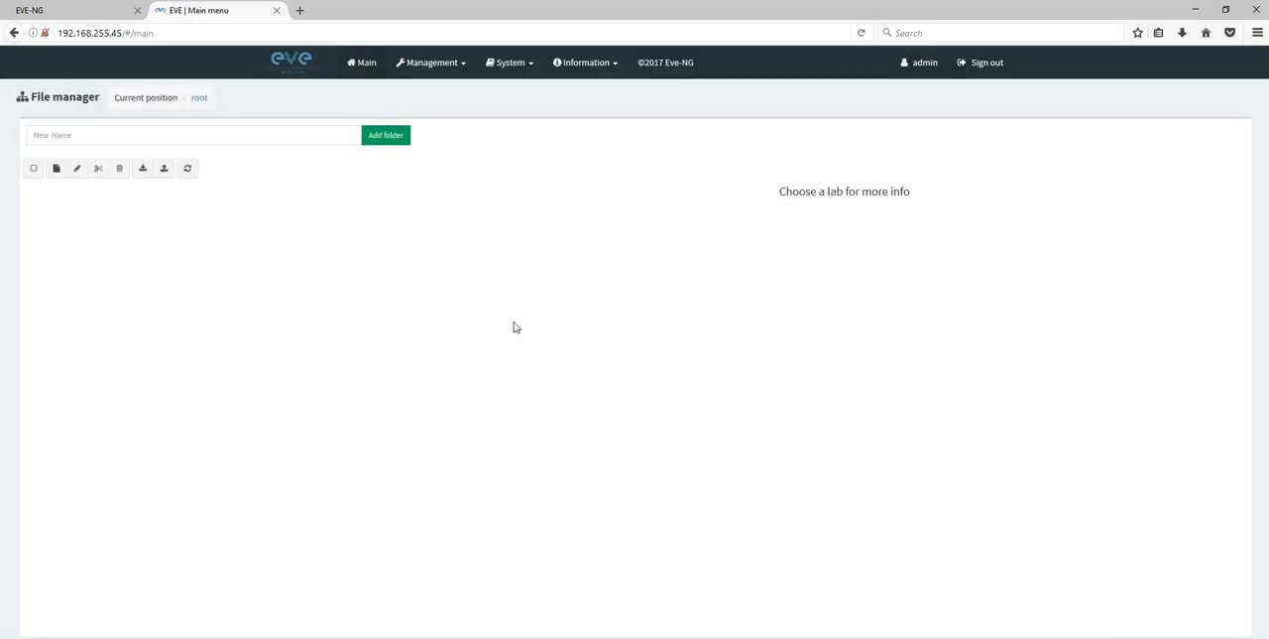